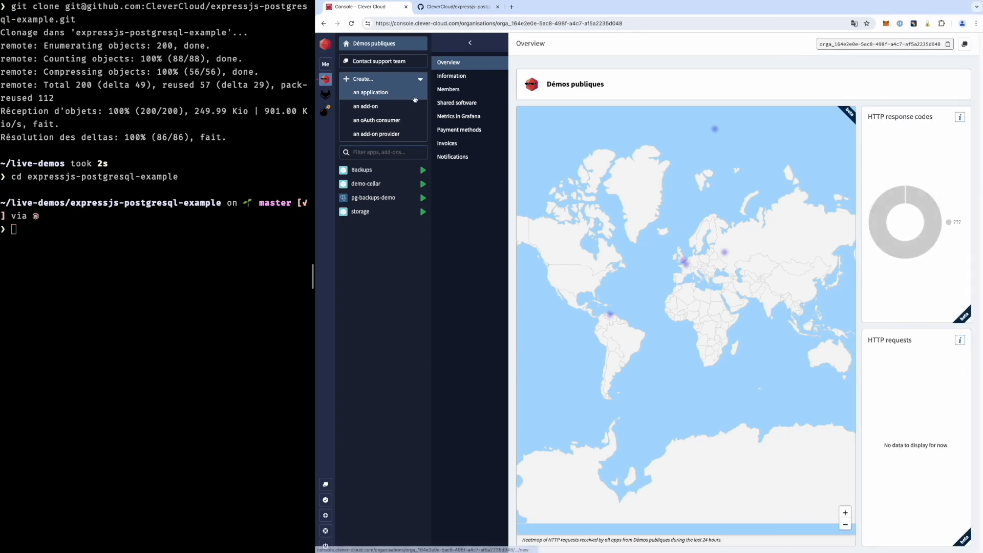
# Start creating a brand new application and enter its scaling settings.
pyautogui.click(366, 105)
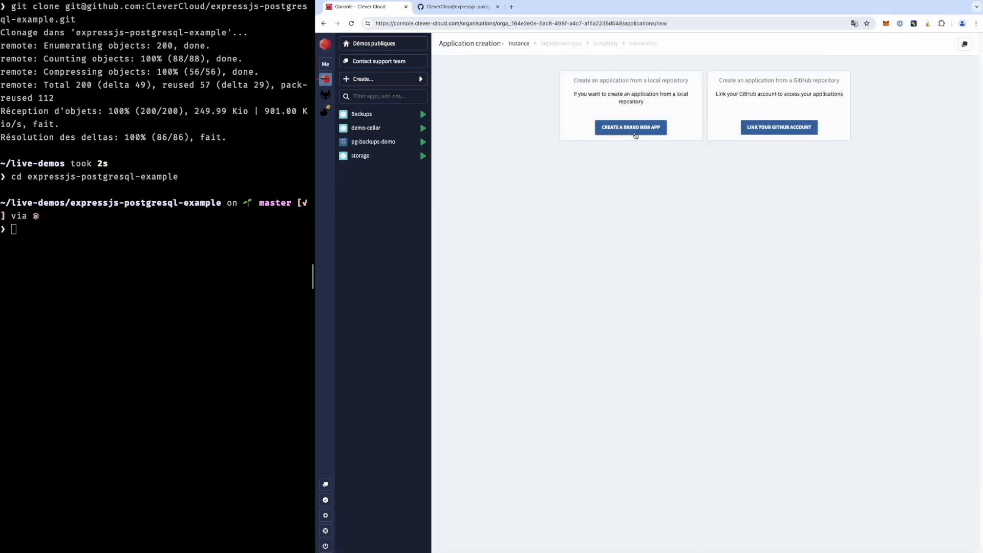
pyautogui.click(629, 127)
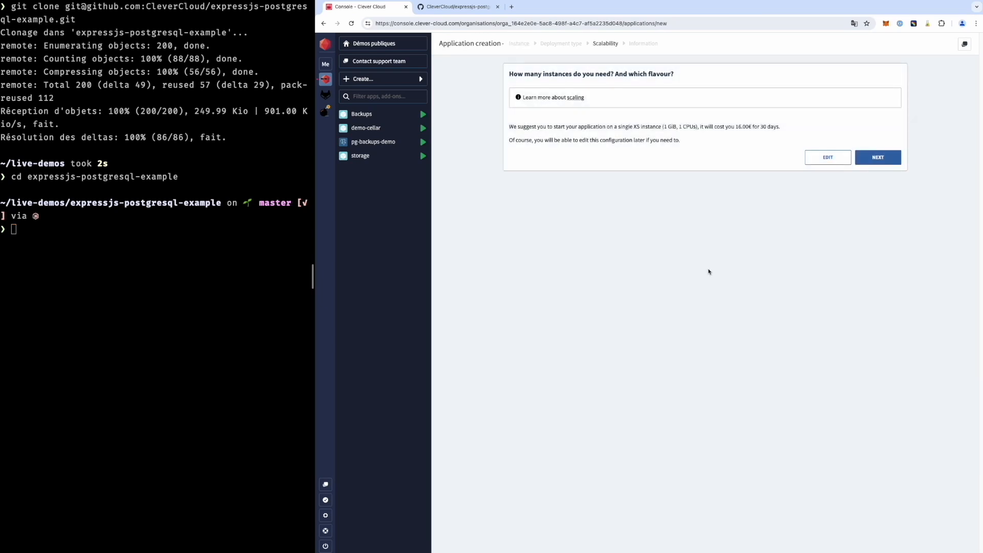
pyautogui.click(827, 158)
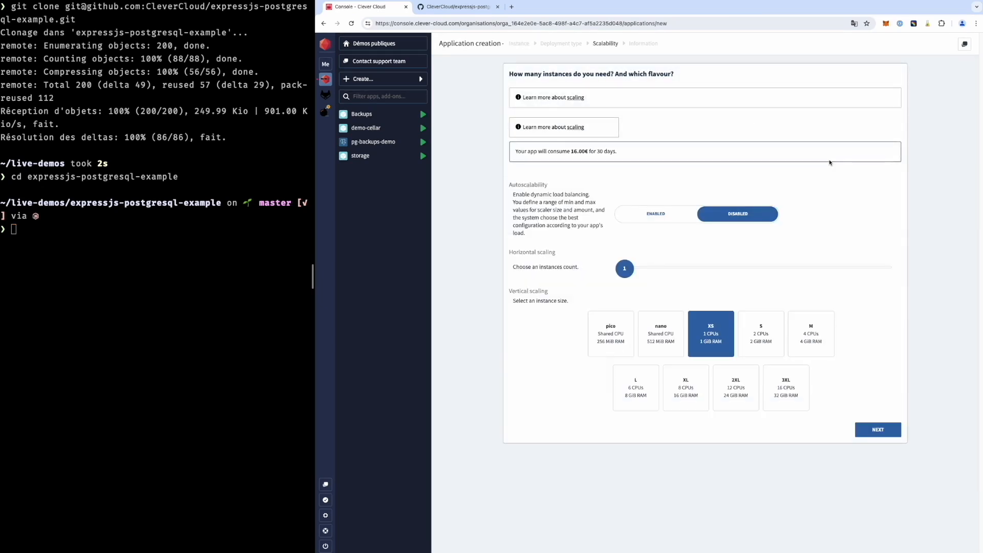
# Choose one S instance with autoscaling disabled and continue to the naming form.
pyautogui.click(761, 333)
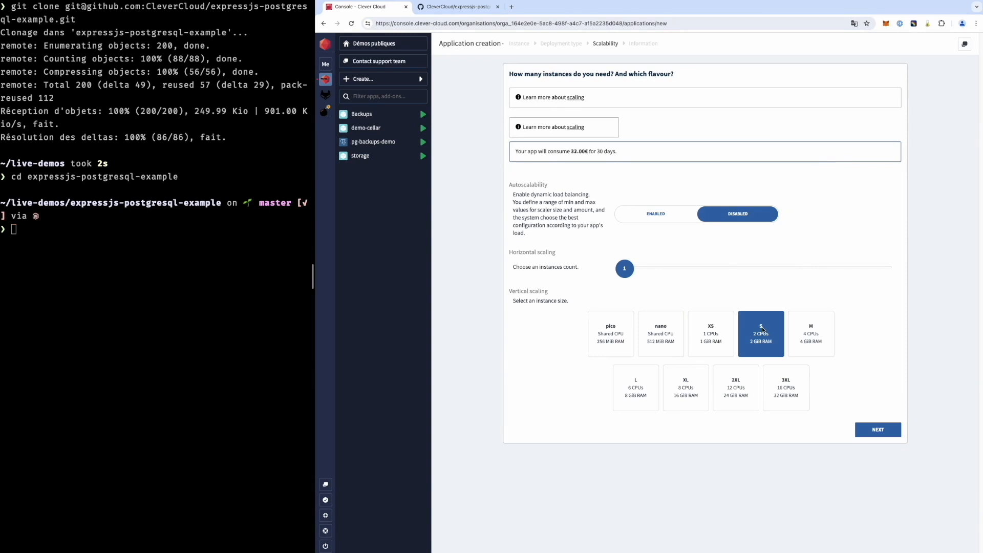
pyautogui.click(655, 213)
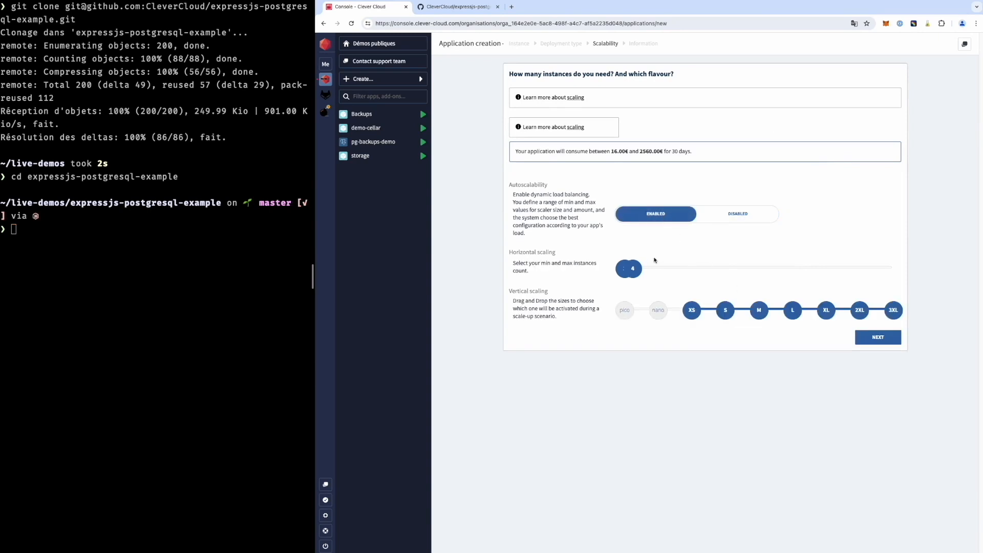
pyautogui.click(737, 213)
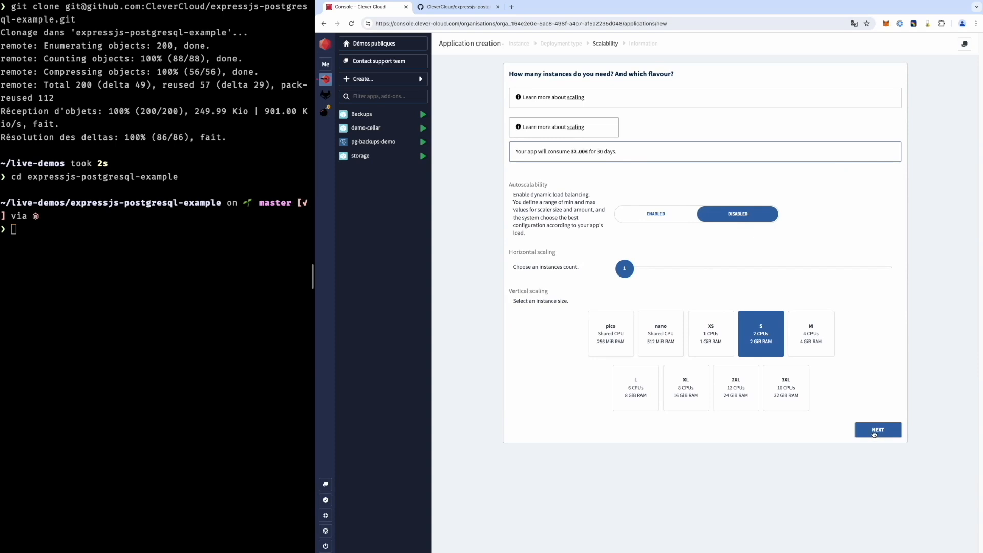
pyautogui.click(877, 429)
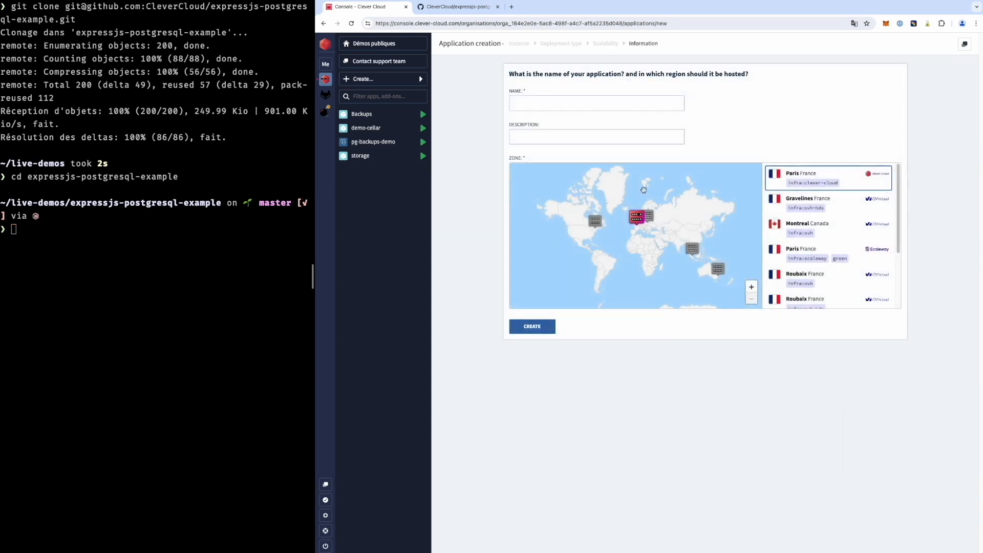
# Name the application express-pg and create it.
pyautogui.write('express-pg')
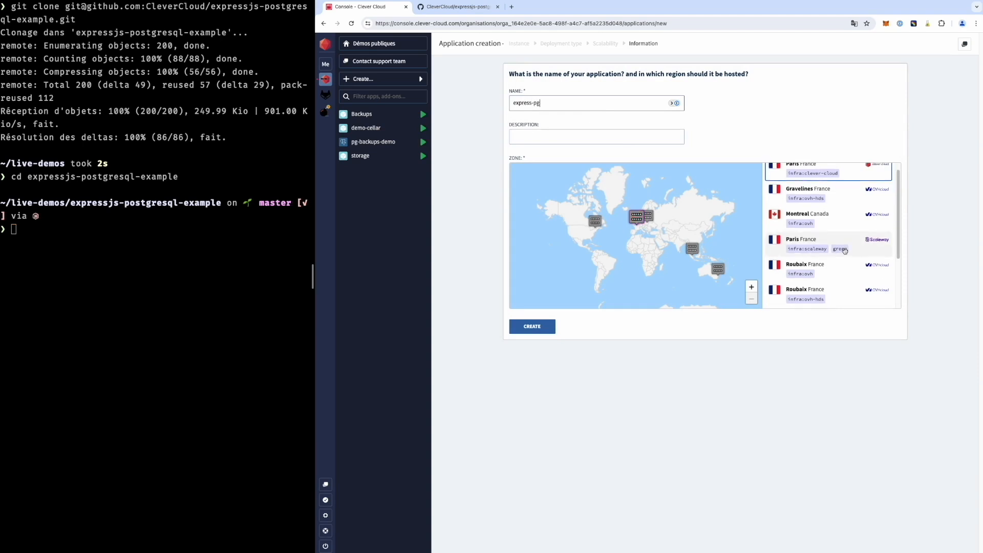
pyautogui.scroll(-3)
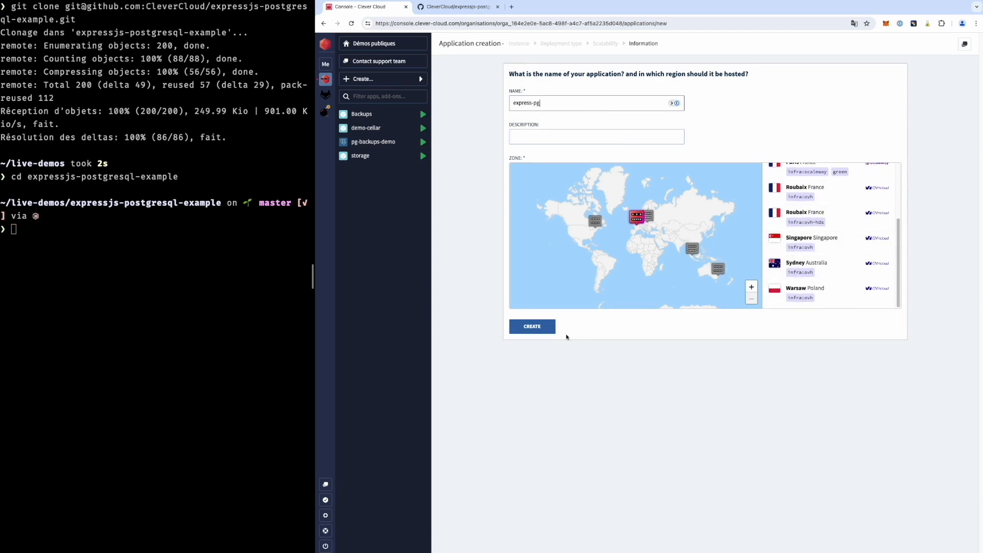
pyautogui.click(531, 326)
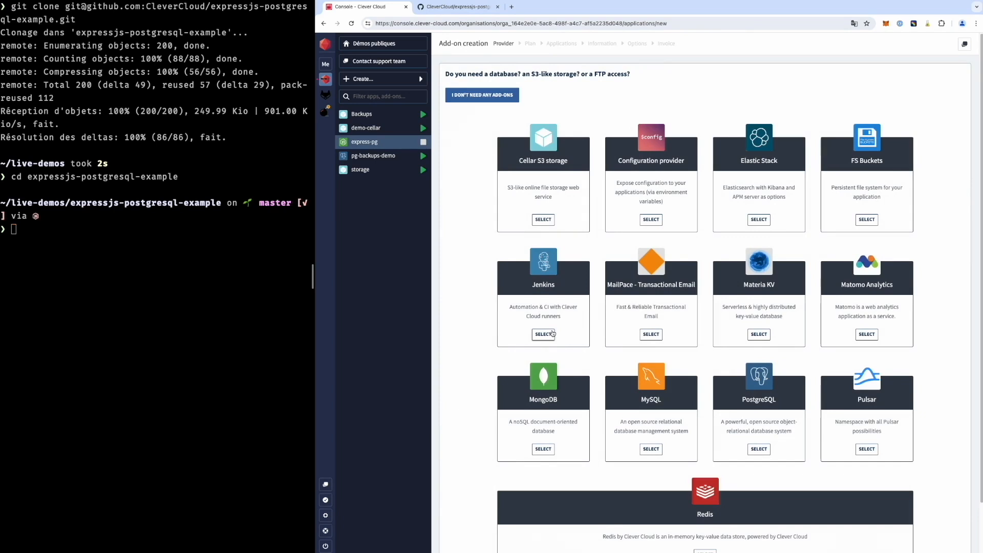
# Add a PostgreSQL add-on on the XXS Small Space plan and continue to its details.
pyautogui.scroll(-3)
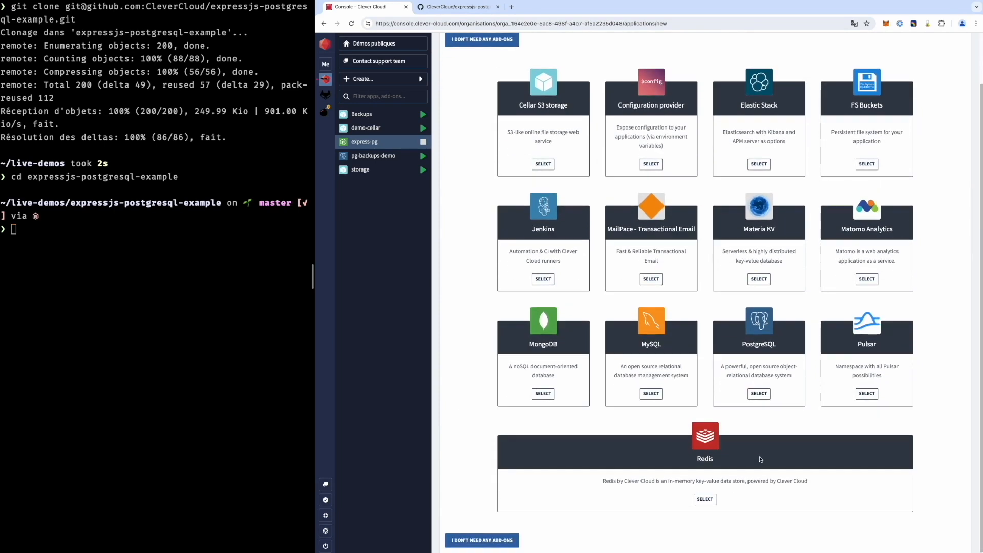
pyautogui.click(758, 393)
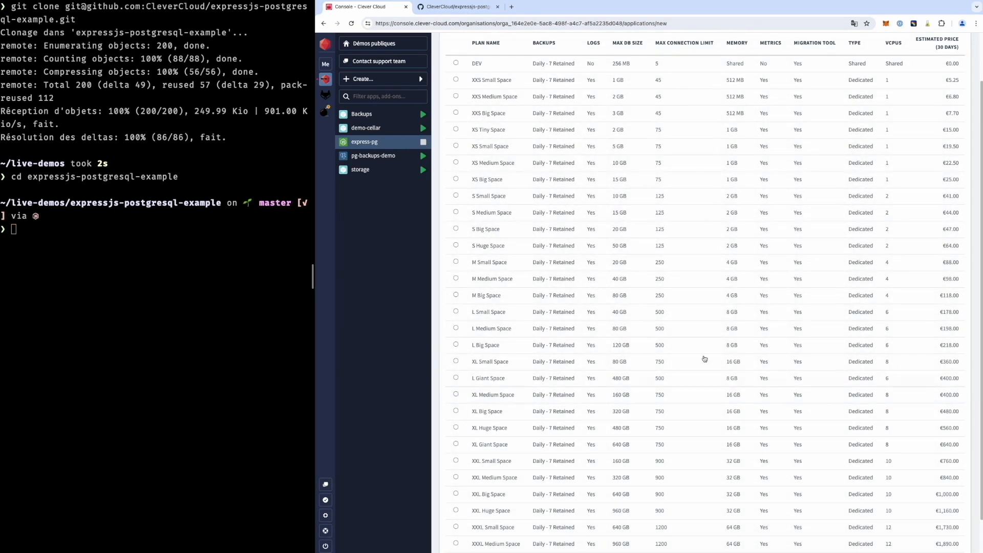
pyautogui.moveTo(628, 85)
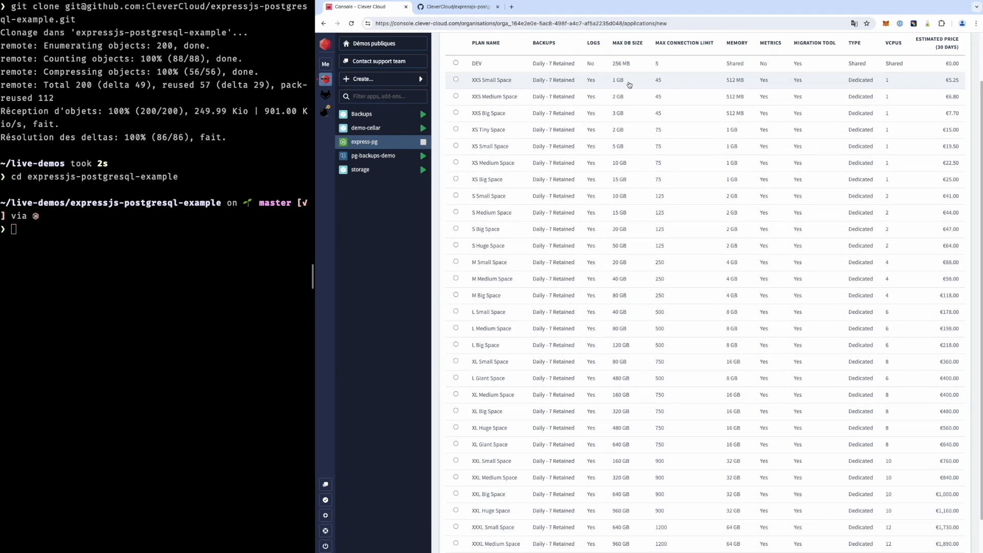
pyautogui.click(456, 80)
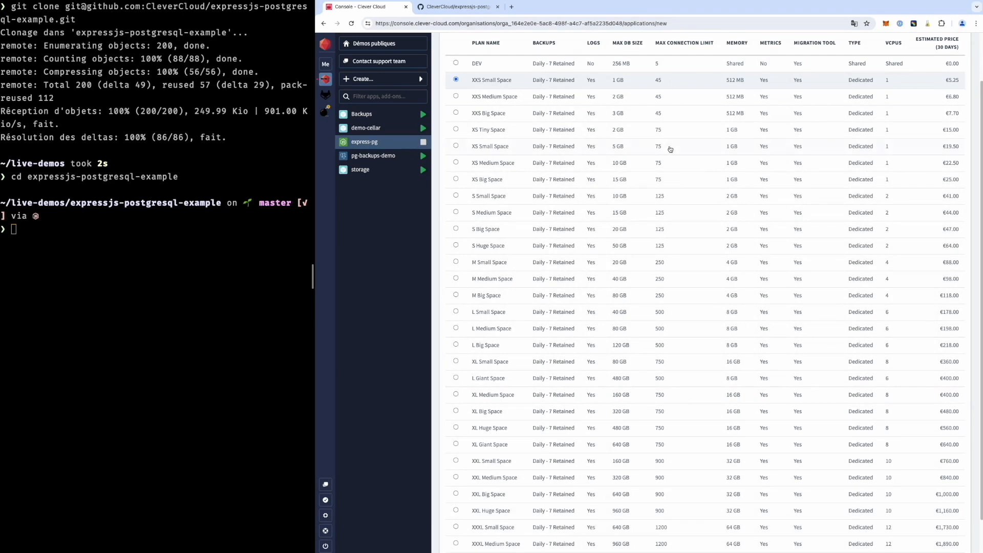
pyautogui.scroll(-3)
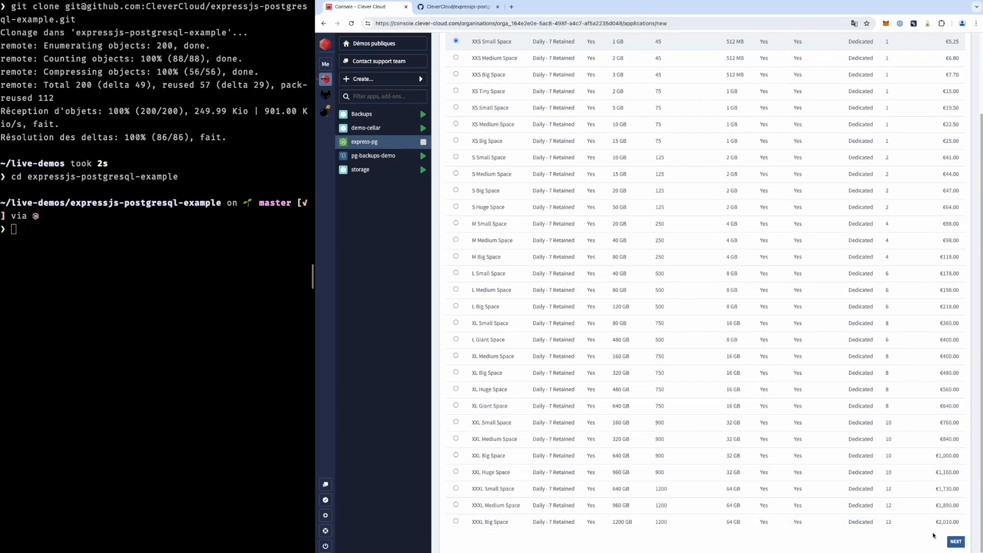
pyautogui.click(954, 541)
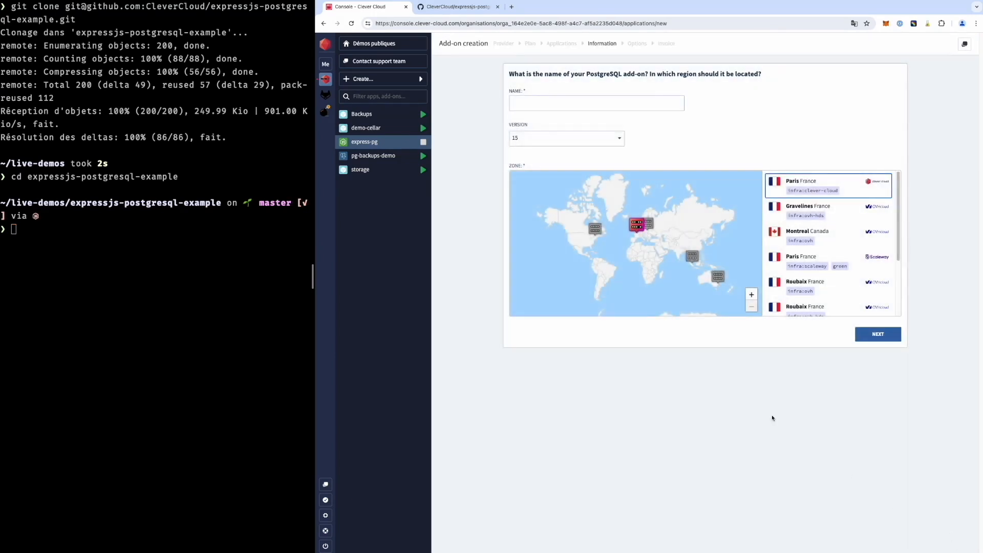
# Name the add-on express-pg-db, keep PostgreSQL version 15 and continue to options.
pyautogui.click(596, 103)
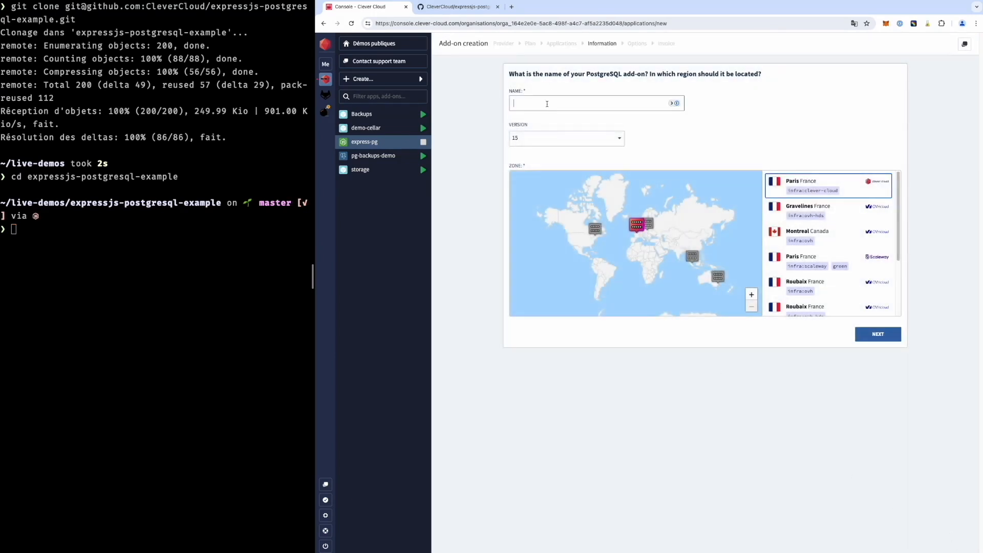
pyautogui.write('express')
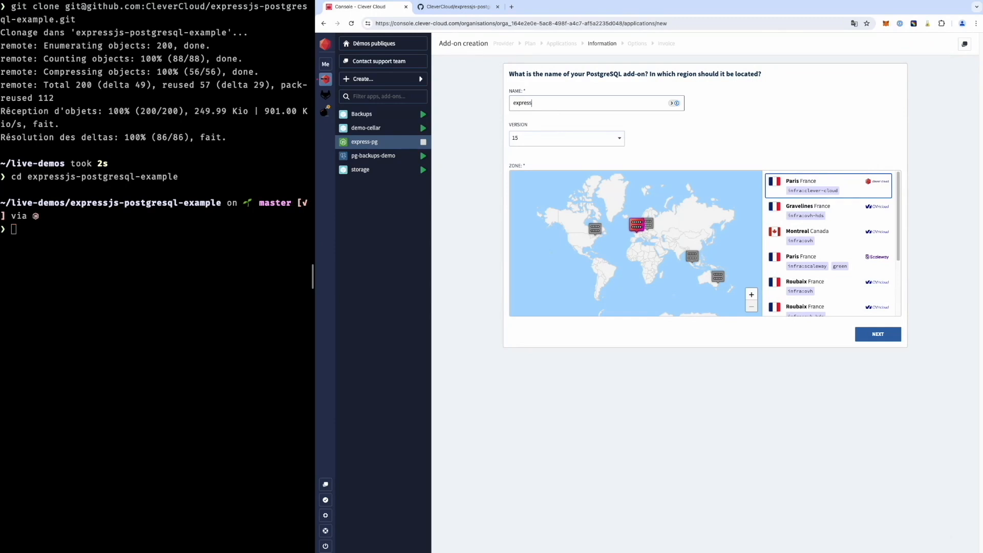
pyautogui.write('-pg-db')
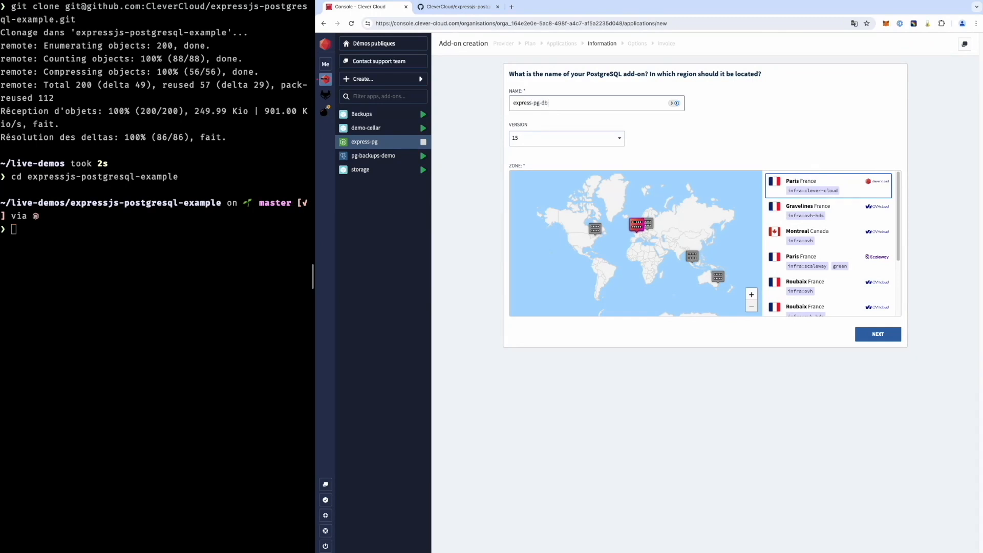
pyautogui.click(564, 139)
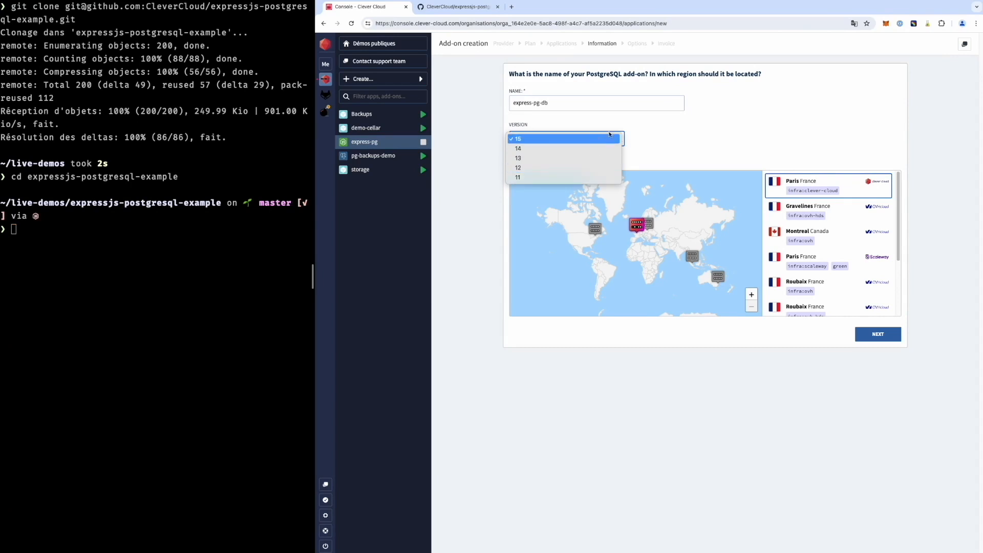
pyautogui.click(516, 138)
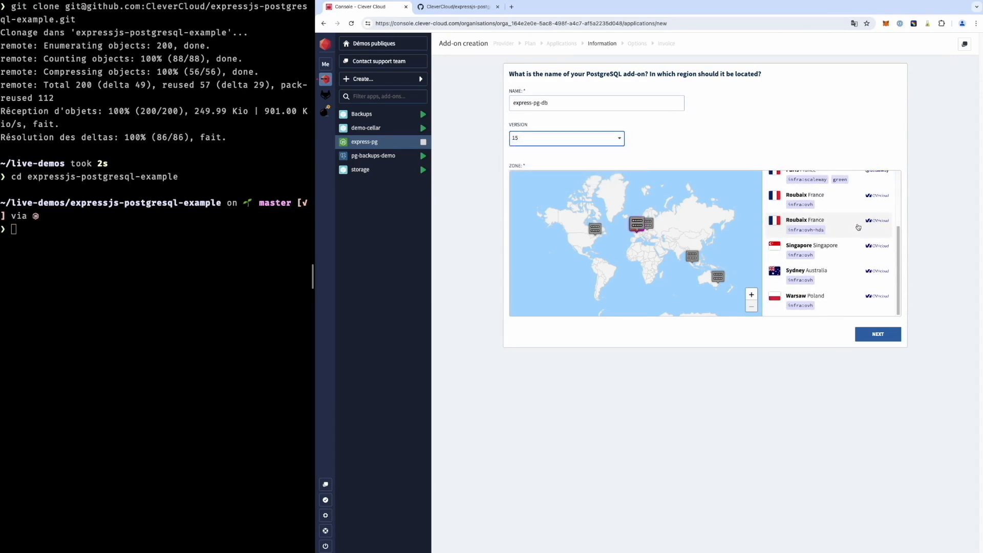
pyautogui.click(878, 334)
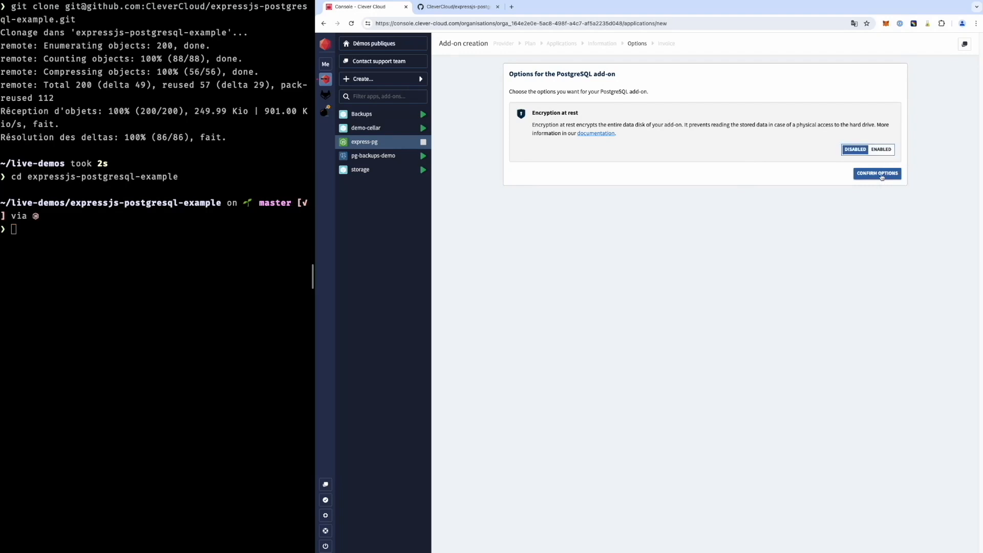
# Confirm the add-on without encryption or extra environment variables, then open the express-pg app.
pyautogui.click(877, 173)
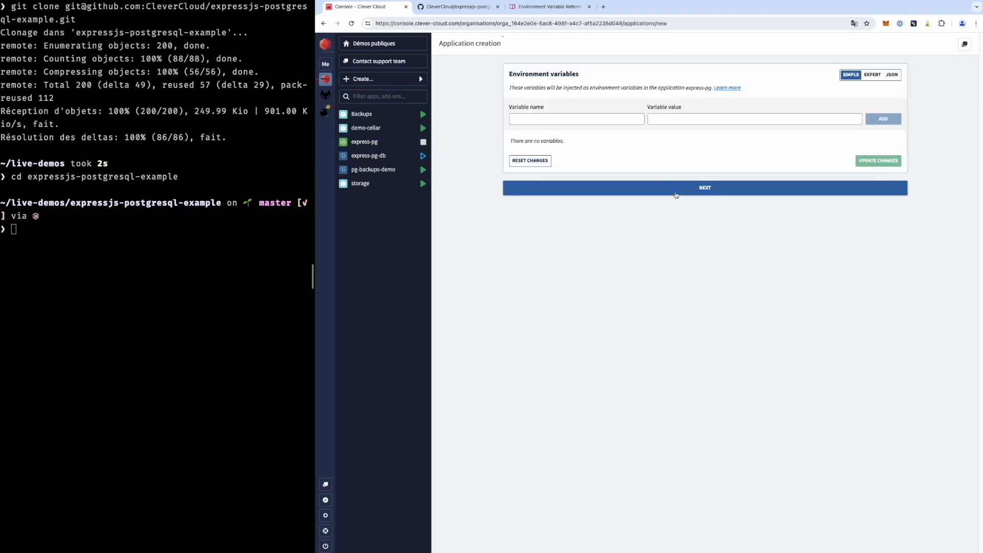
pyautogui.click(705, 188)
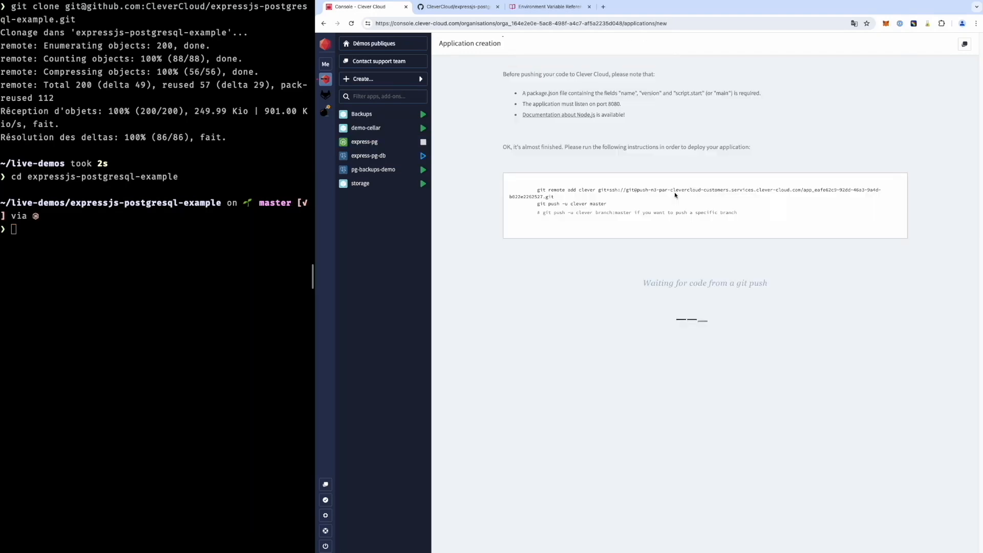
pyautogui.moveTo(367, 156)
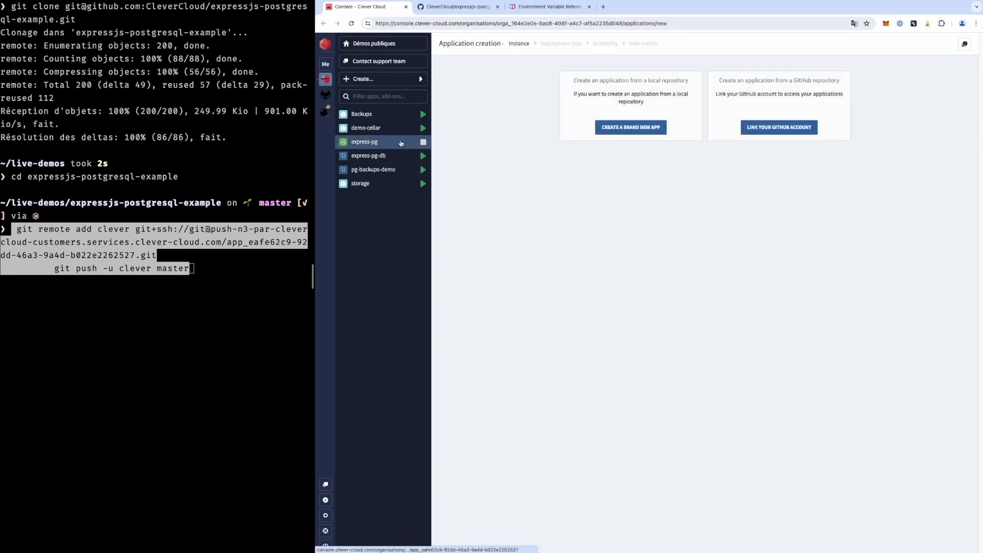
pyautogui.click(364, 141)
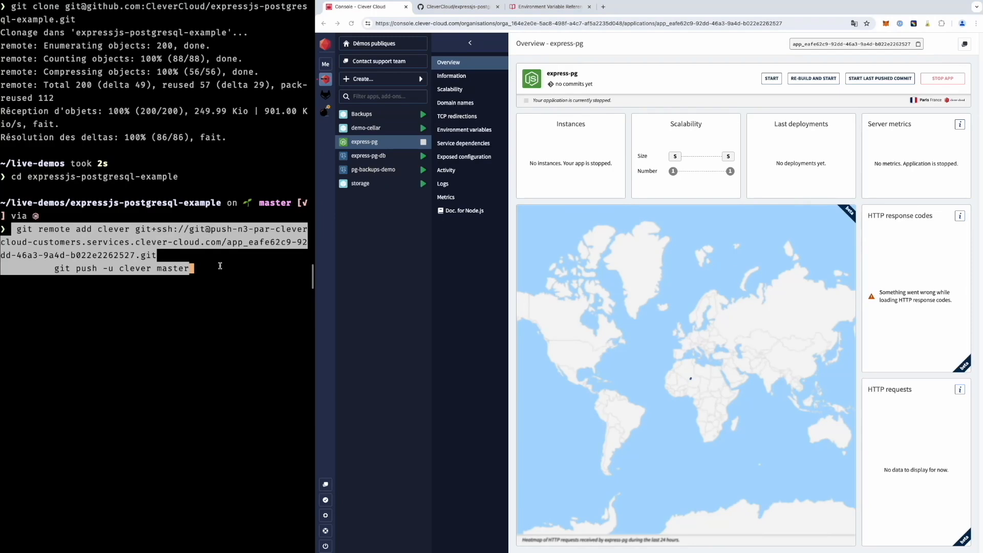
# Push the code, then enable Force HTTPS and Cancel ongoing deployment on new push, and save.
pyautogui.press('Return')
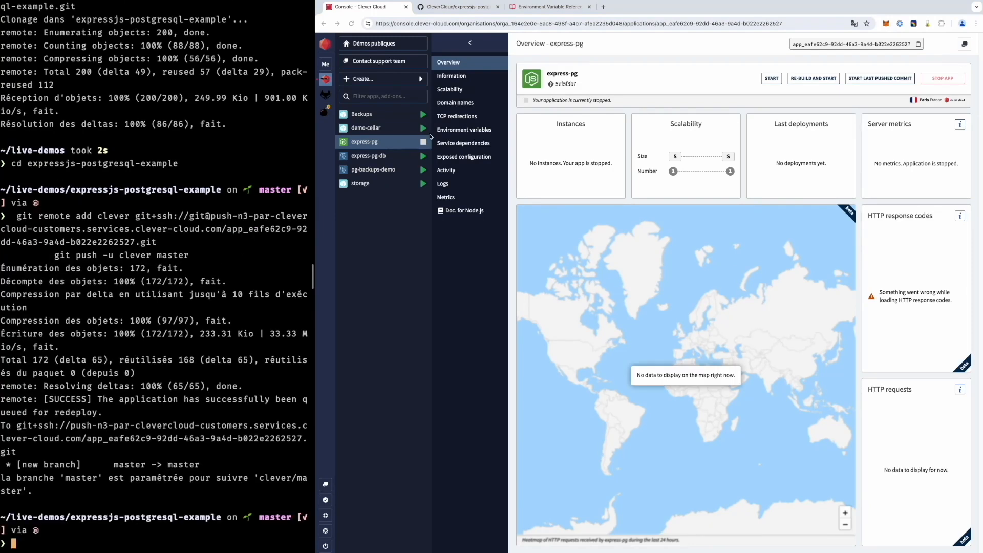
pyautogui.moveTo(471, 75)
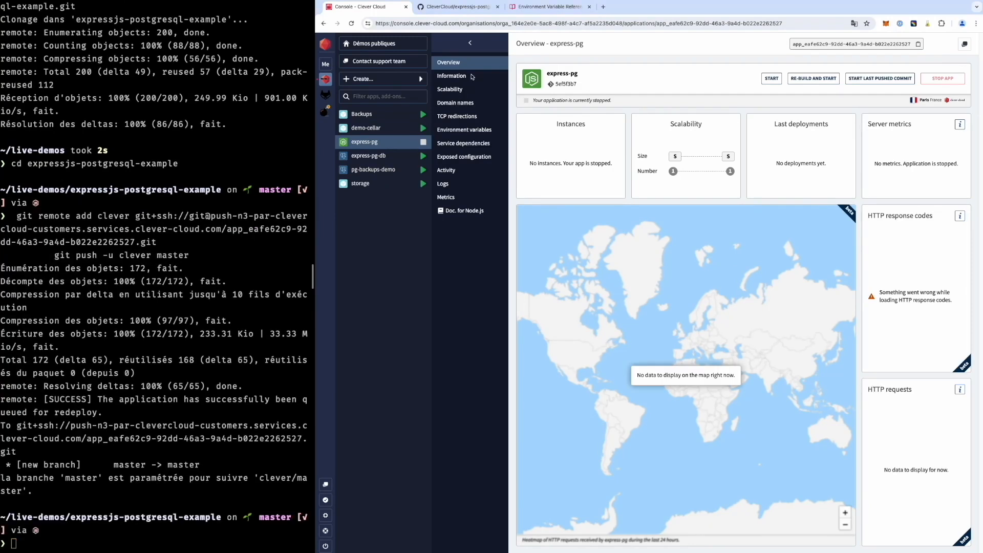
pyautogui.click(450, 75)
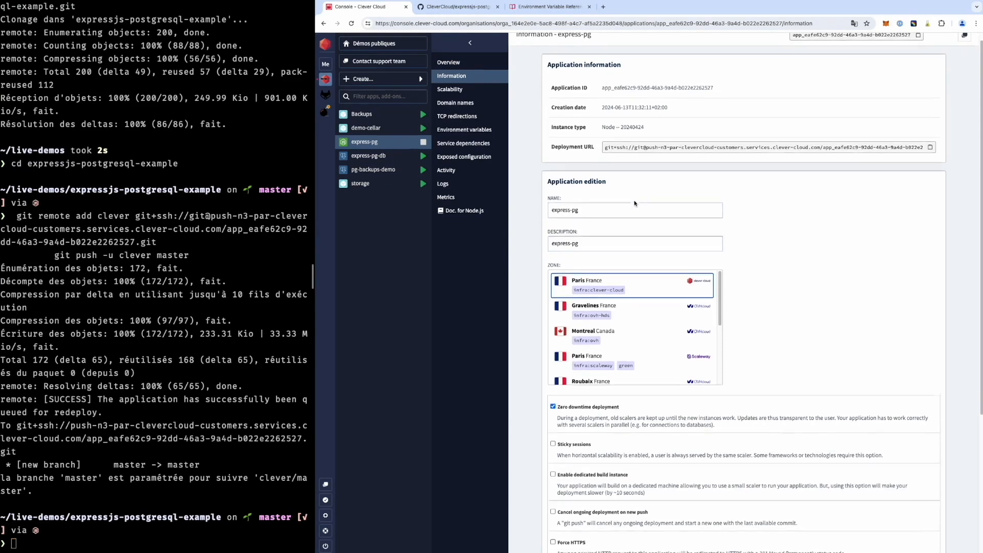
pyautogui.scroll(-3)
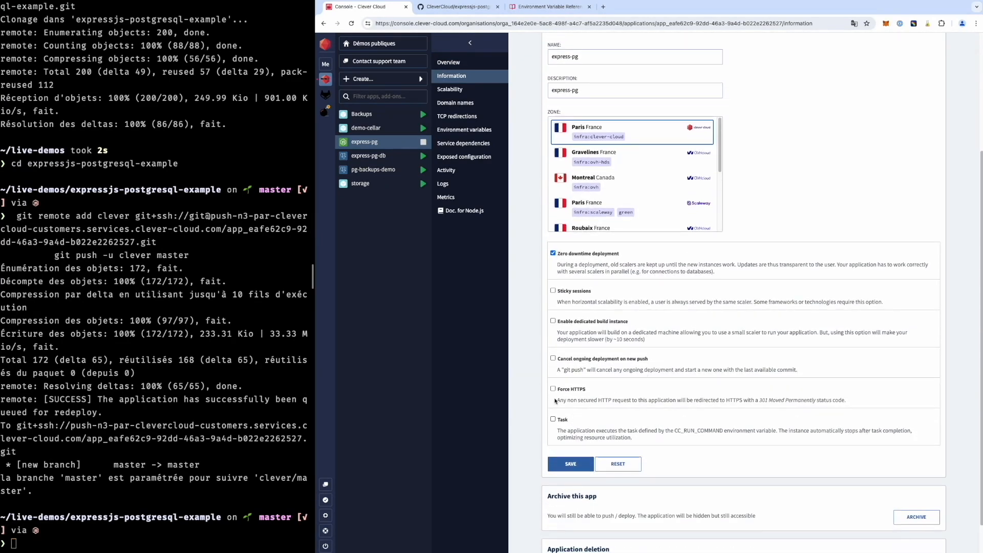
pyautogui.click(552, 389)
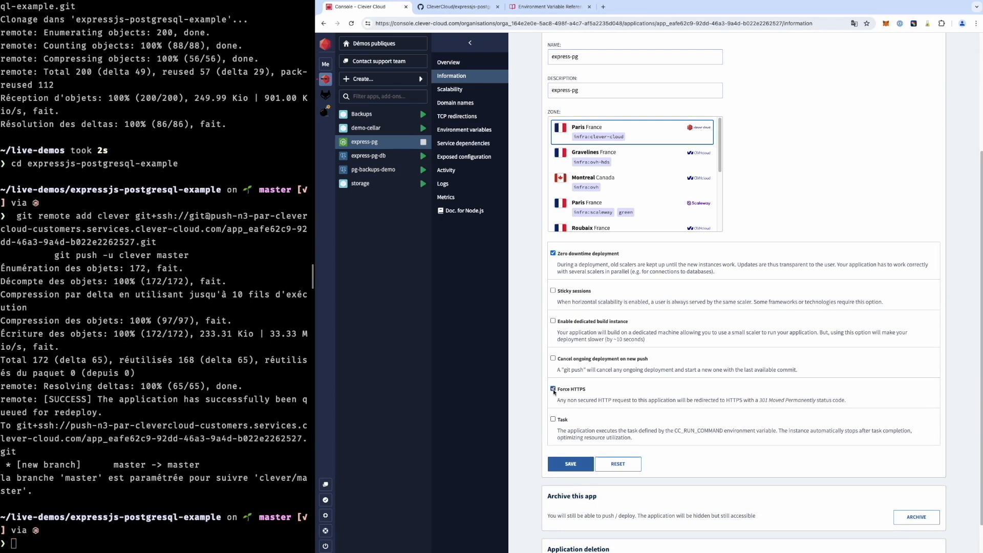
pyautogui.click(552, 359)
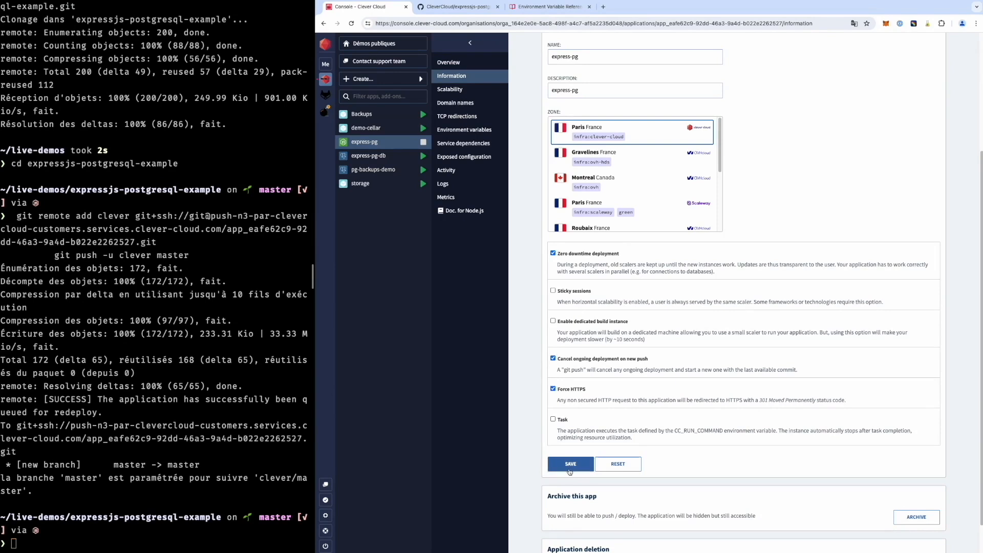
pyautogui.click(569, 463)
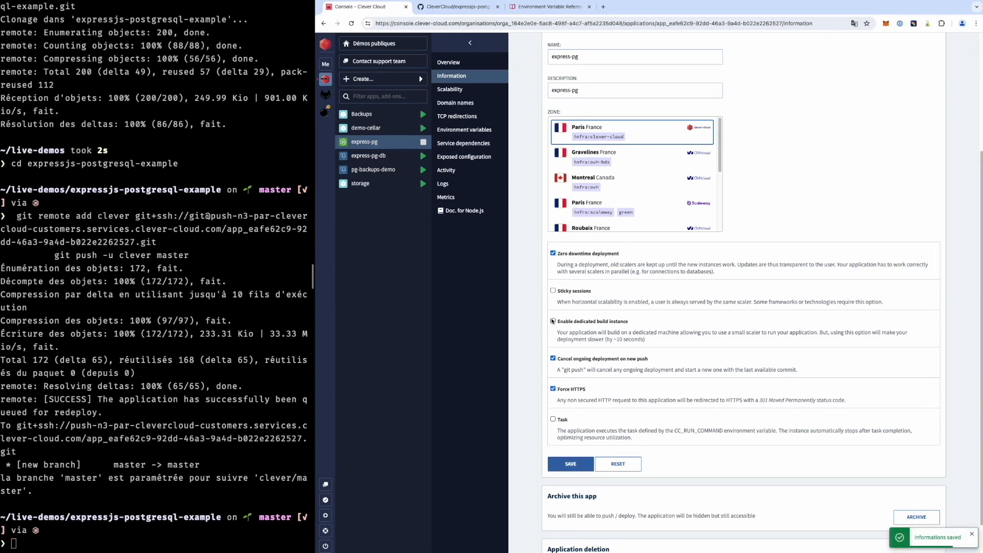
# Leave the dedicated build instance off and view the finished deployment's logs.
pyautogui.click(552, 321)
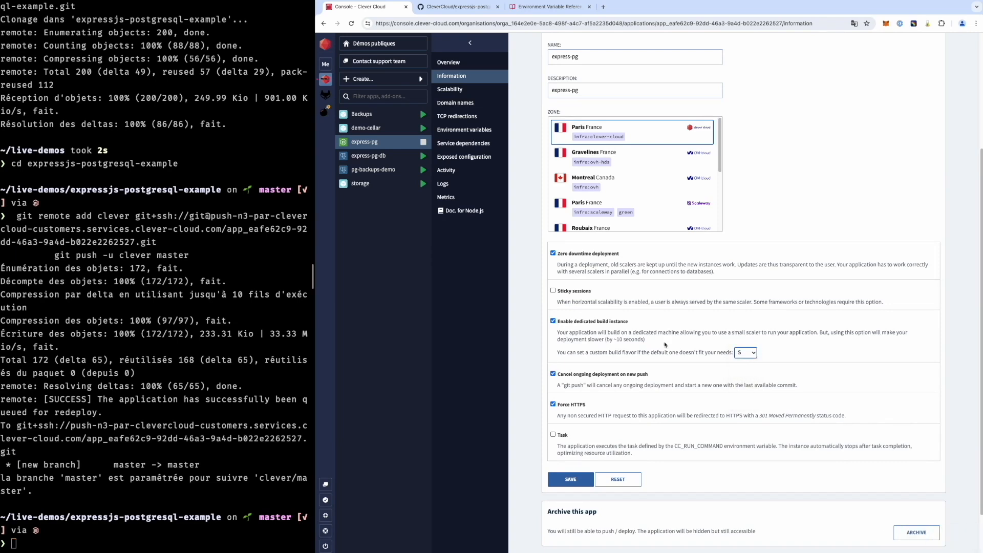
pyautogui.click(553, 321)
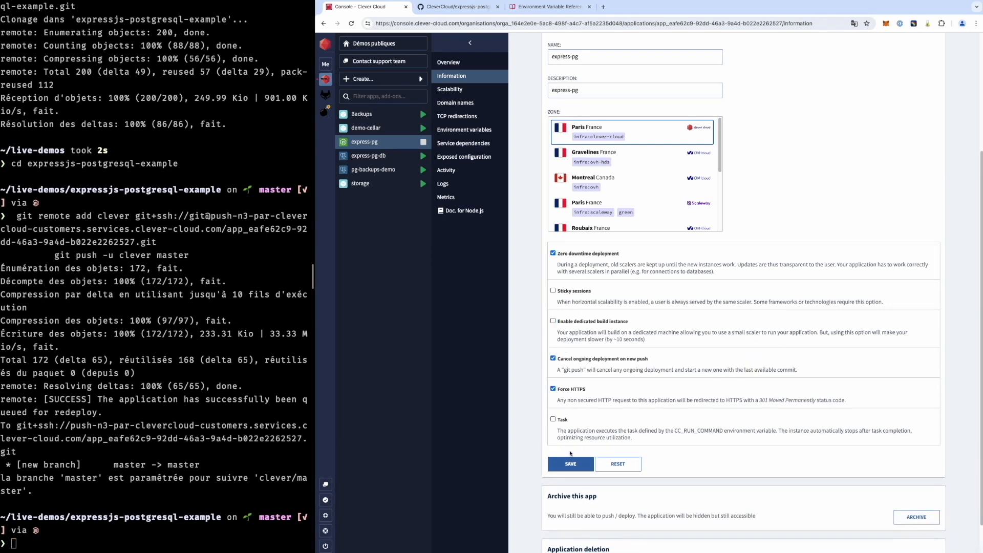
pyautogui.click(443, 183)
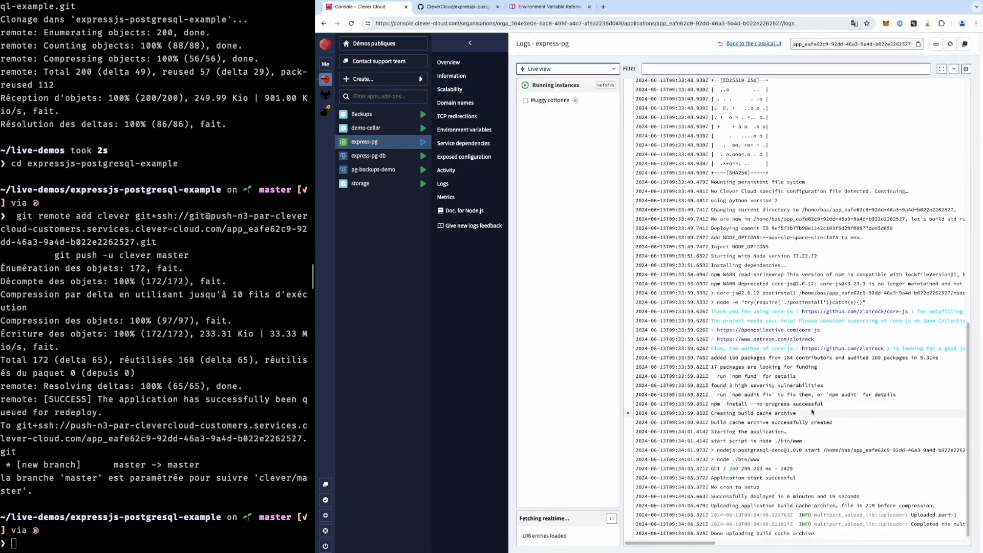
pyautogui.click(566, 68)
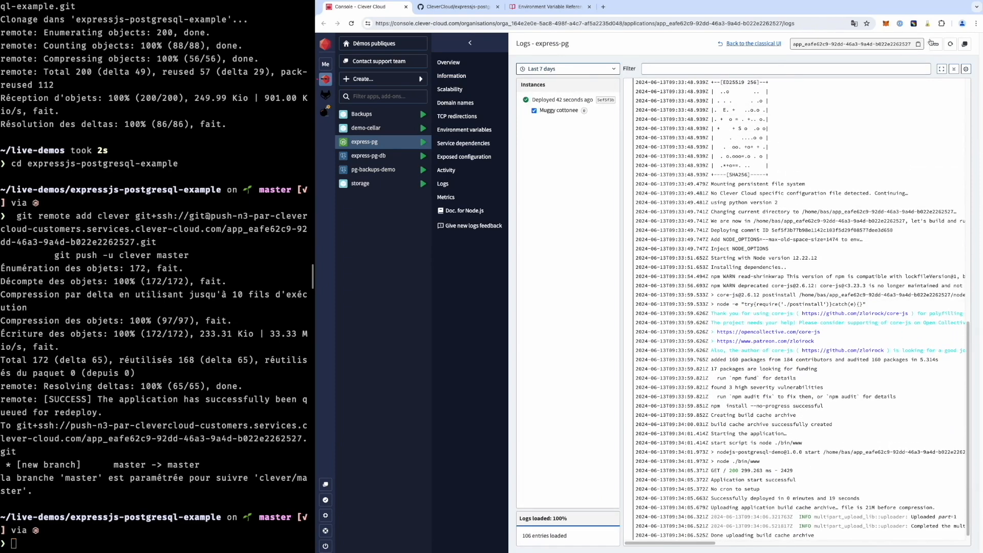
# Submit the values one, two and three in the deployed NodeJS PostgreSQL demo.
pyautogui.click(458, 8)
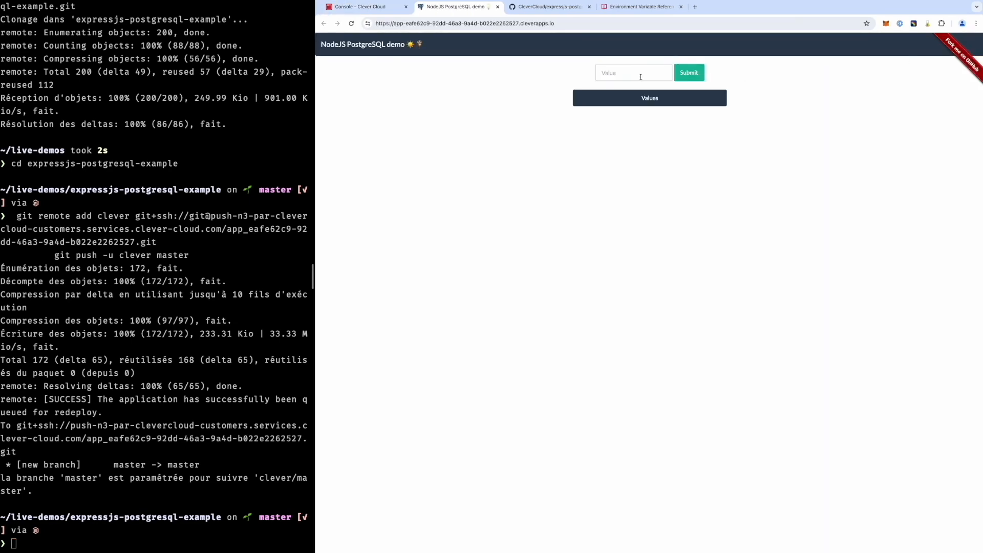
pyautogui.click(688, 72)
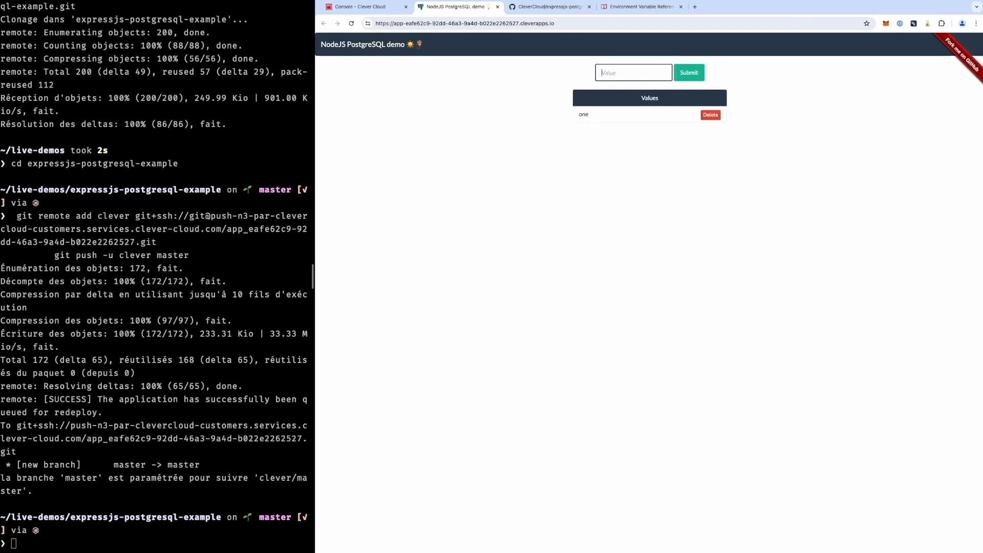
pyautogui.write('two')
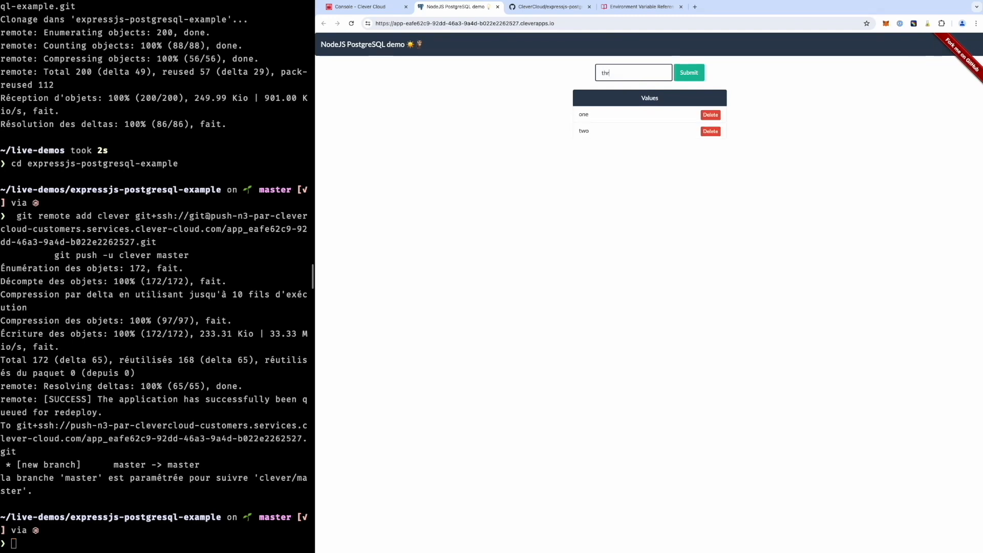
pyautogui.click(688, 71)
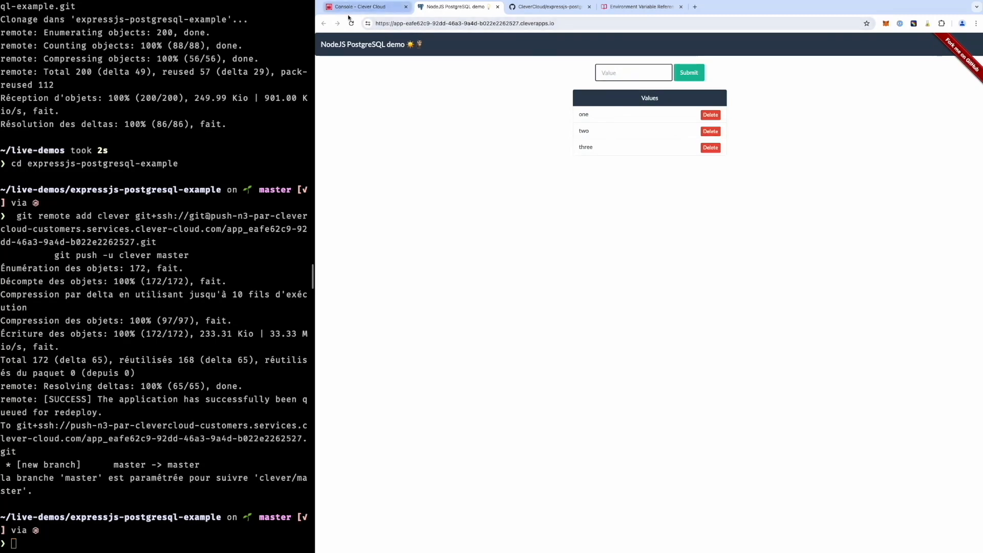
pyautogui.click(364, 6)
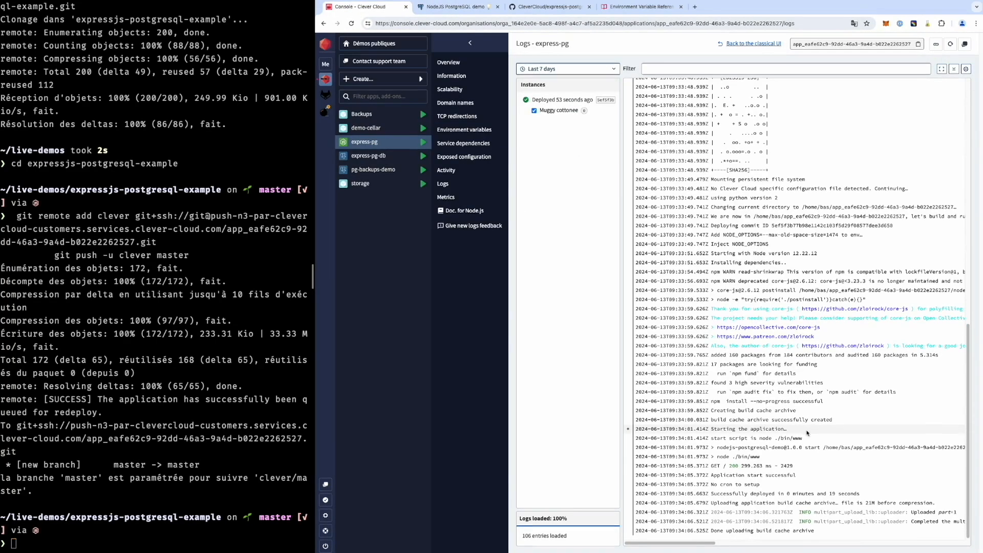
# Check the express-pg-db add-on's logs and browse its stored data in PG Studio.
pyautogui.click(368, 156)
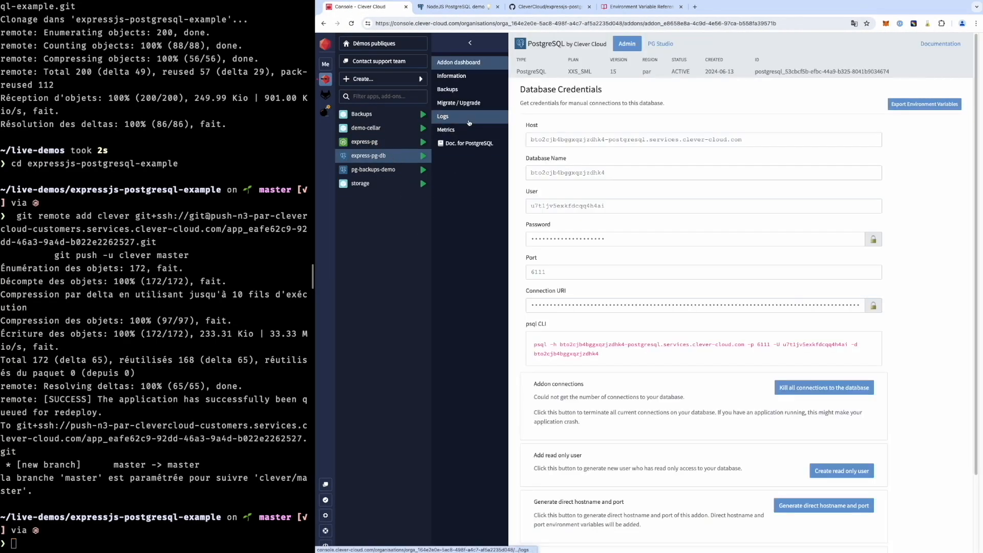
pyautogui.click(443, 116)
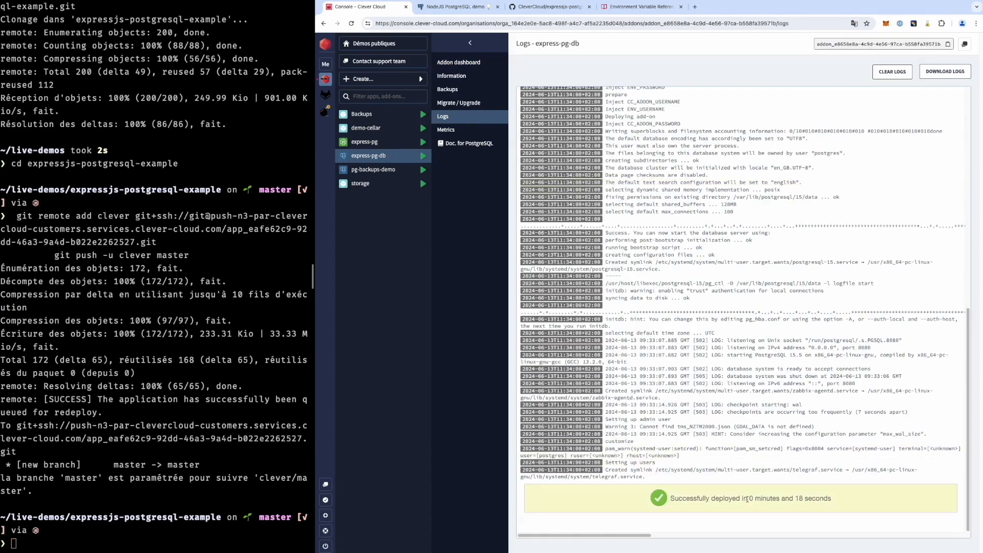
pyautogui.scroll(3)
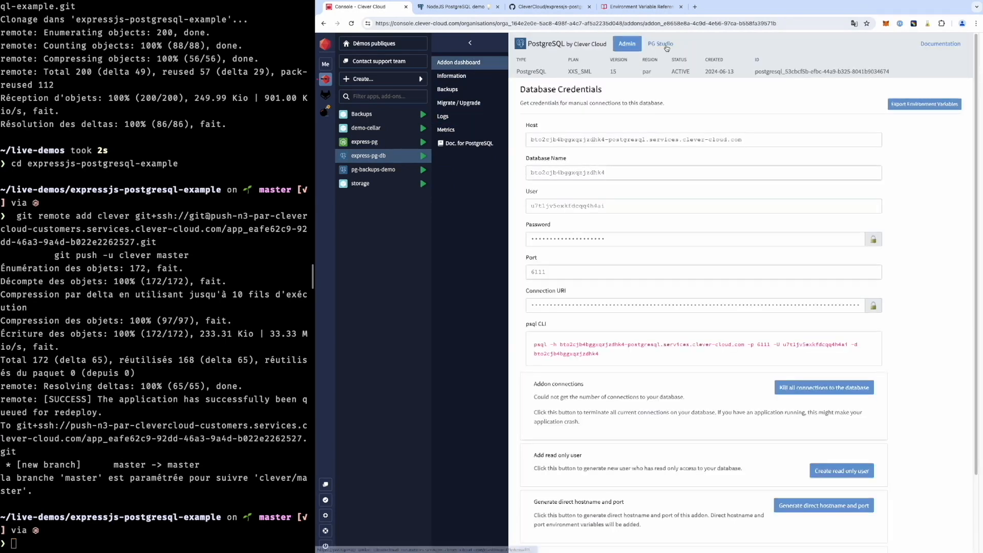
pyautogui.click(659, 44)
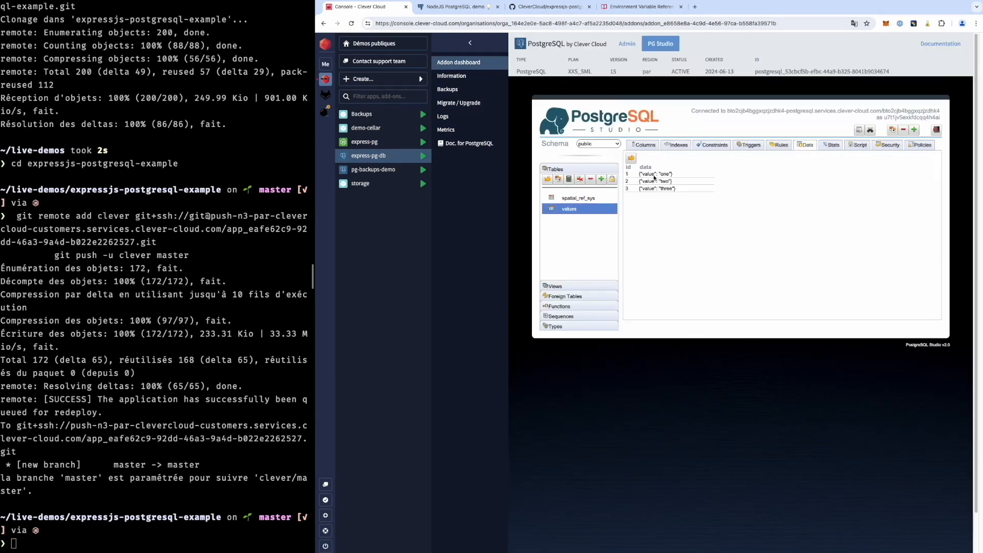
pyautogui.moveTo(654, 192)
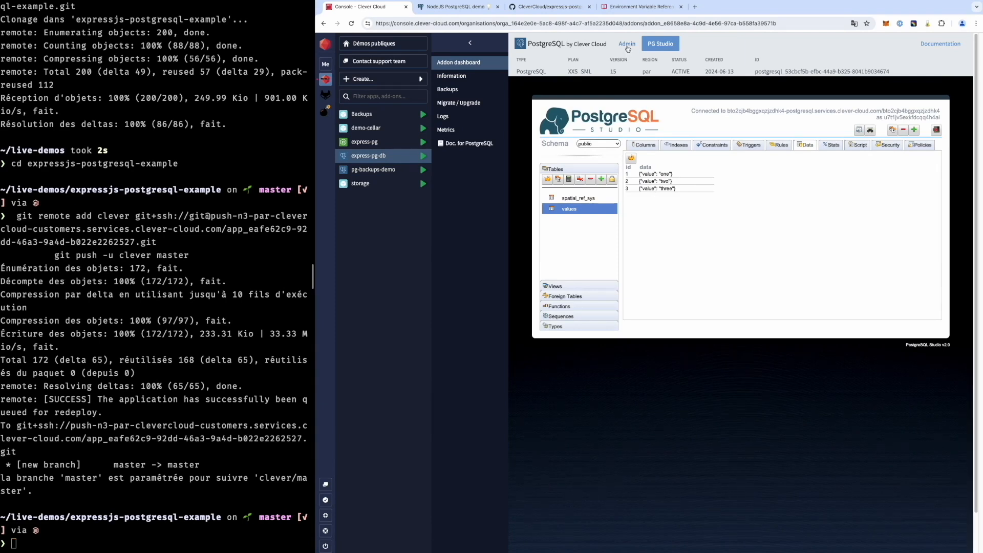
# Scale express-pg down to an XS instance and update the configuration.
pyautogui.click(626, 43)
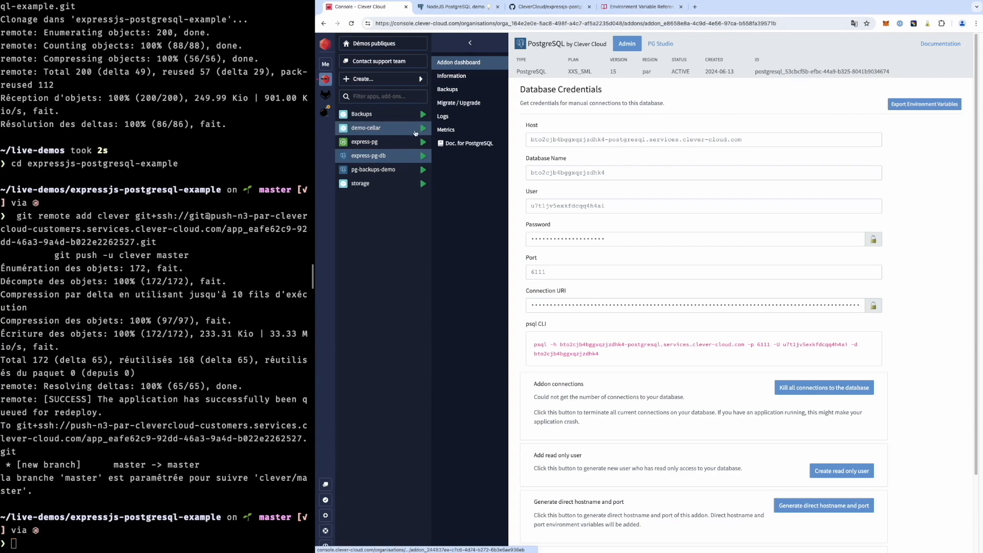
pyautogui.click(366, 141)
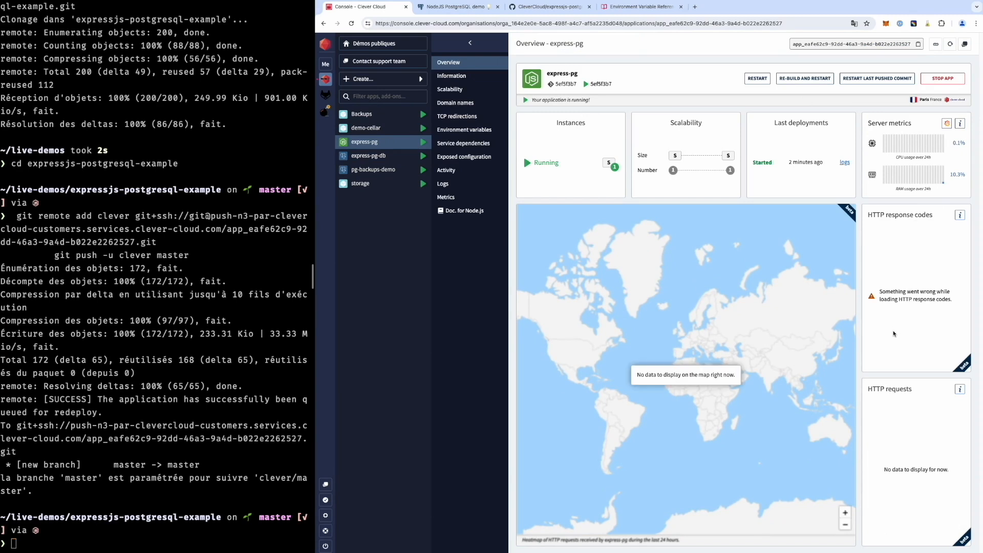
pyautogui.moveTo(764, 172)
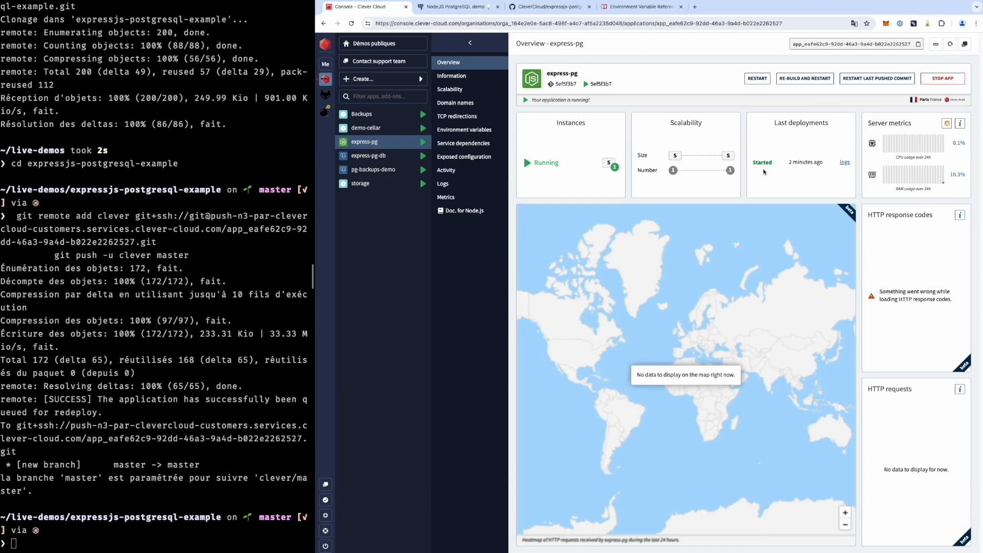
pyautogui.click(450, 89)
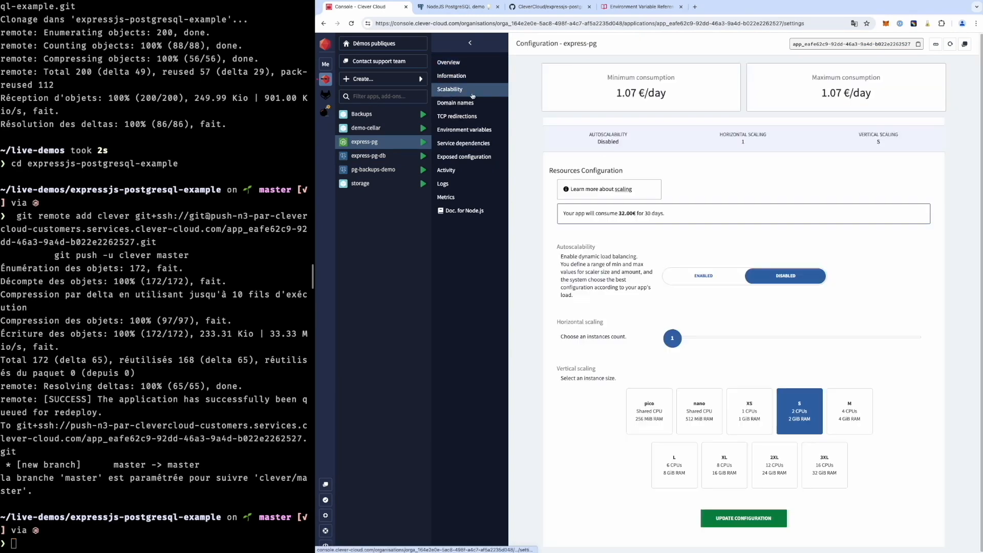
pyautogui.moveTo(754, 409)
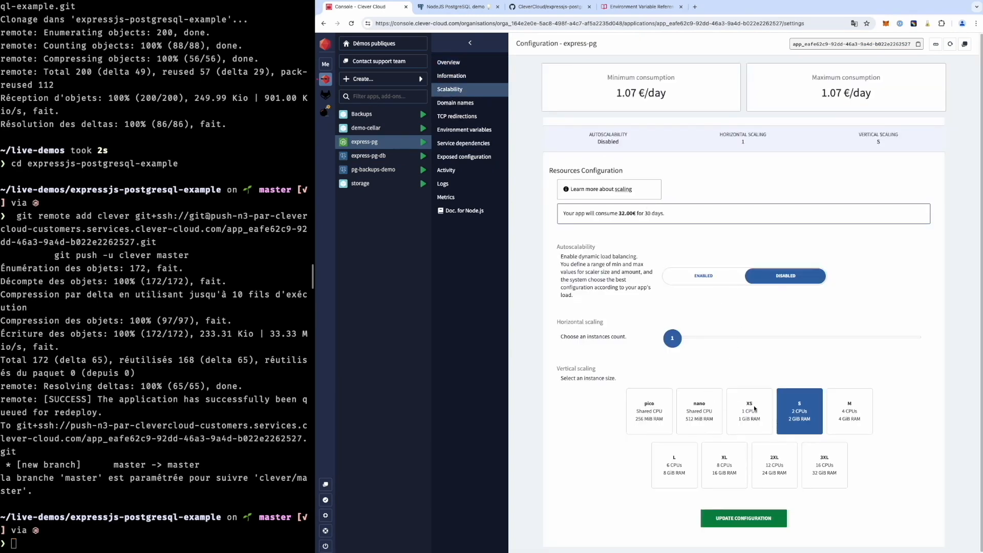
pyautogui.click(750, 411)
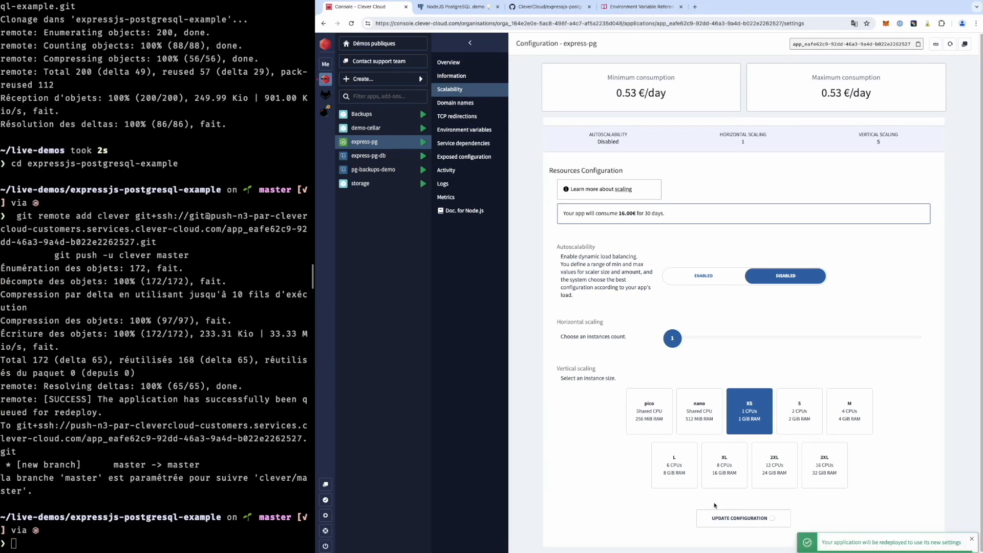
pyautogui.click(744, 518)
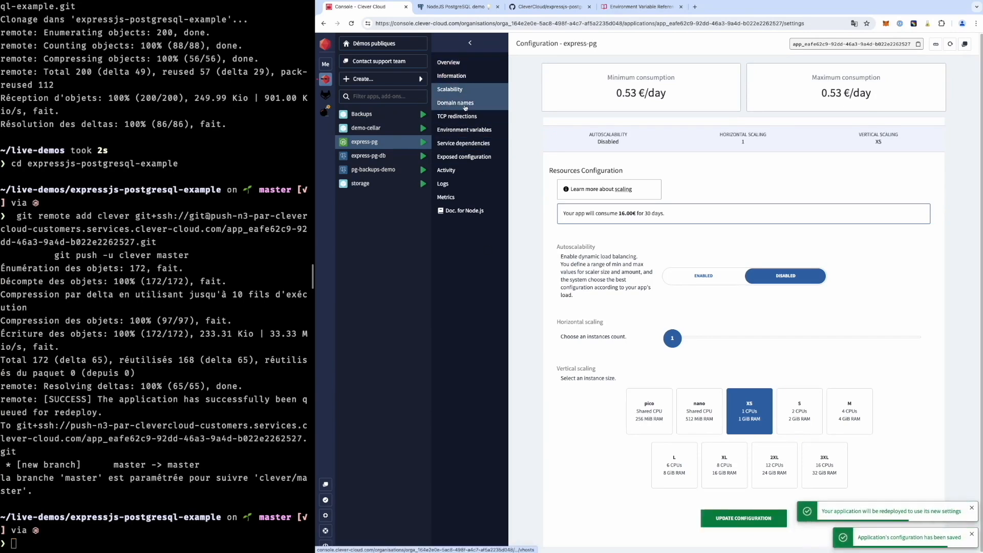
# Enable a dedicated build instance in the app's information settings.
pyautogui.click(452, 75)
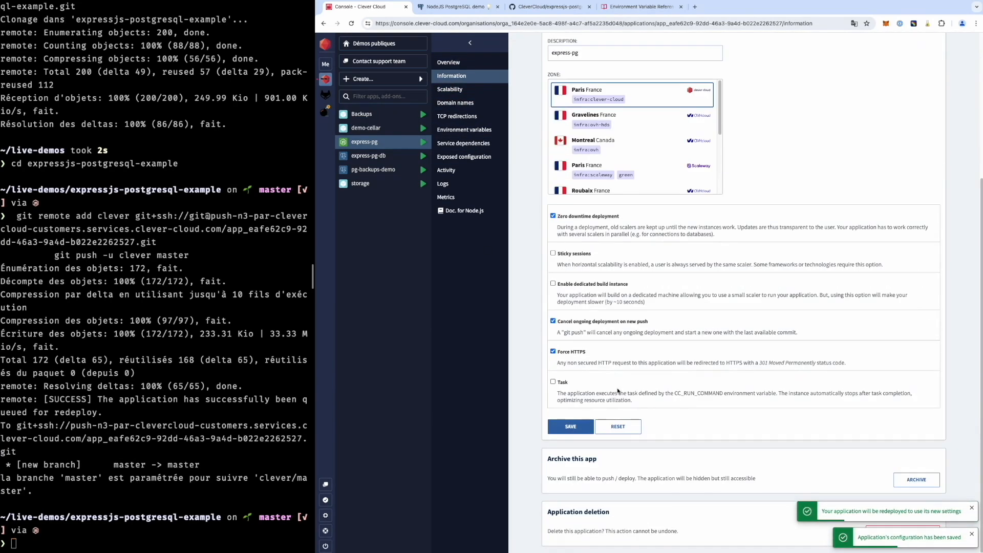
pyautogui.click(553, 284)
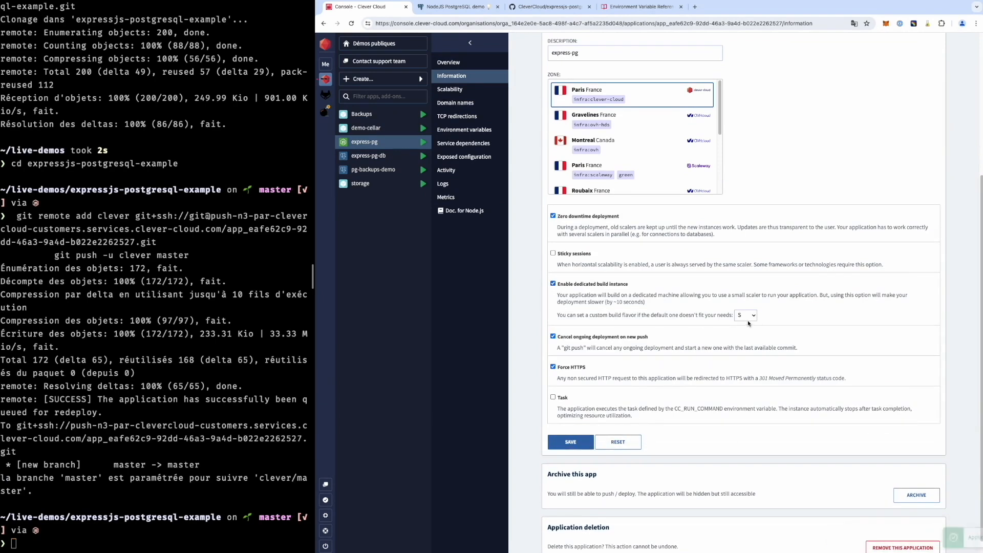
# Add the express-pg-demo.cleverapps.io domain to express-pg, then view TCP redirections.
pyautogui.click(454, 103)
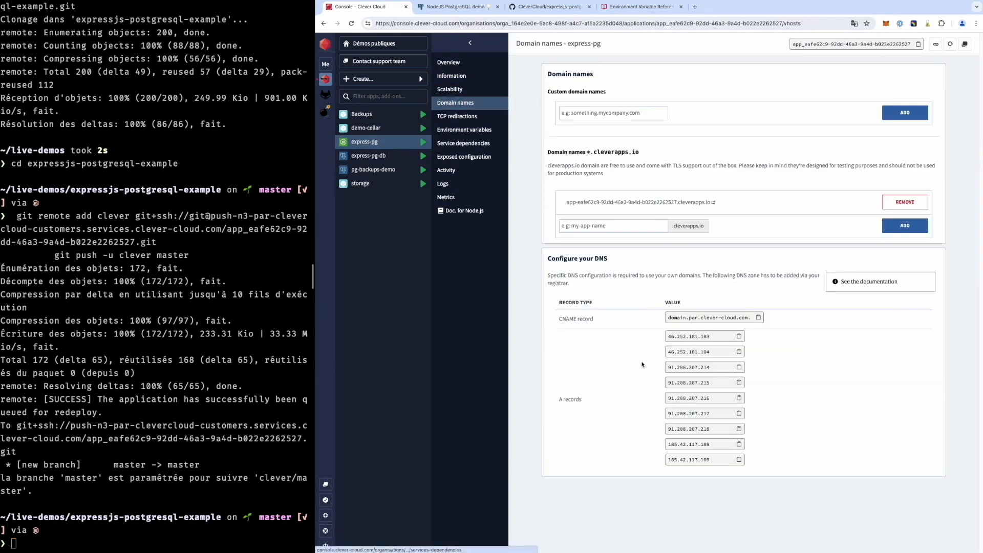
pyautogui.click(612, 225)
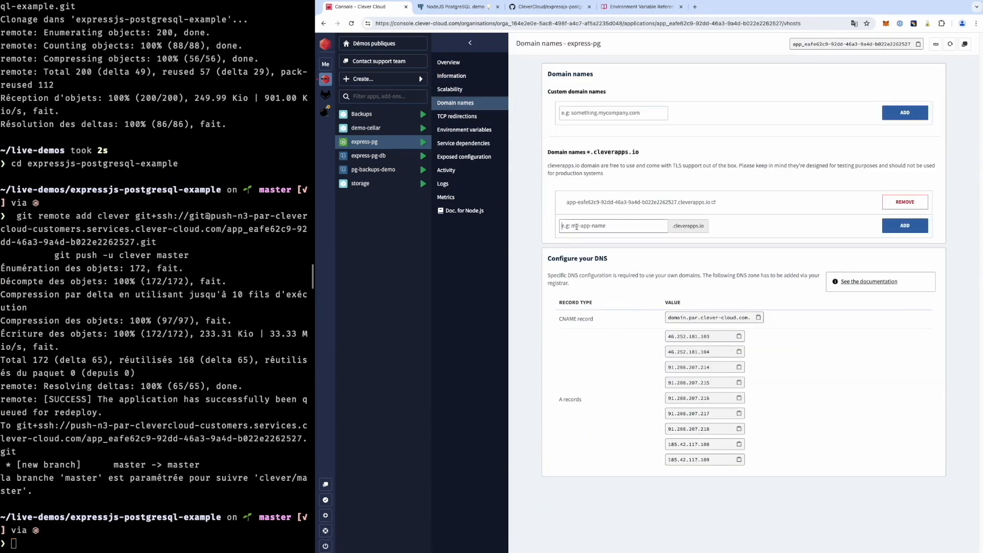
pyautogui.write('express-pg-demo')
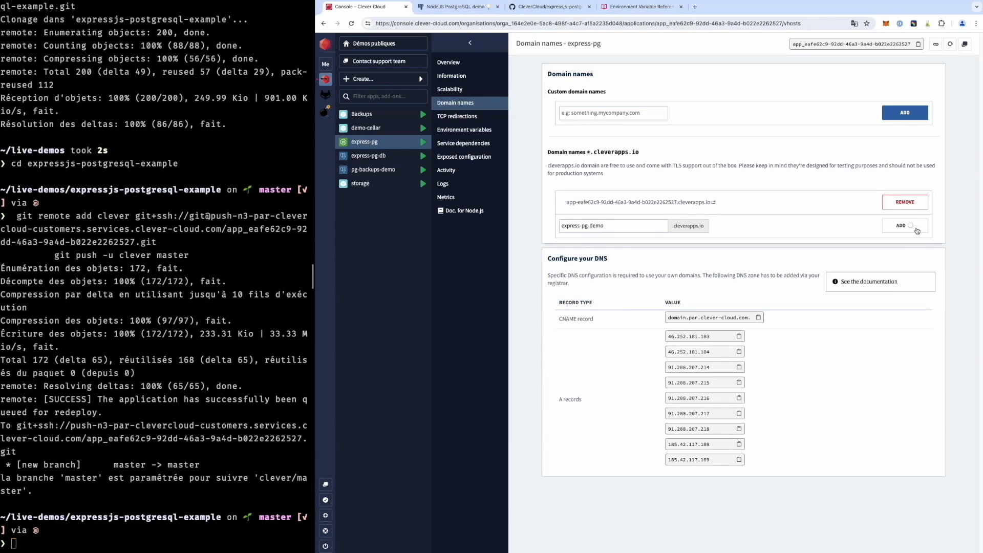
pyautogui.click(903, 225)
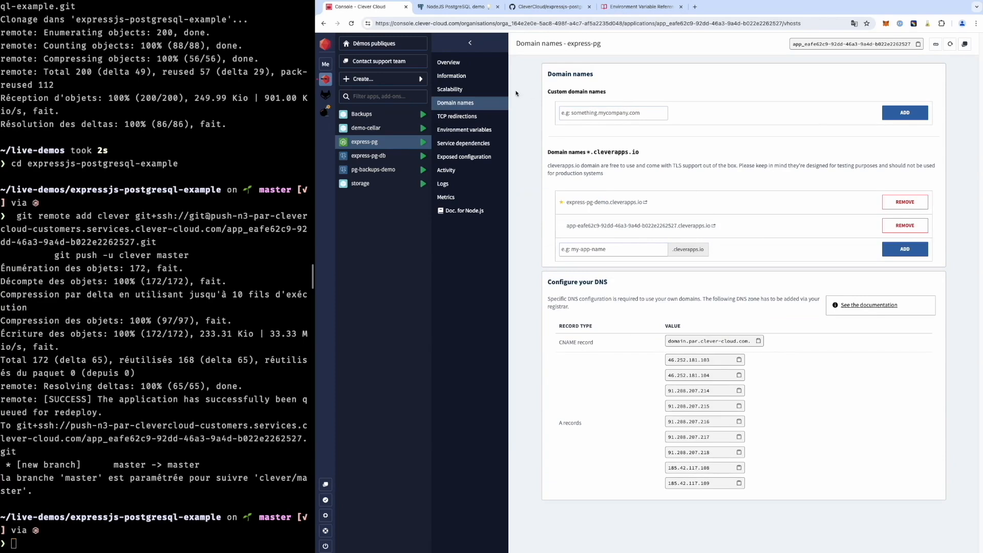
pyautogui.click(458, 116)
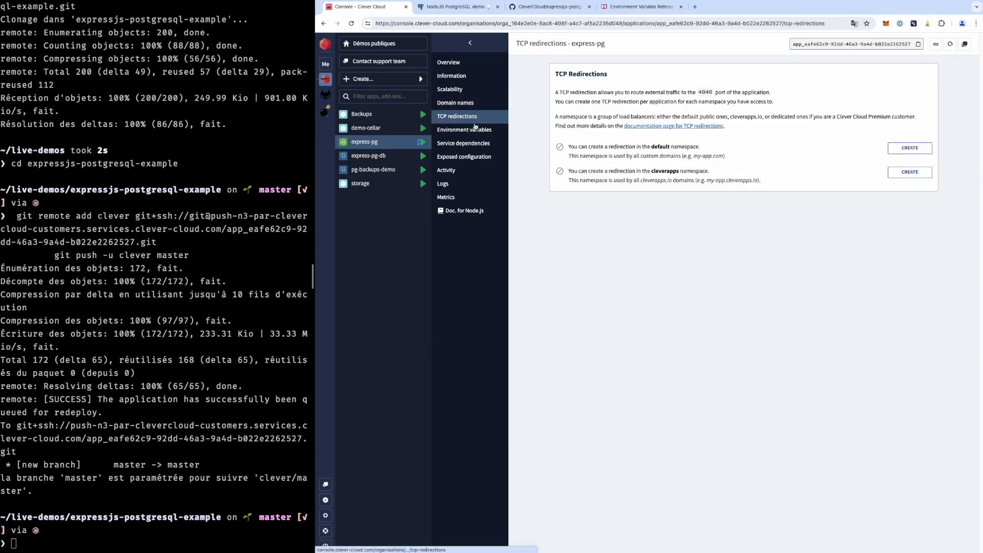
# View the app's environment variables and compare them with db.js in the terminal.
pyautogui.click(464, 130)
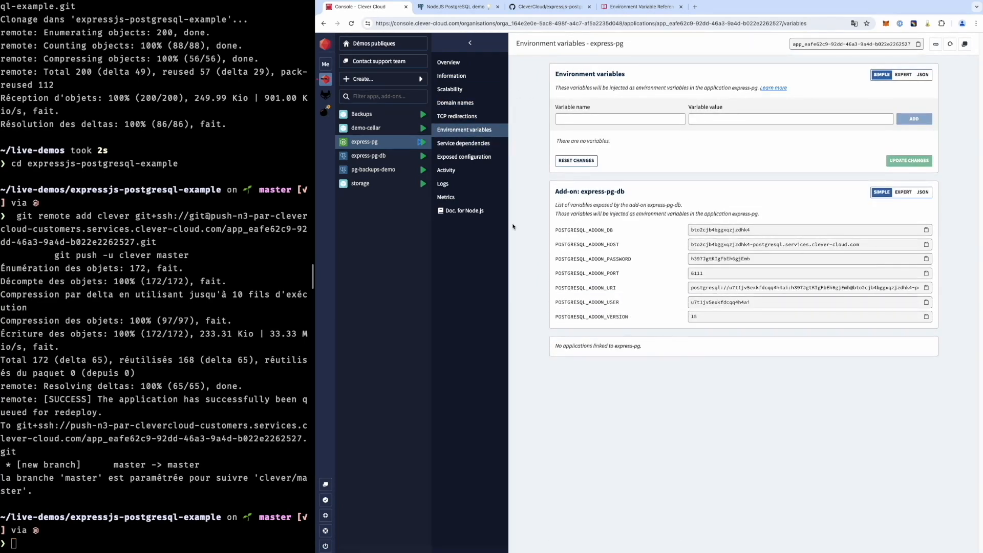
pyautogui.moveTo(613, 253)
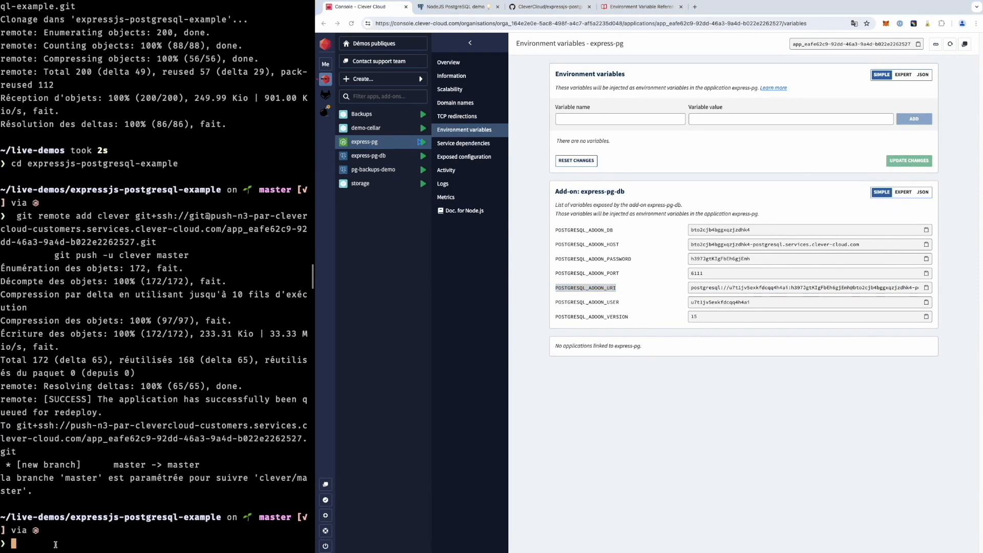
pyautogui.write('cat')
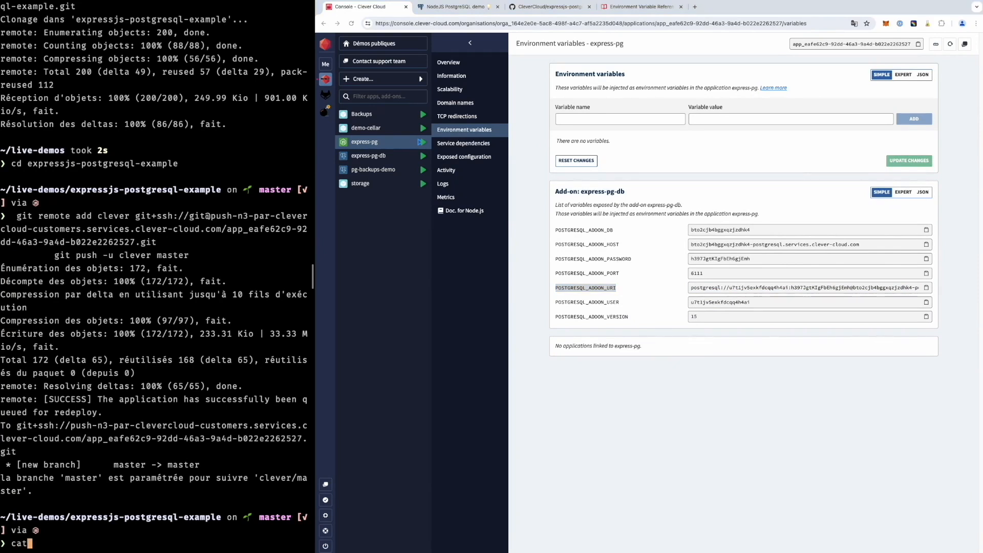
pyautogui.write('db')
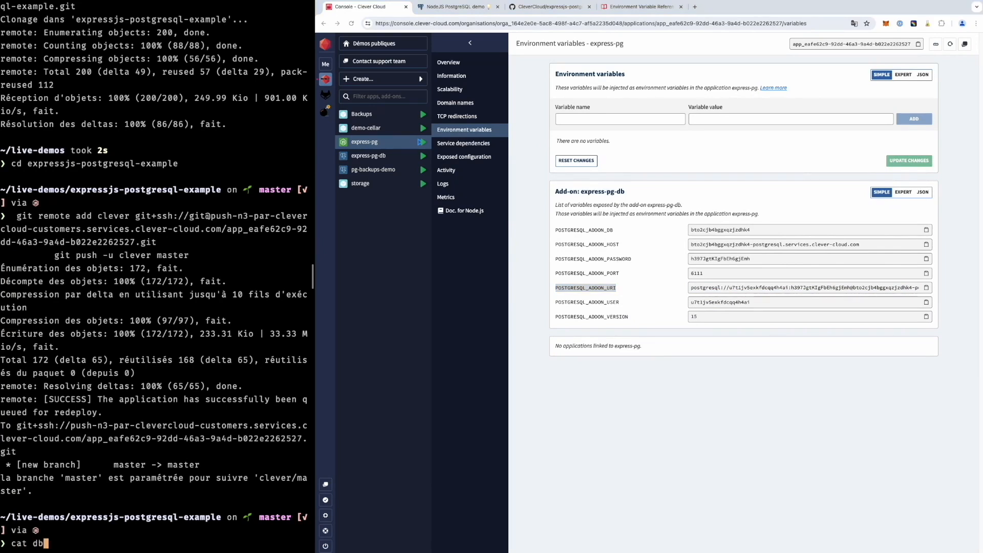
pyautogui.press('Return')
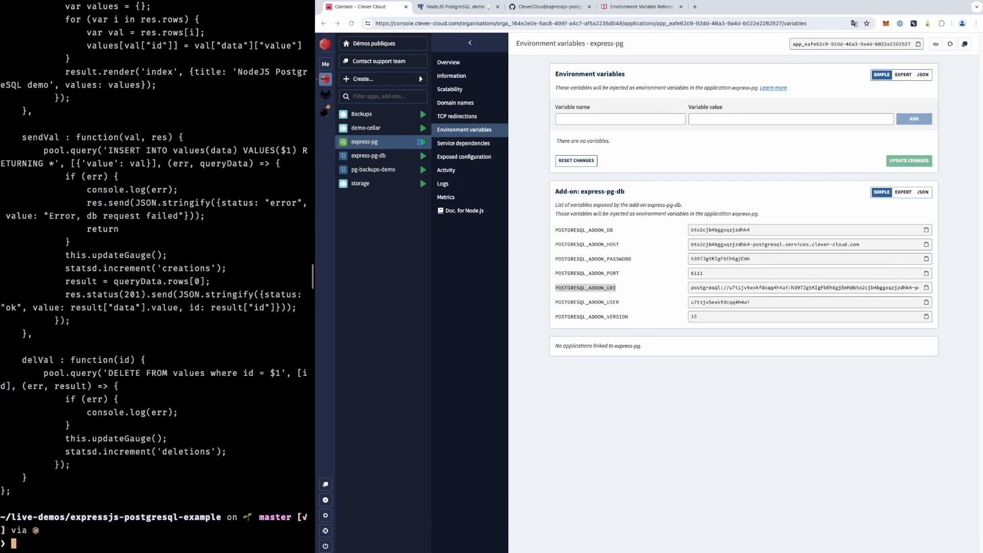
pyautogui.scroll(3)
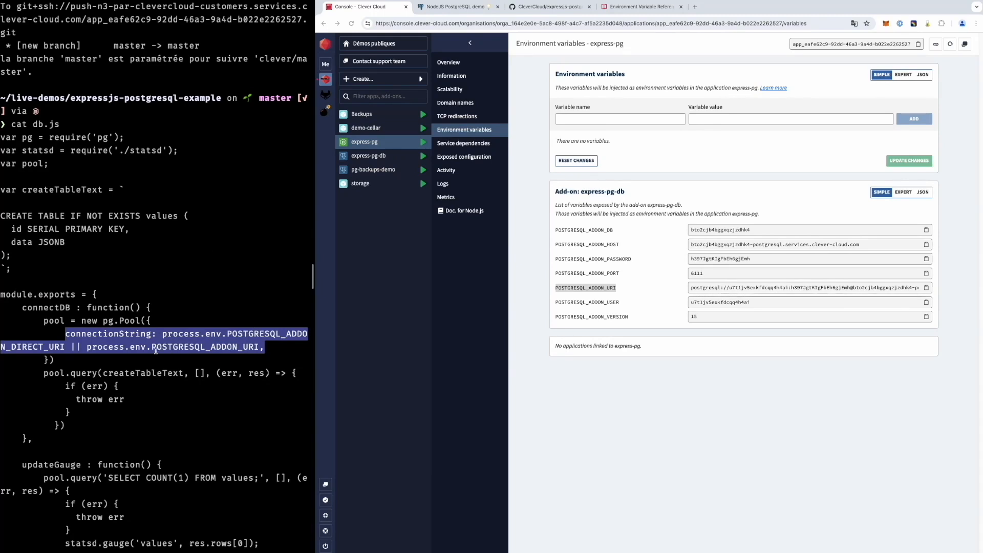
pyautogui.moveTo(445, 116)
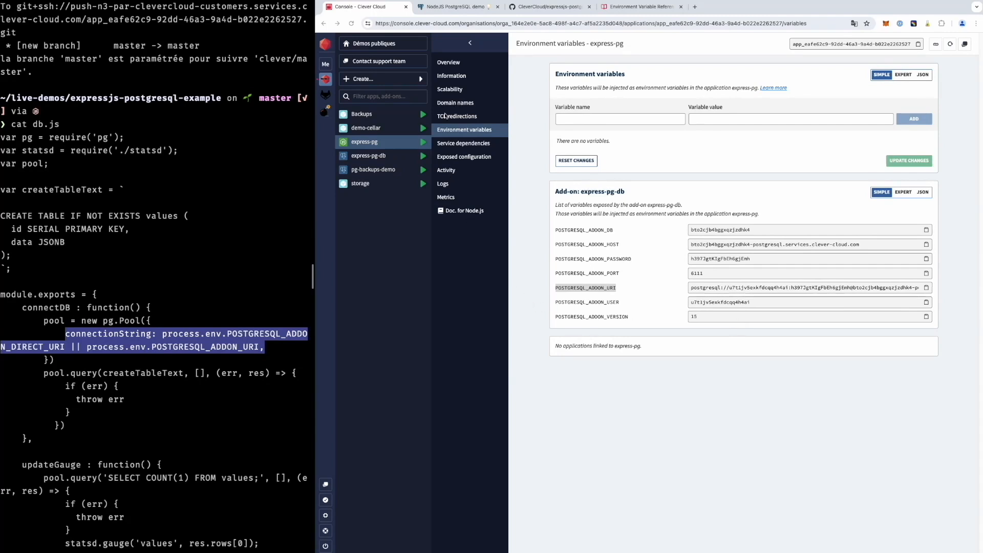
pyautogui.moveTo(454, 180)
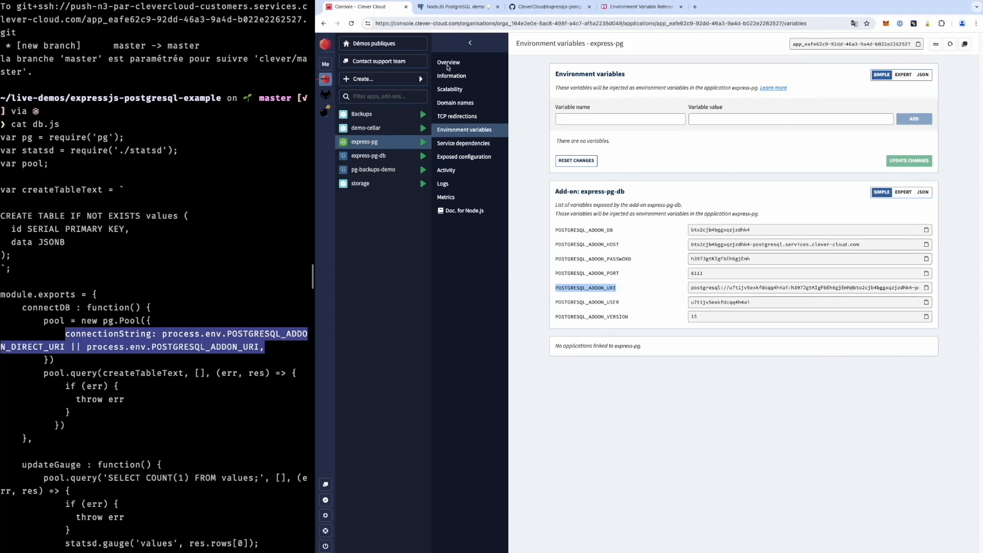
# Sign in to Grafana with Clever Cloud and view express-pg's runtime metrics.
pyautogui.click(449, 63)
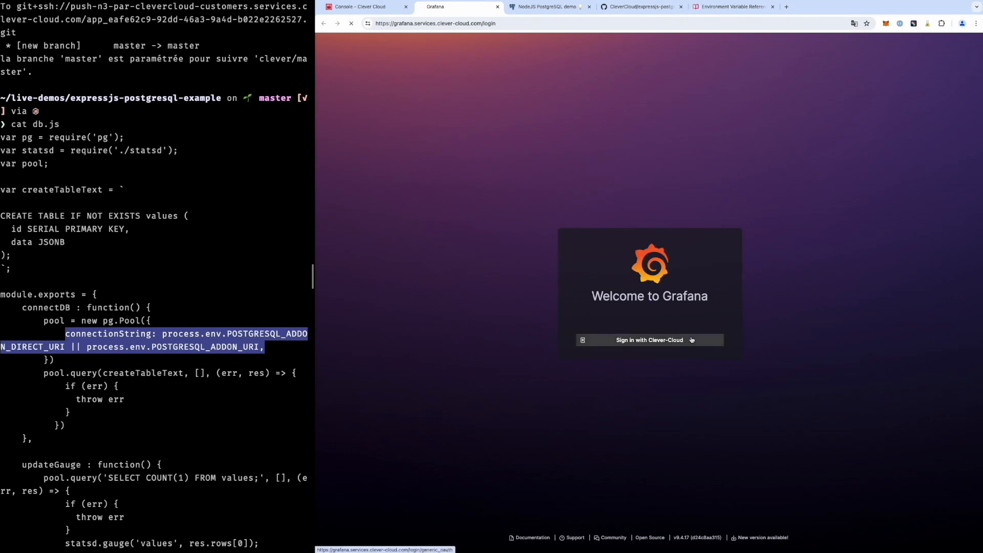
pyautogui.click(649, 339)
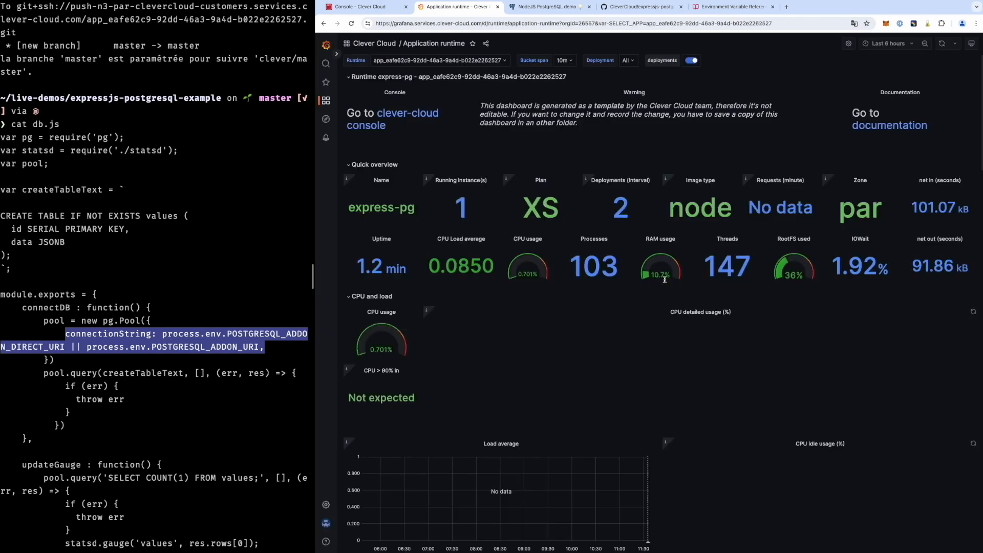
pyautogui.scroll(-3)
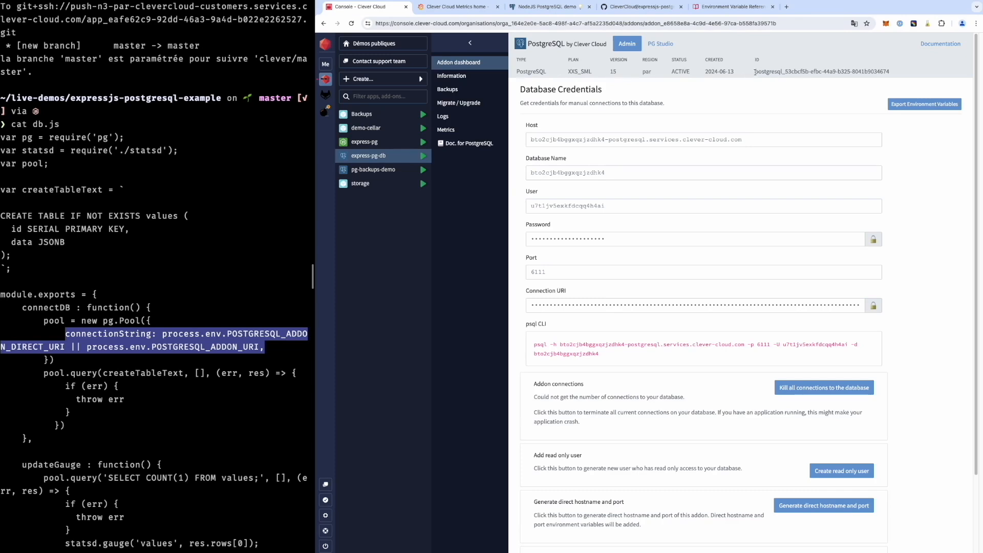
# Switch the add-on dashboard to the migrated PostgreSQL add-on, then return to its console page.
pyautogui.click(458, 8)
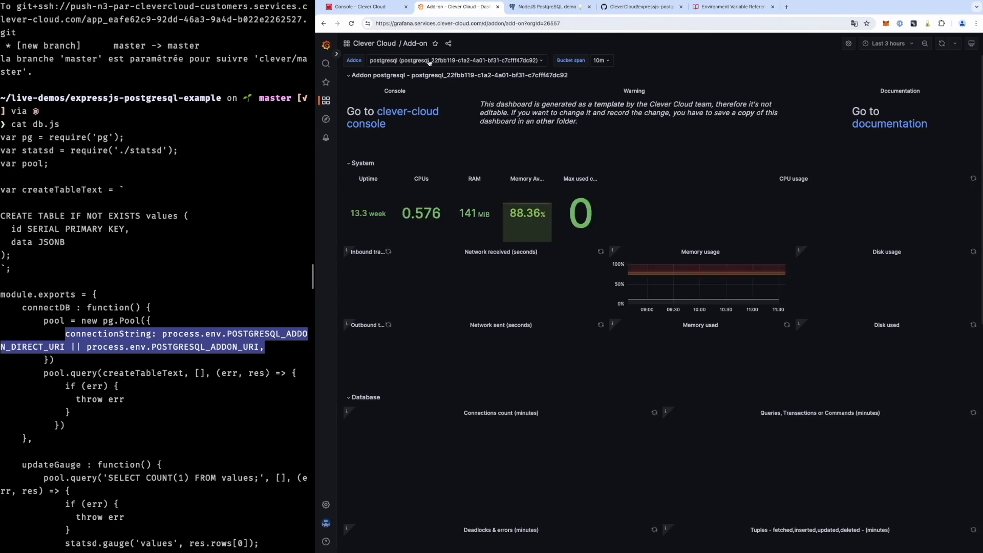
pyautogui.click(455, 60)
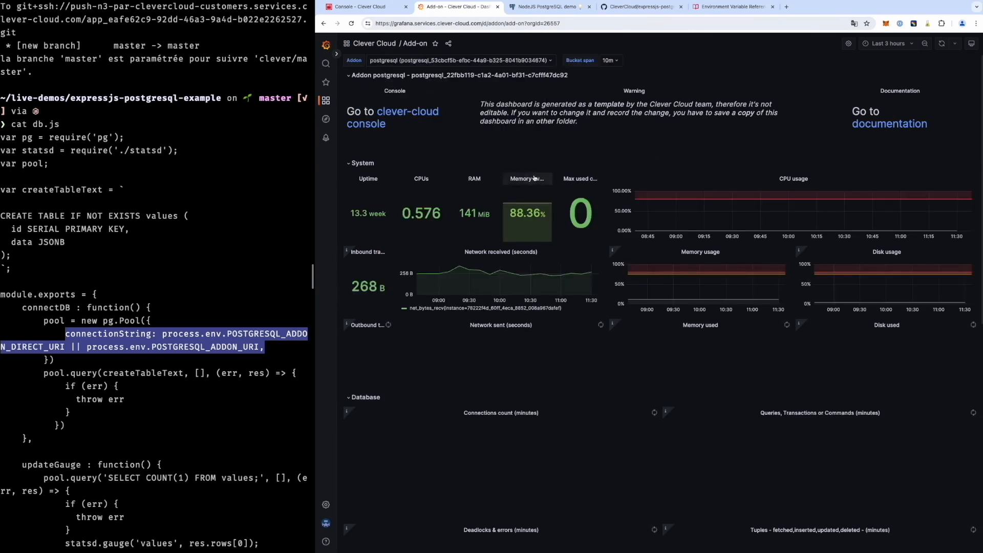
pyautogui.click(458, 59)
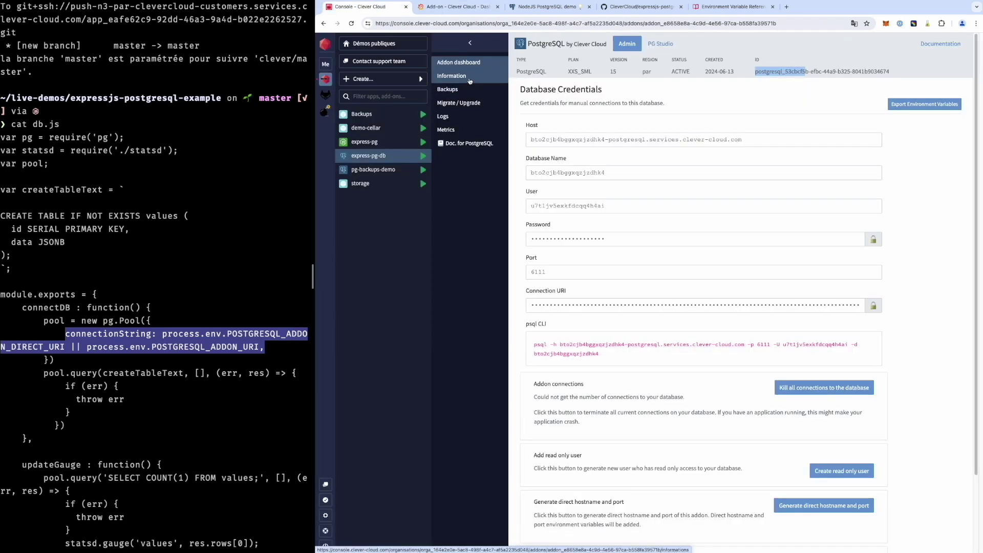
# Show express-pg-db's Information page and select the POSTGRESQL_ADDON_DIRECT_URI variable name.
pyautogui.scroll(-3)
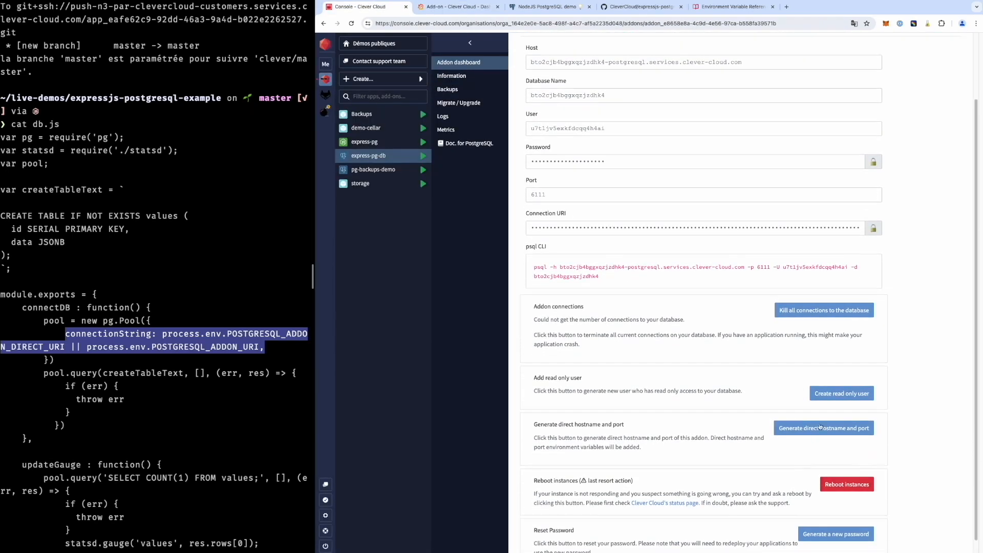
pyautogui.moveTo(824, 428)
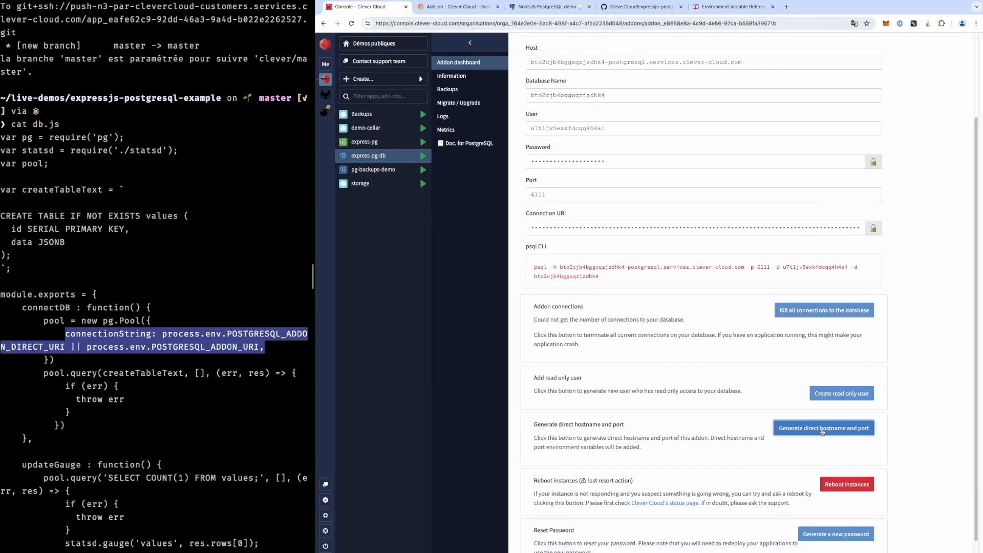
pyautogui.click(450, 74)
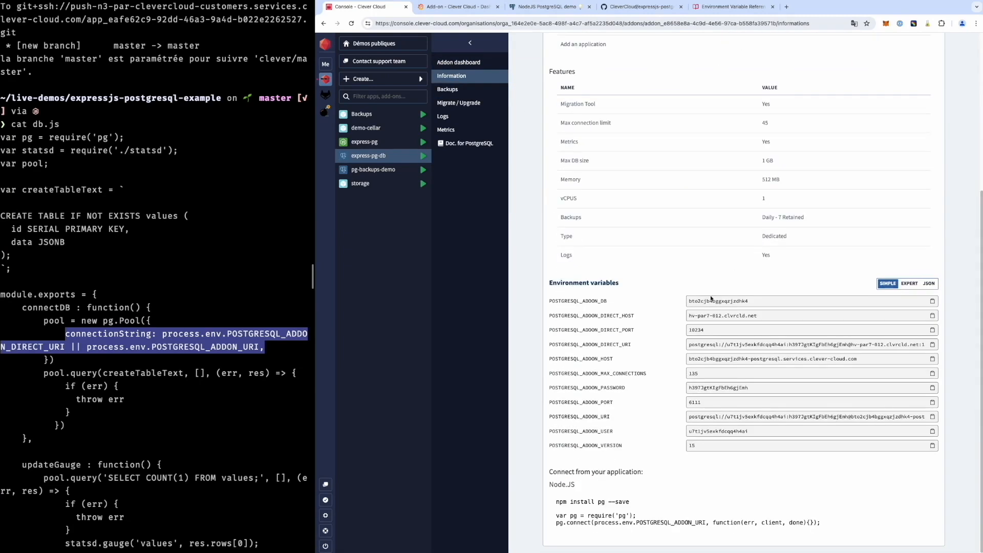
pyautogui.doubleClick(590, 344)
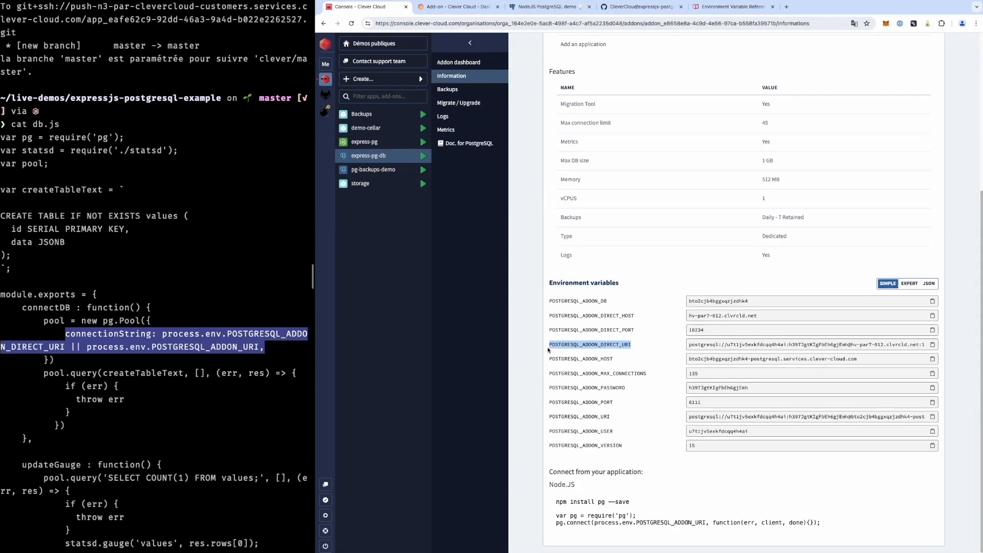
pyautogui.moveTo(459, 102)
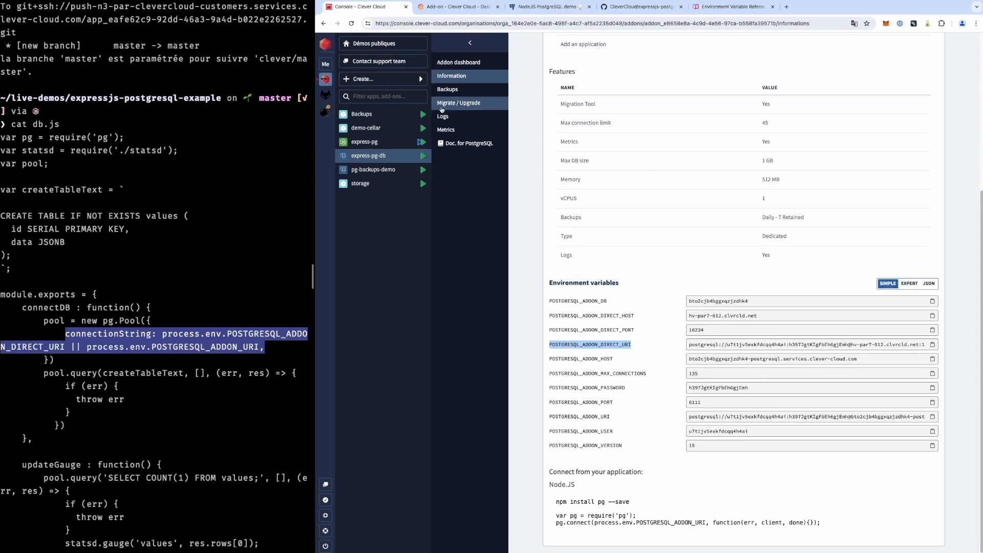
pyautogui.moveTo(459, 102)
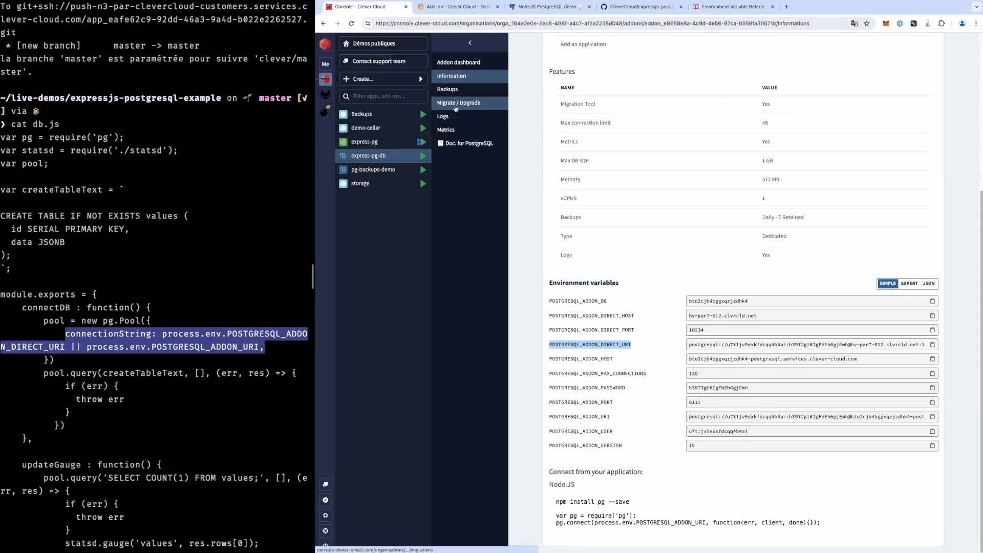
# Migrate express-pg-db to the XXS Medium Space plan on PostgreSQL 15 and start the migration.
pyautogui.click(458, 102)
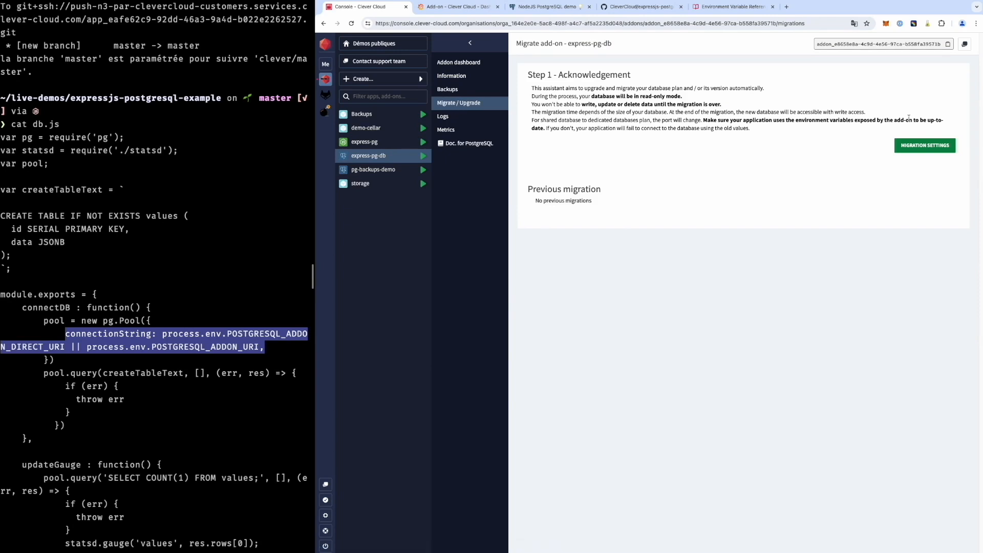
pyautogui.click(924, 145)
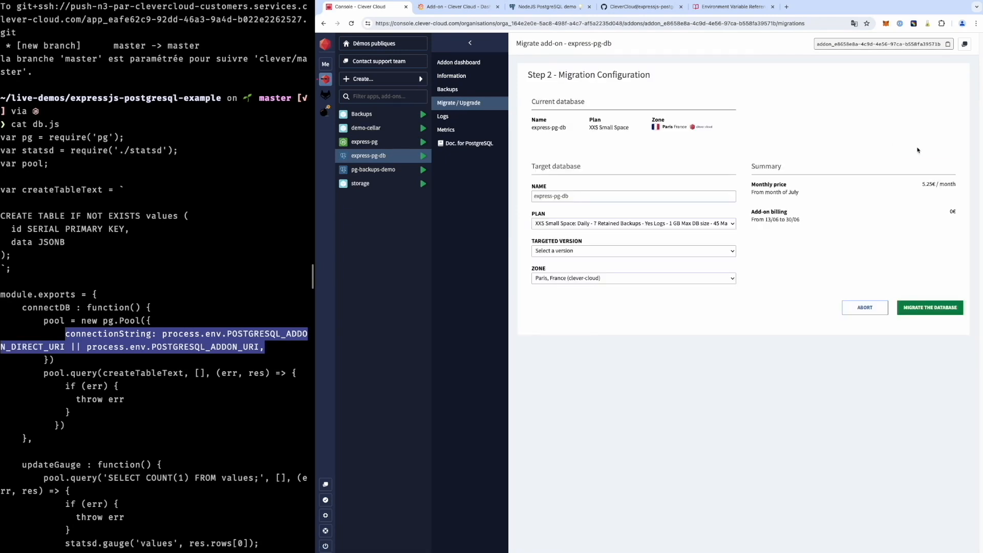
pyautogui.moveTo(674, 244)
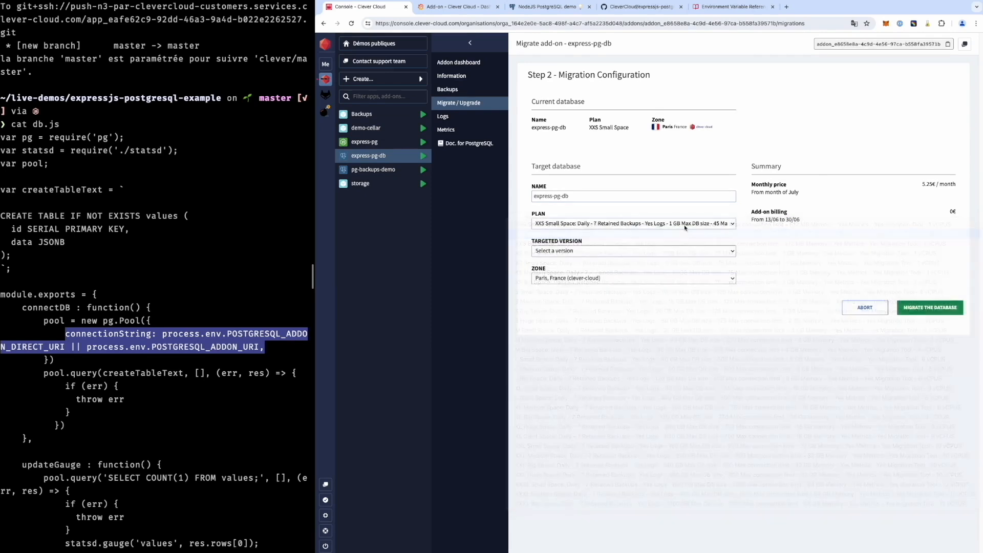
pyautogui.click(632, 251)
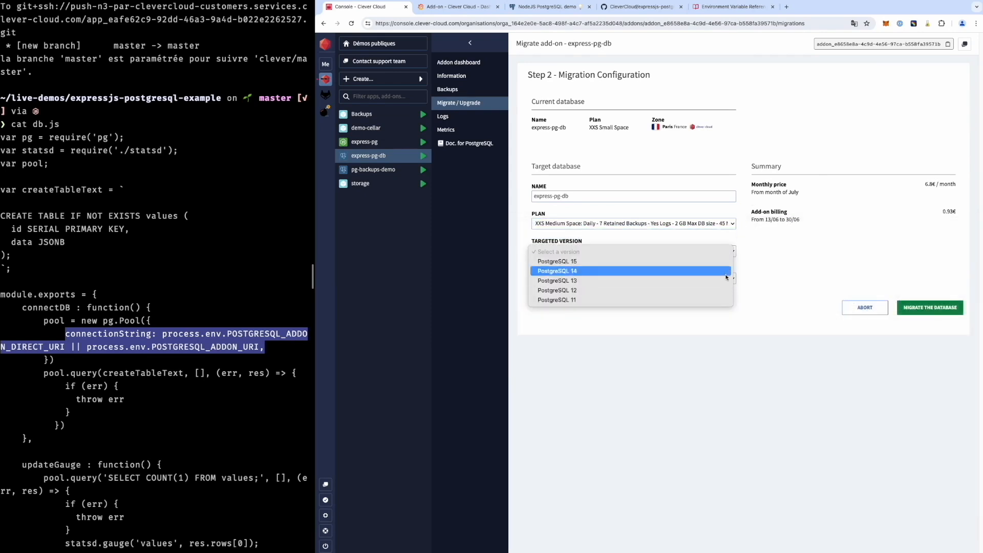
pyautogui.click(557, 261)
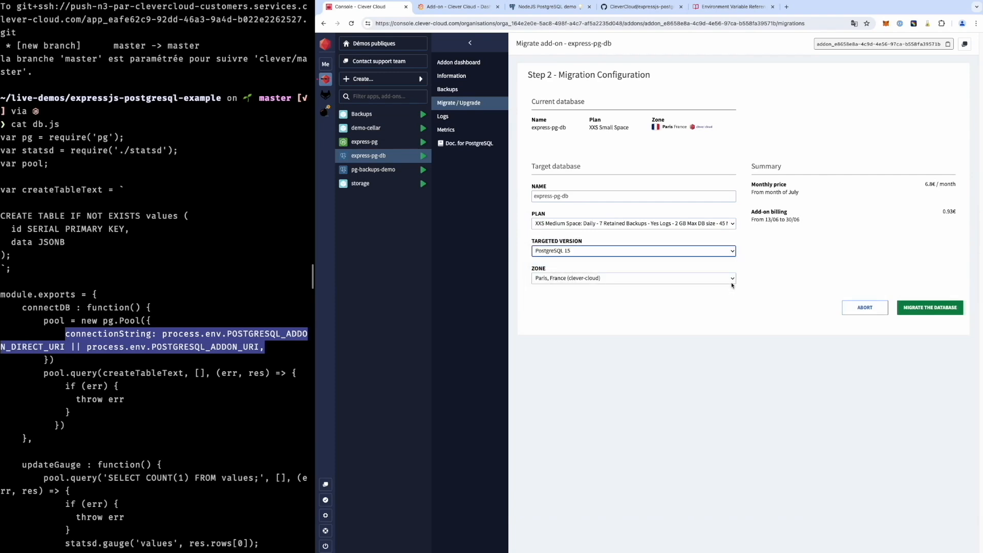
pyautogui.click(632, 278)
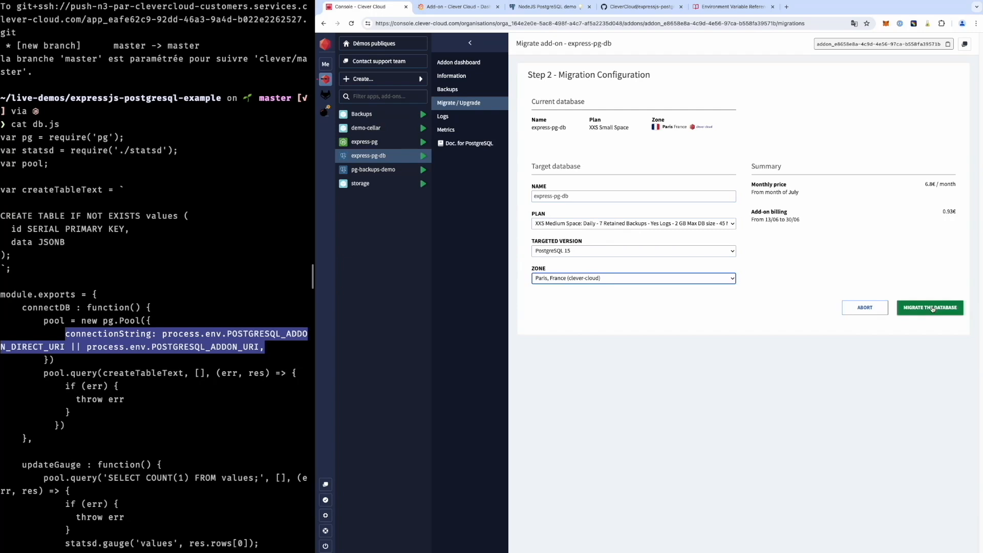
pyautogui.click(930, 307)
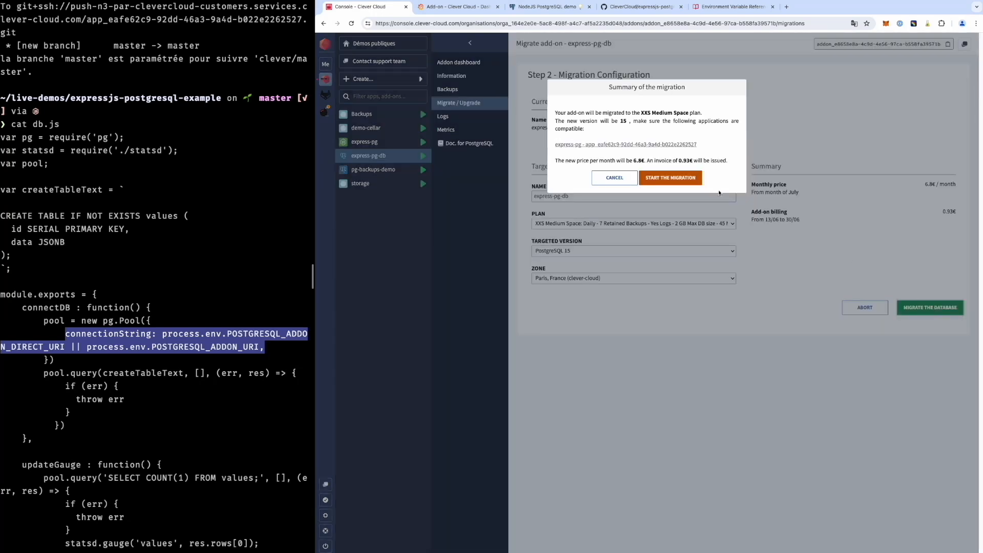
pyautogui.click(670, 177)
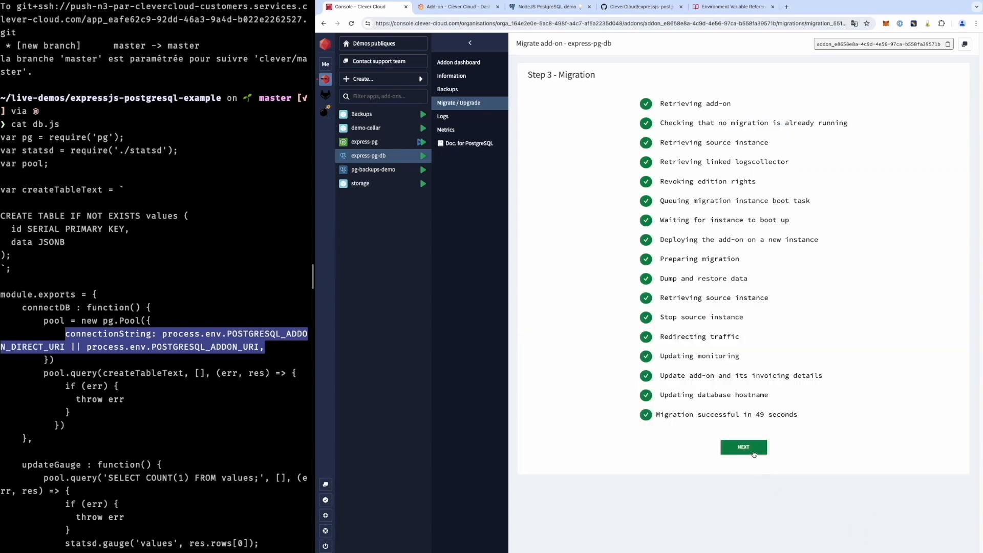
# Finish the migration wizard and view the express-pg application's redeployment logs.
pyautogui.click(744, 447)
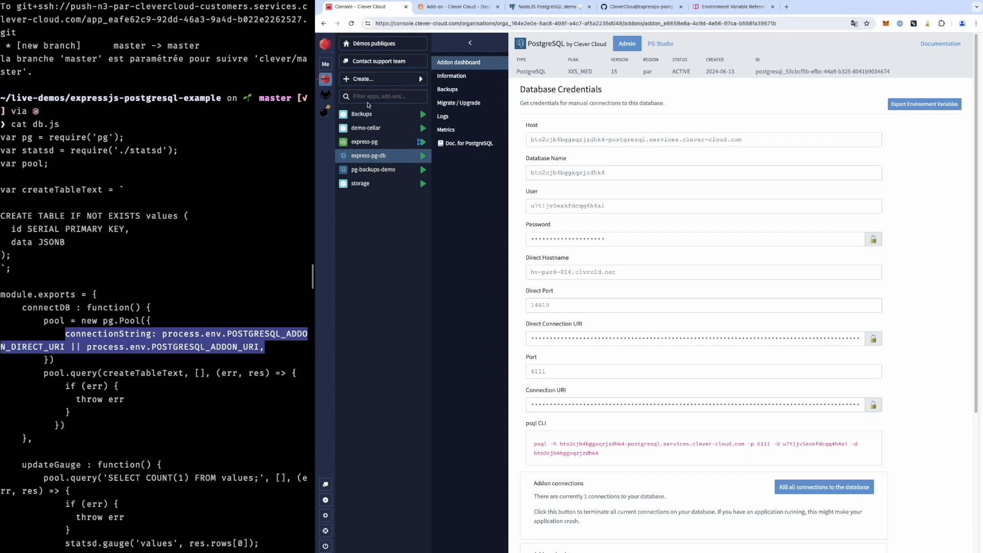
pyautogui.click(364, 141)
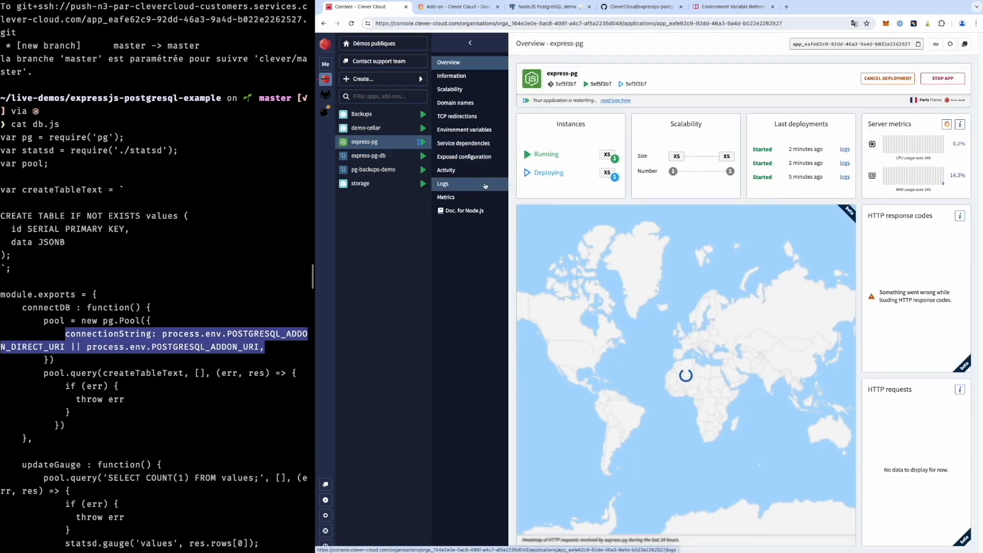
pyautogui.click(442, 183)
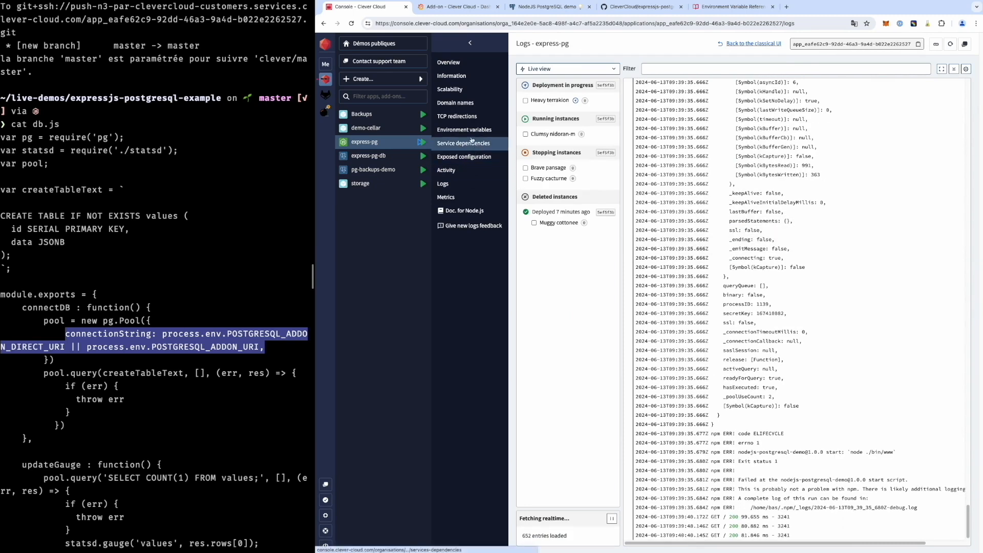
pyautogui.moveTo(575, 167)
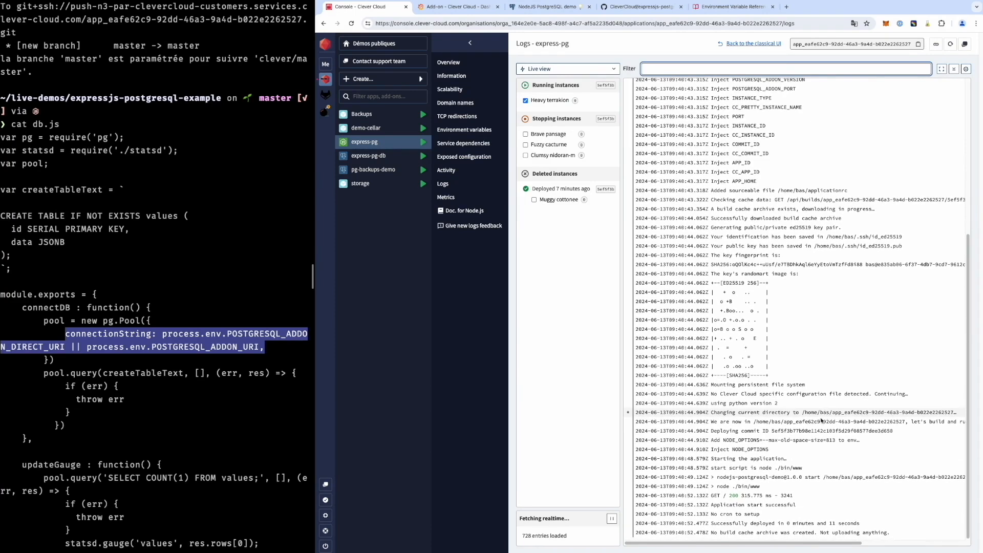
pyautogui.moveTo(465, 210)
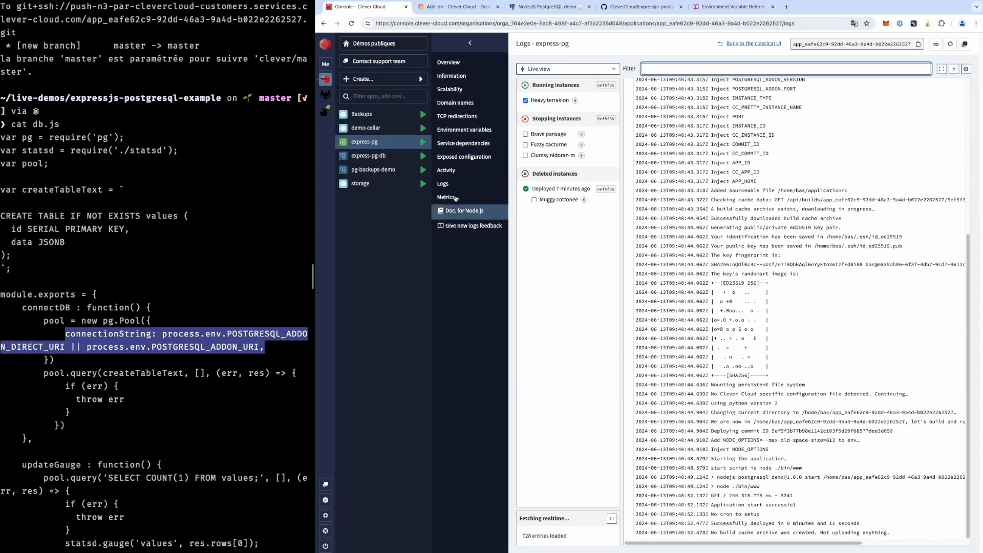
pyautogui.moveTo(935, 44)
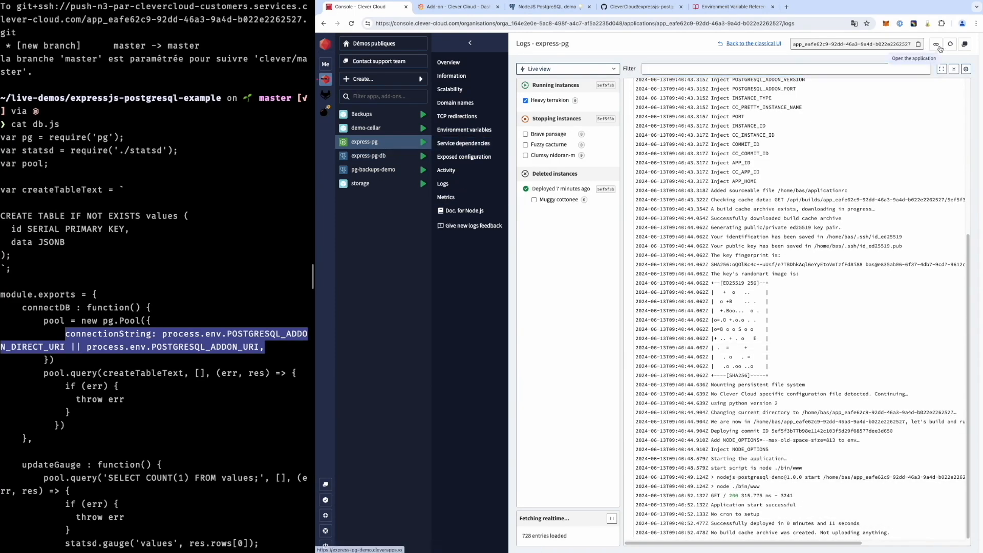
# Submit the value "viva l'Algéri" from the deployed express-pg demo page.
pyautogui.click(936, 43)
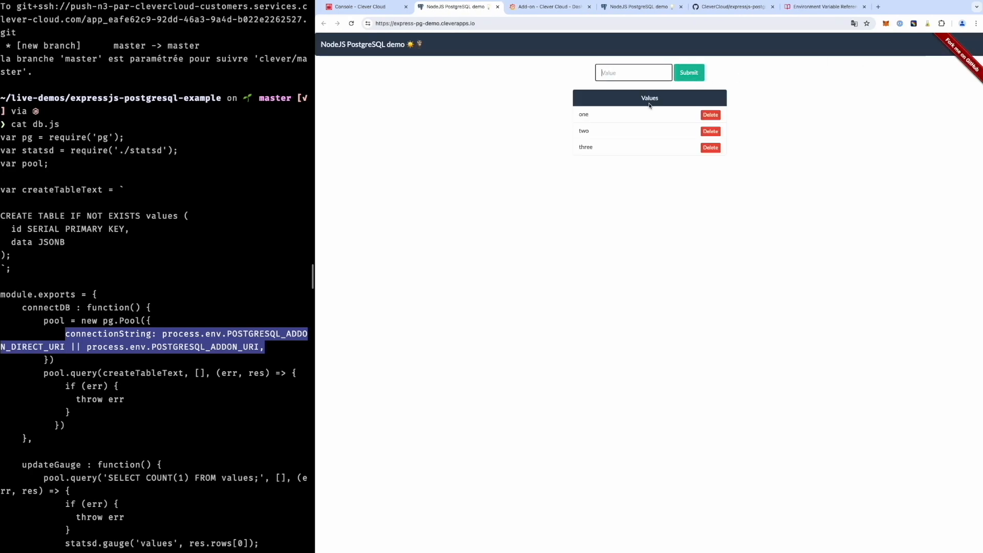
pyautogui.write('viva')
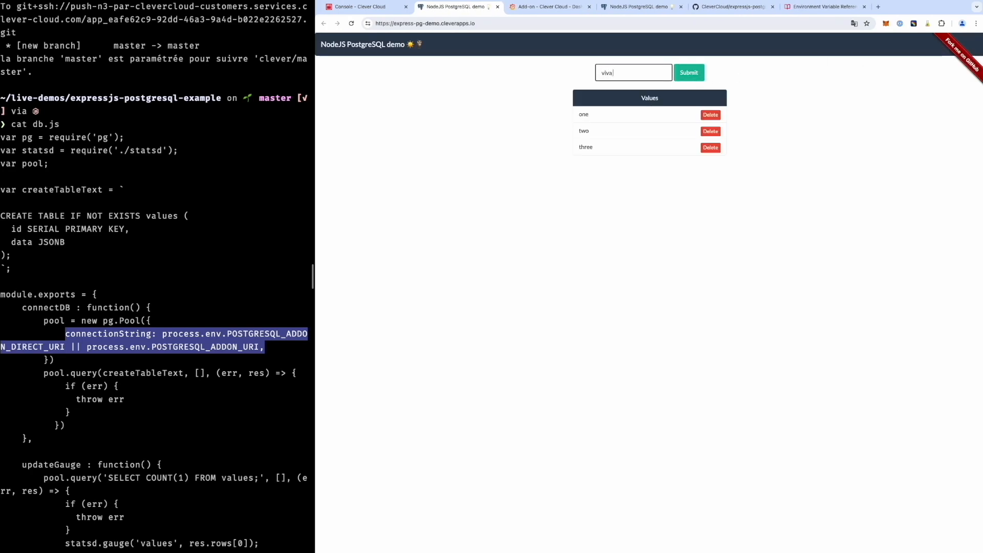
pyautogui.write("l'Algéri")
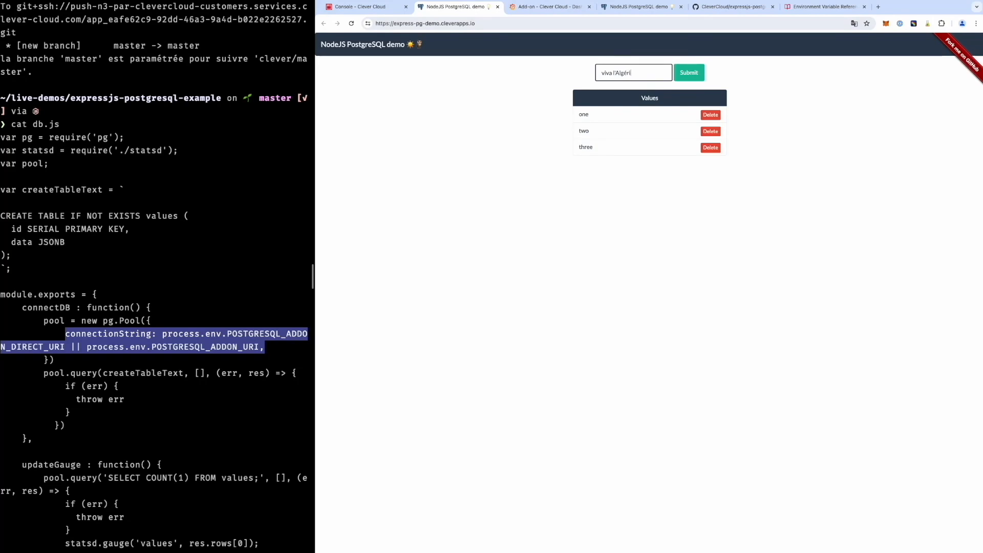
pyautogui.click(688, 72)
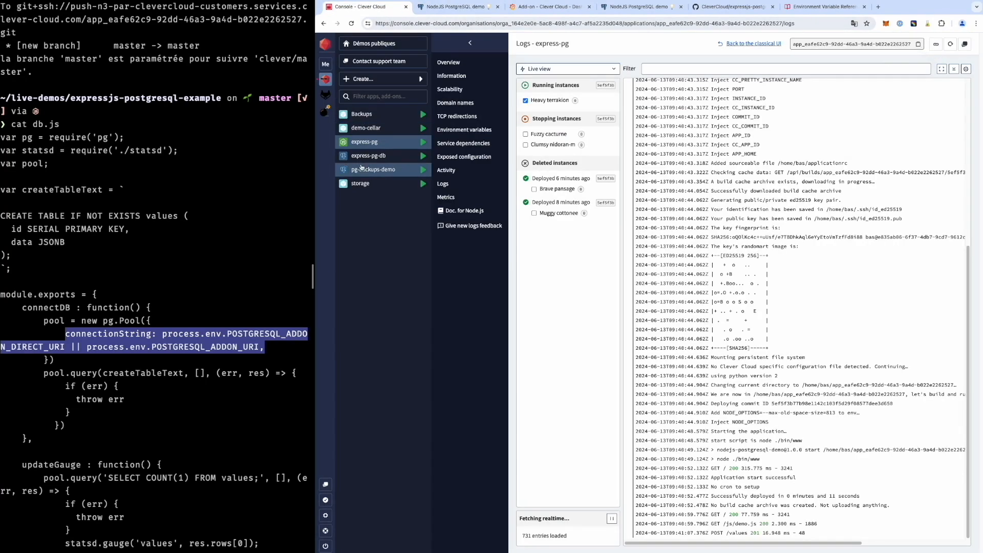
# Reach the Backups page of the pg-backups-demo add-on.
pyautogui.click(368, 156)
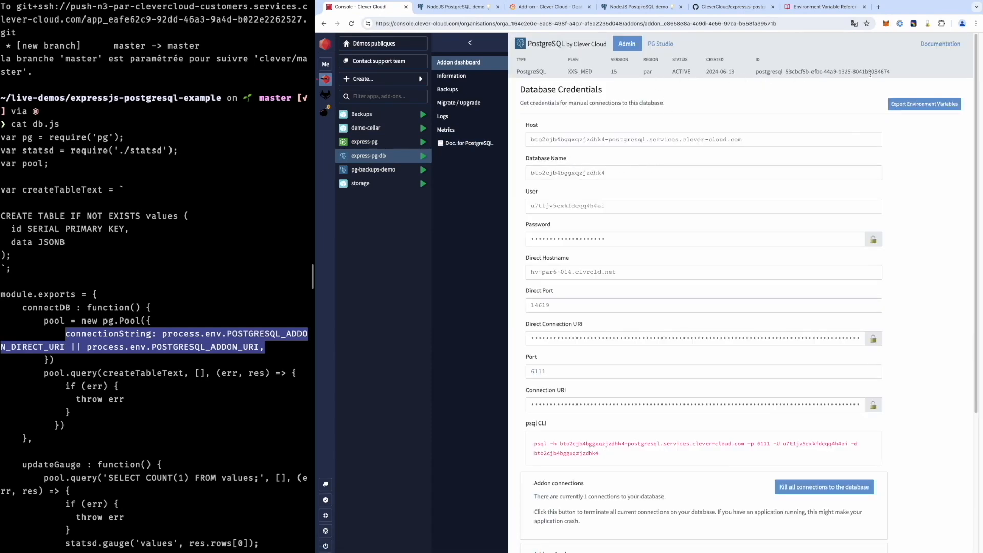
pyautogui.scroll(-3)
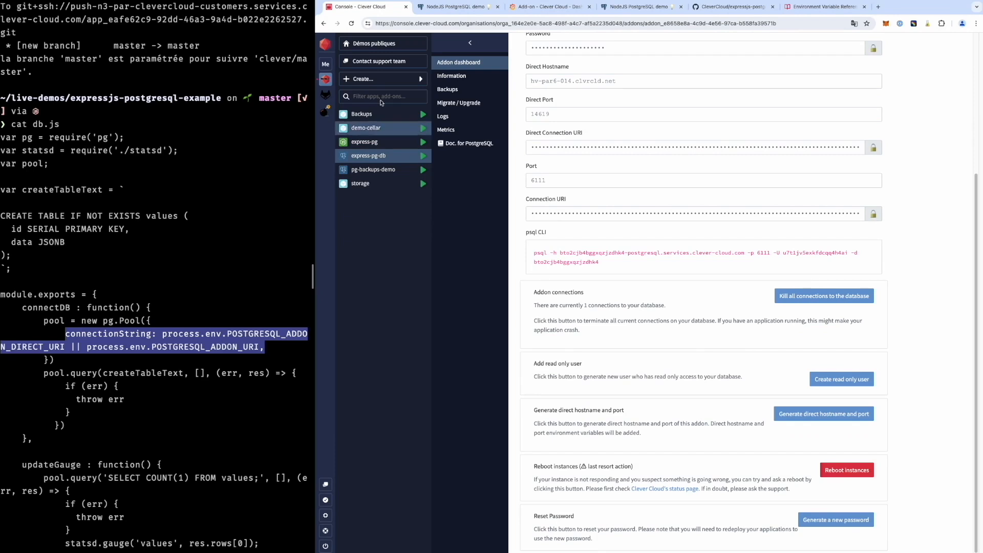
pyautogui.click(448, 89)
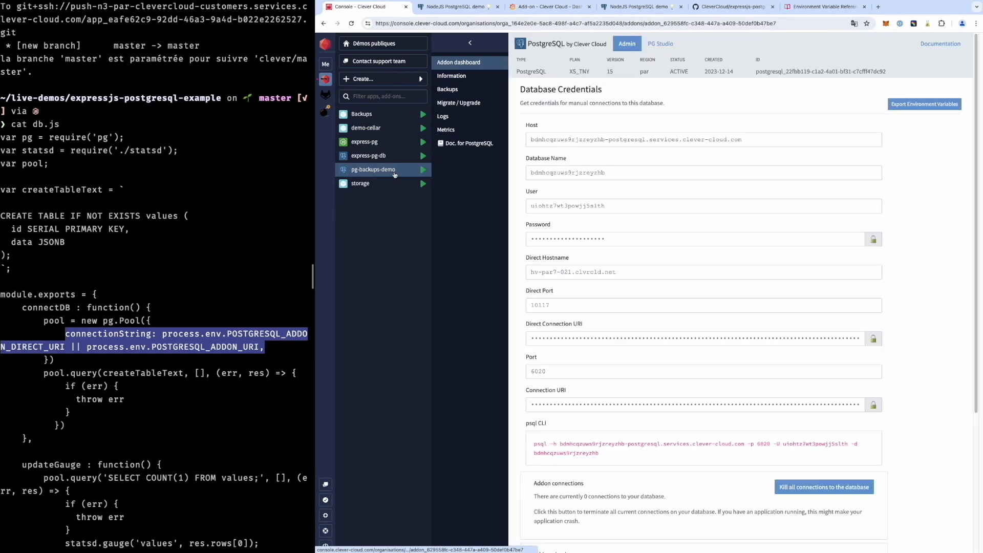
pyautogui.click(447, 89)
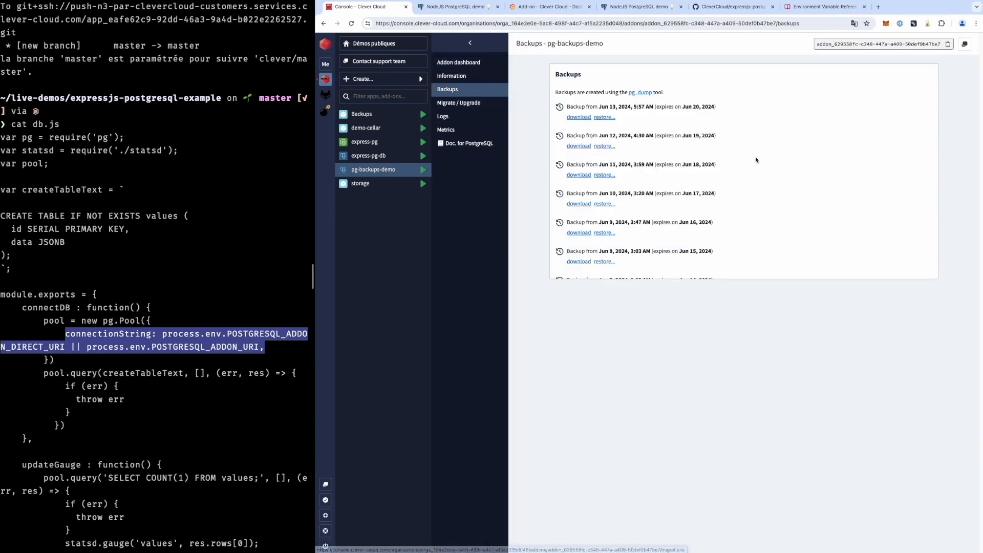
# Download the latest backup, view its restore command, and return to the express-pg overview.
pyautogui.click(578, 116)
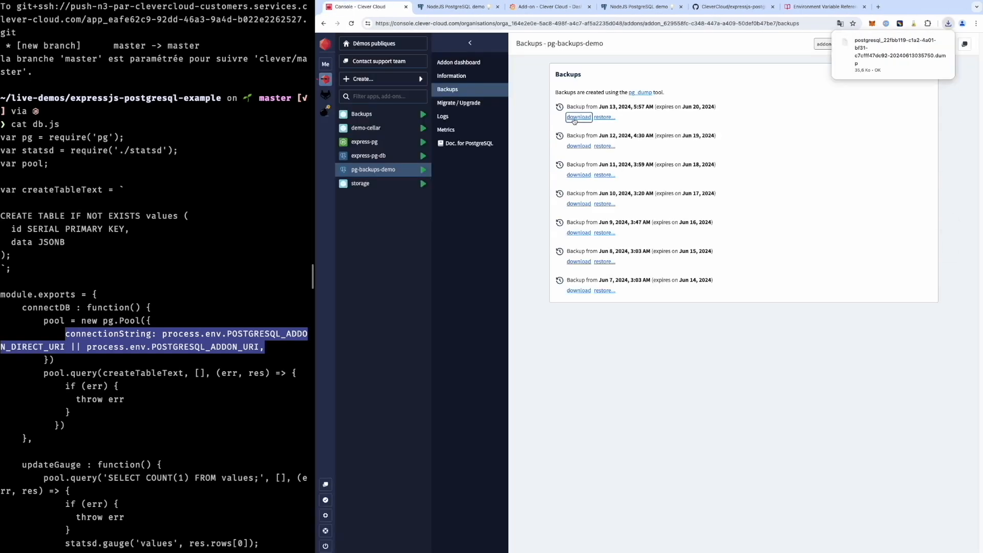
pyautogui.click(604, 116)
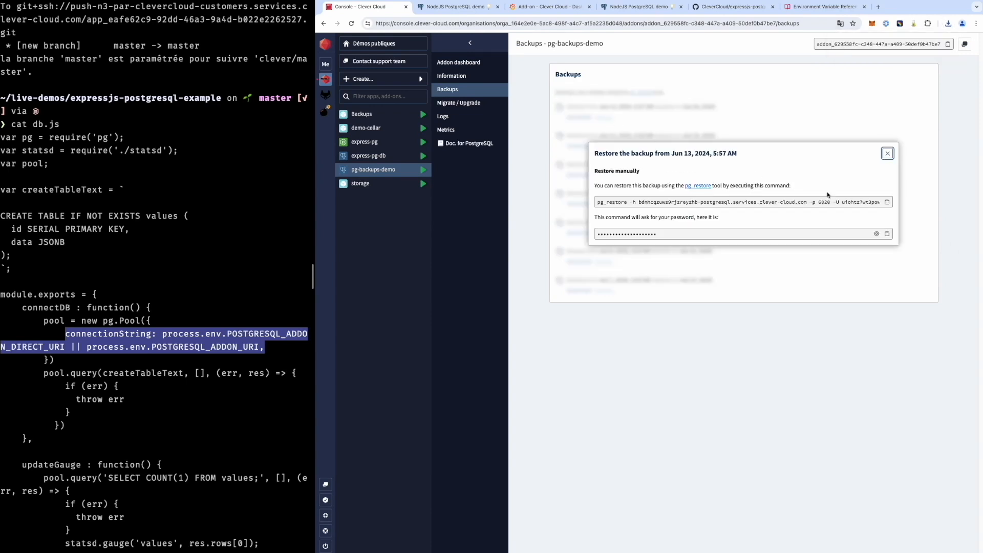
pyautogui.click(886, 153)
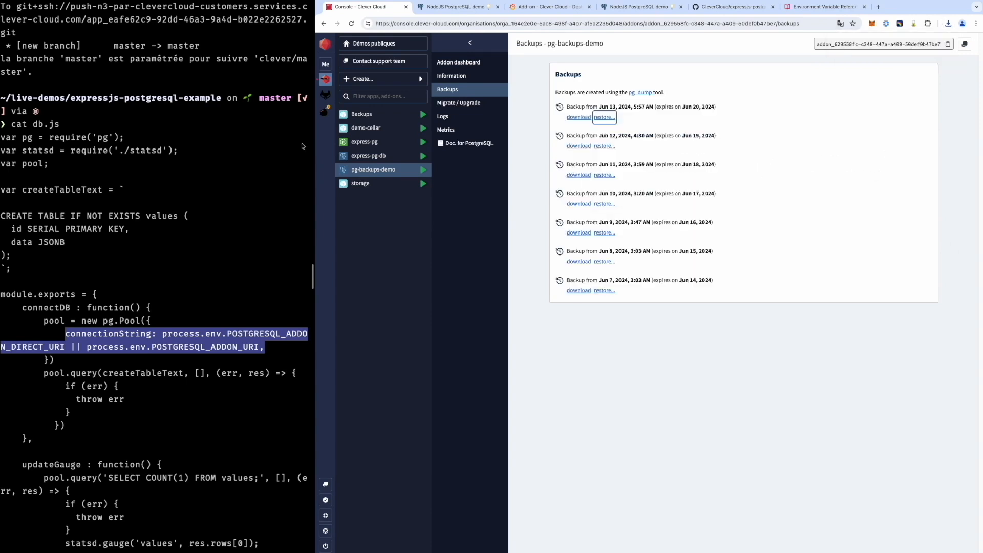
pyautogui.click(365, 142)
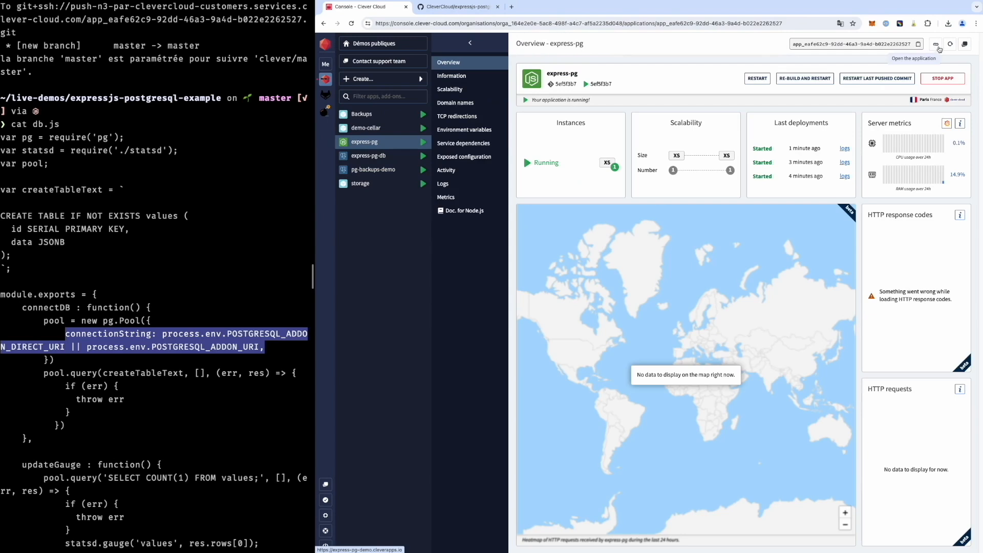
# Check the deployed express-pg site listing its stored values, then return to the Console.
pyautogui.click(935, 44)
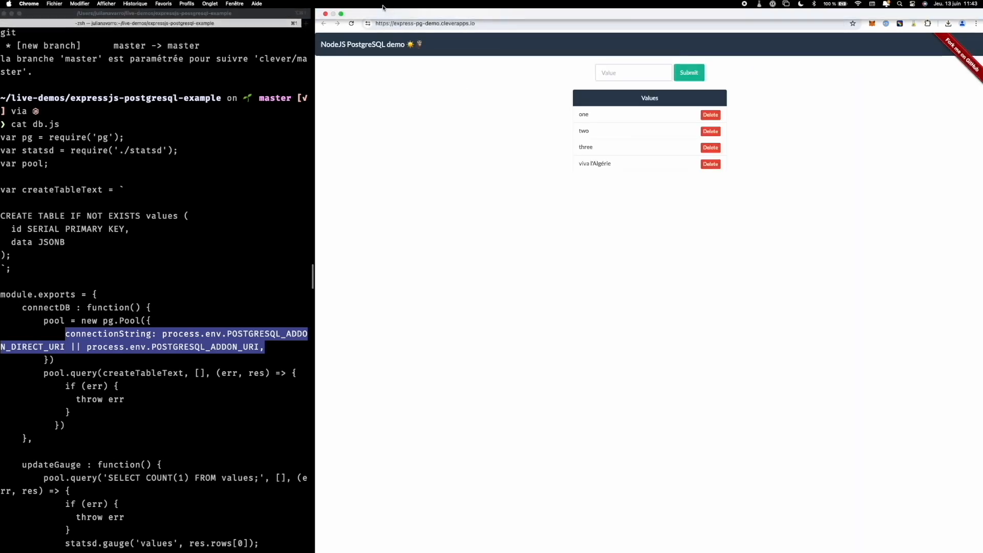
pyautogui.click(364, 6)
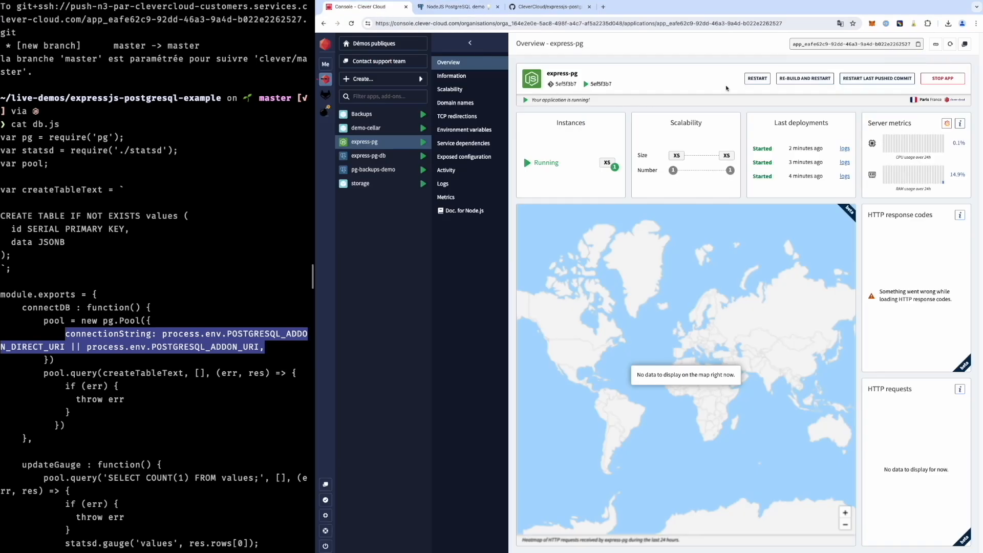
pyautogui.moveTo(749, 88)
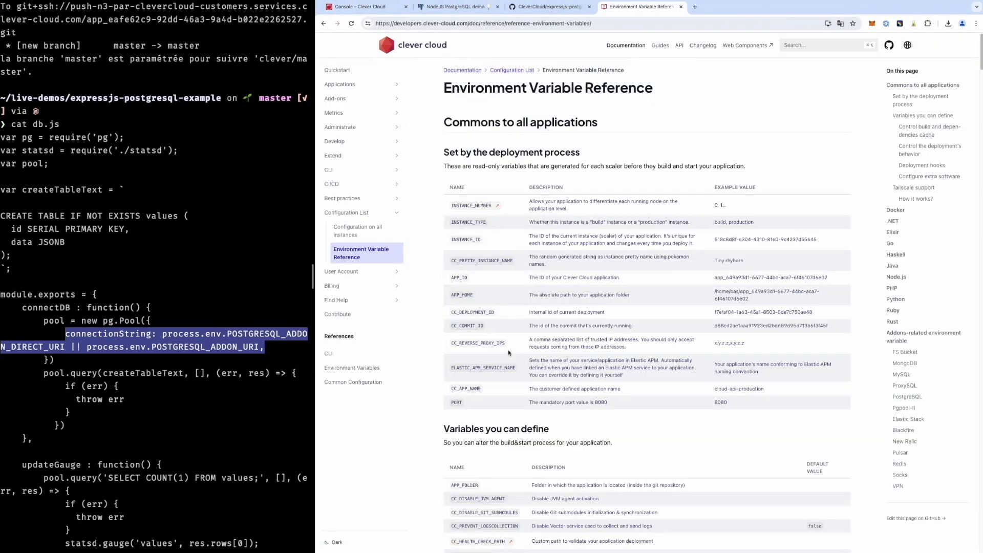
# Scroll the Environment Variable Reference down to the Deployment hooks table with CC_RUN_SUCCEEDED_HOOK.
pyautogui.scroll(-3)
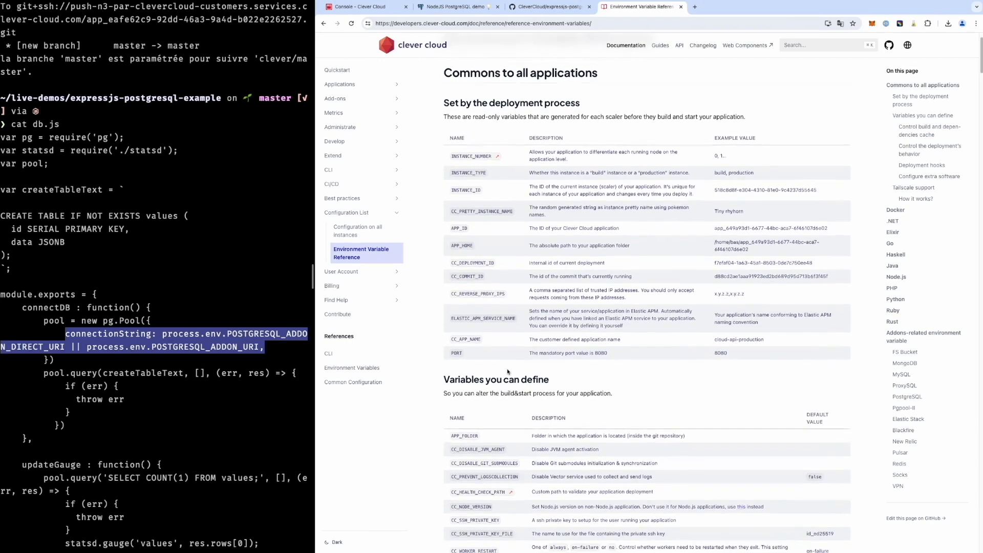
pyautogui.scroll(-3)
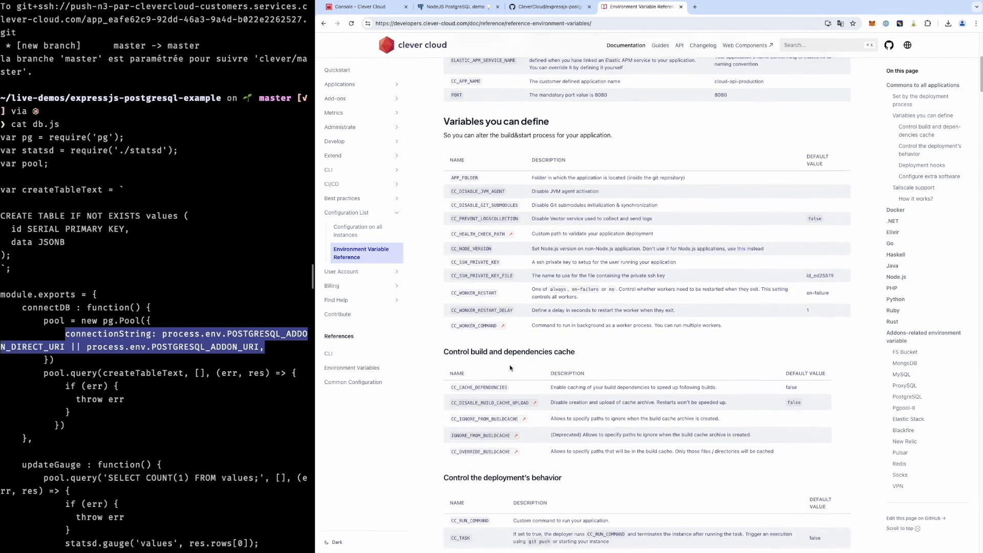
pyautogui.scroll(-3)
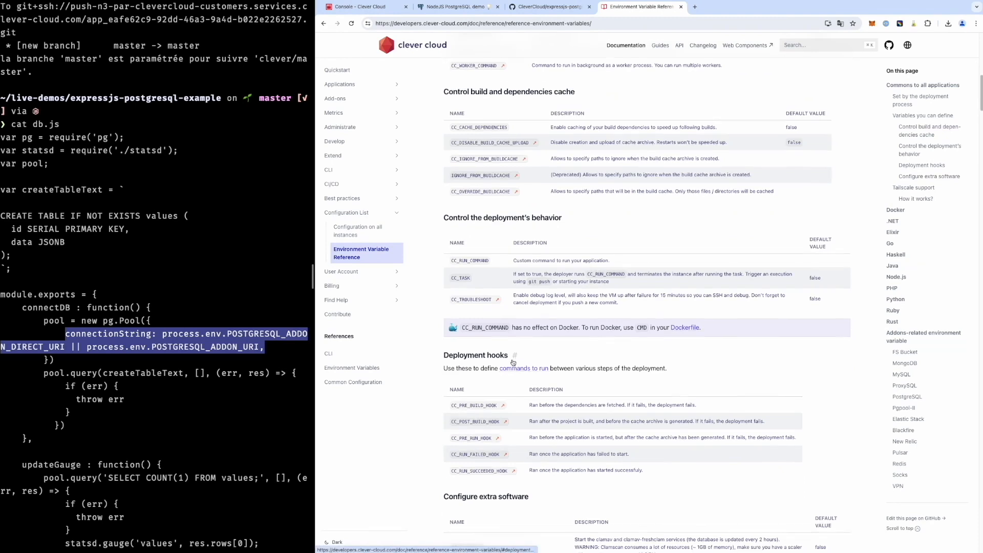
pyautogui.scroll(-3)
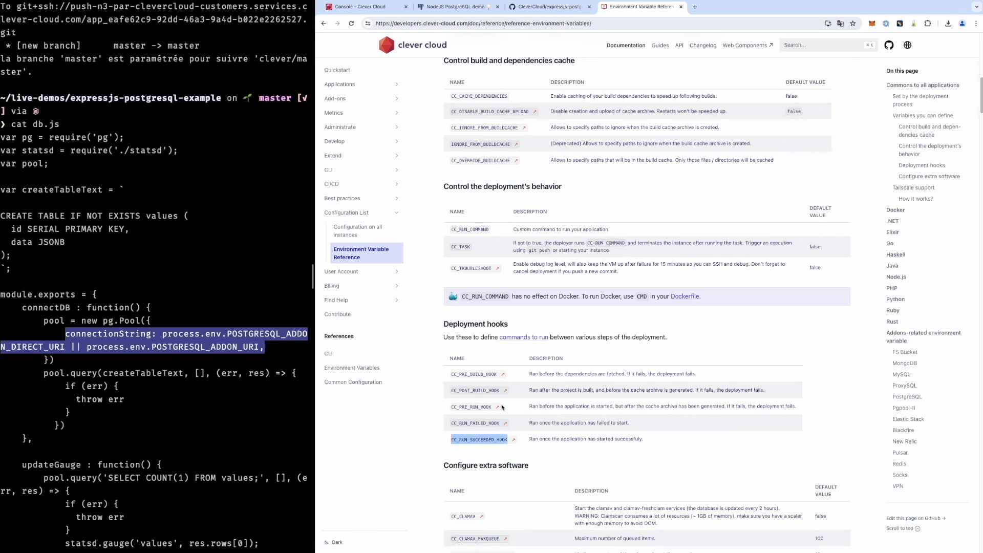
# Add the CC_RUN_SUCCEEDED_HOOK variable with value echo "it works!" to express-pg and save the changes.
pyautogui.click(363, 7)
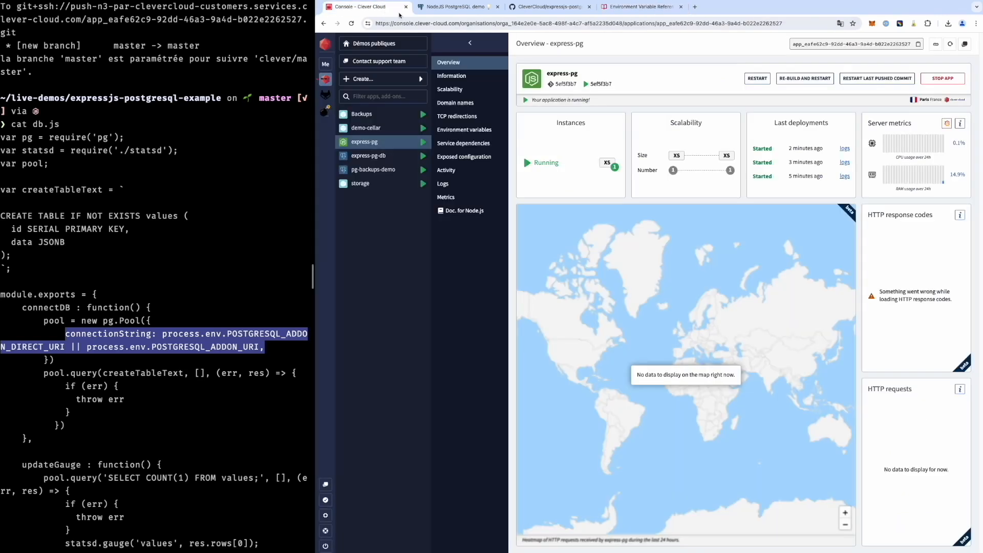
pyautogui.click(465, 129)
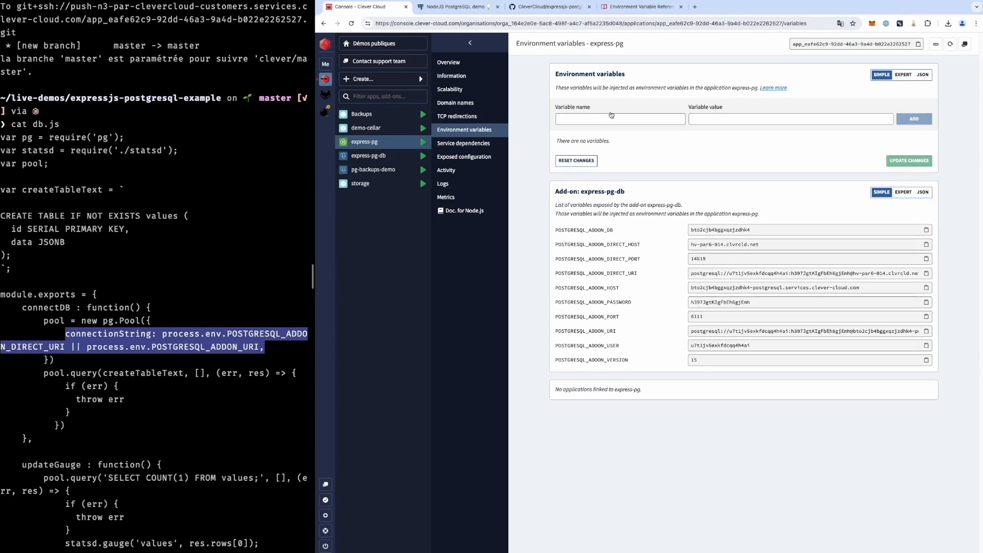
pyautogui.write('CC_RUN_SUCCEEDED_HOOK')
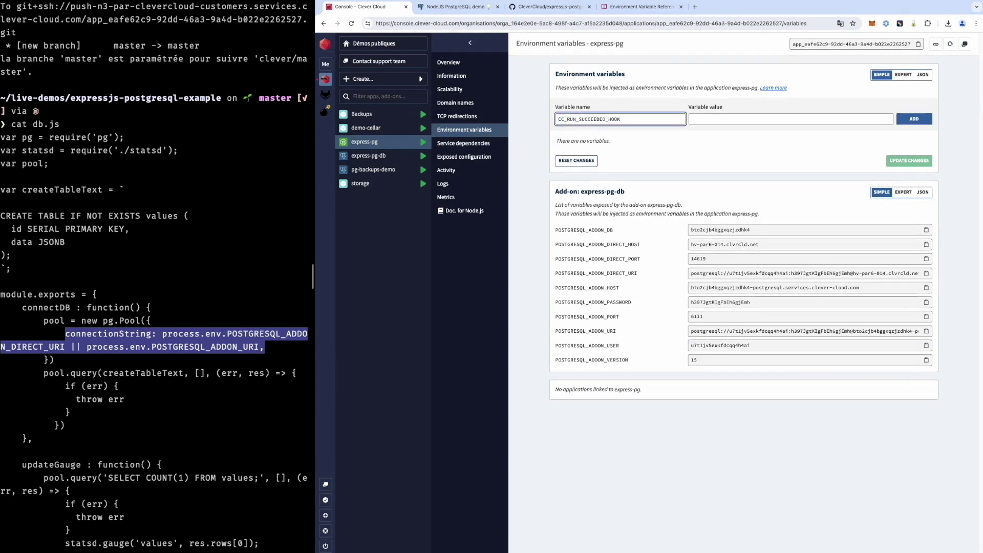
pyautogui.write('echo "it works!')
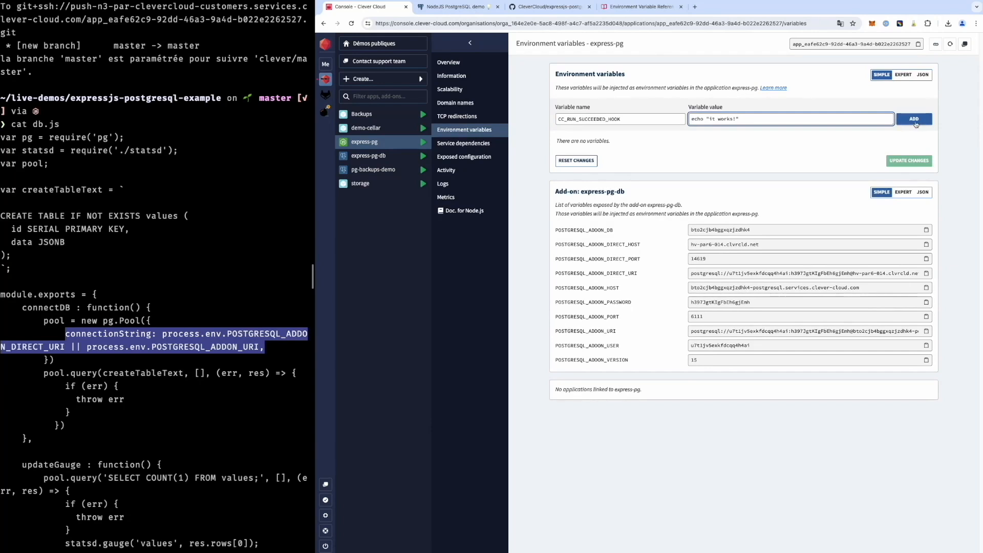
pyautogui.click(913, 119)
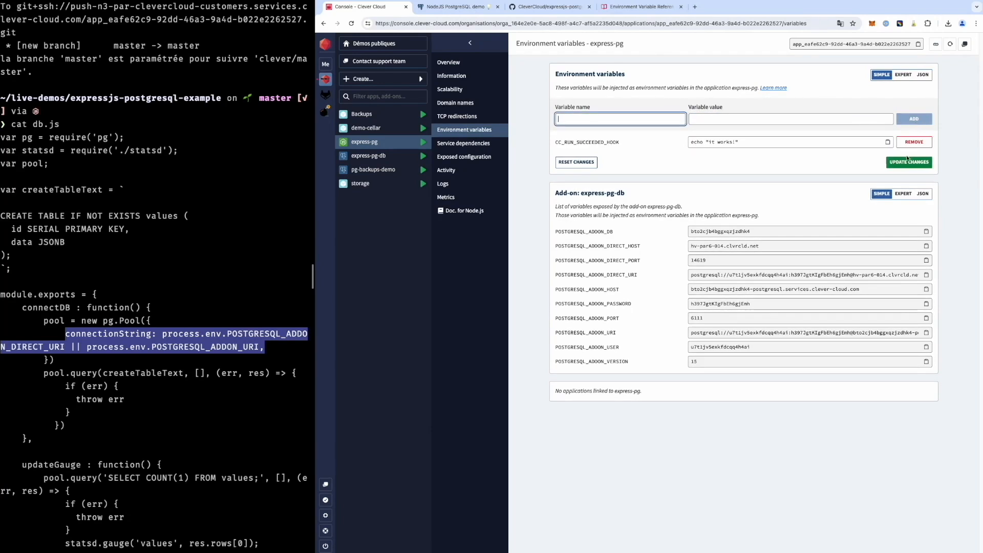
pyautogui.click(909, 162)
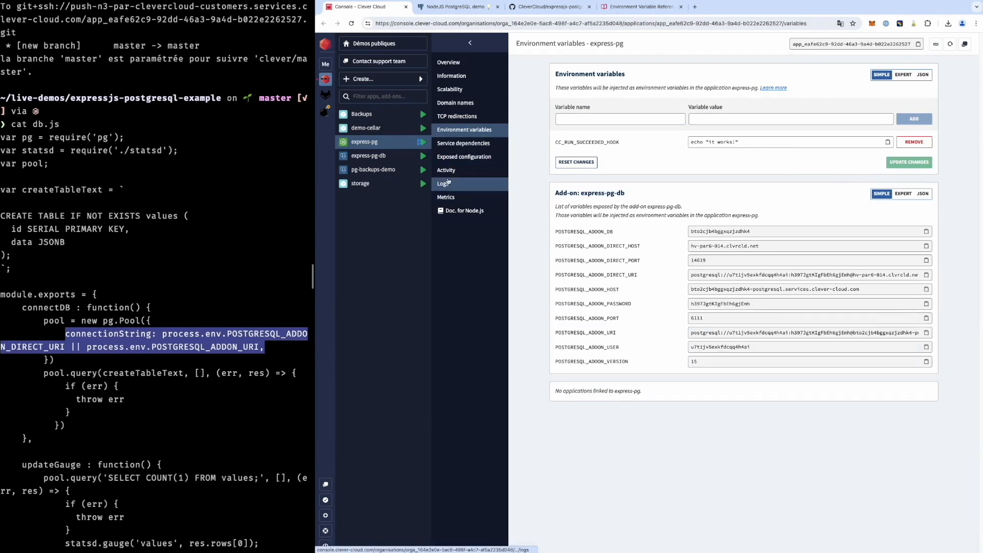
# View express-pg's redeployment logs and switch to the deployed web app tab.
pyautogui.click(443, 183)
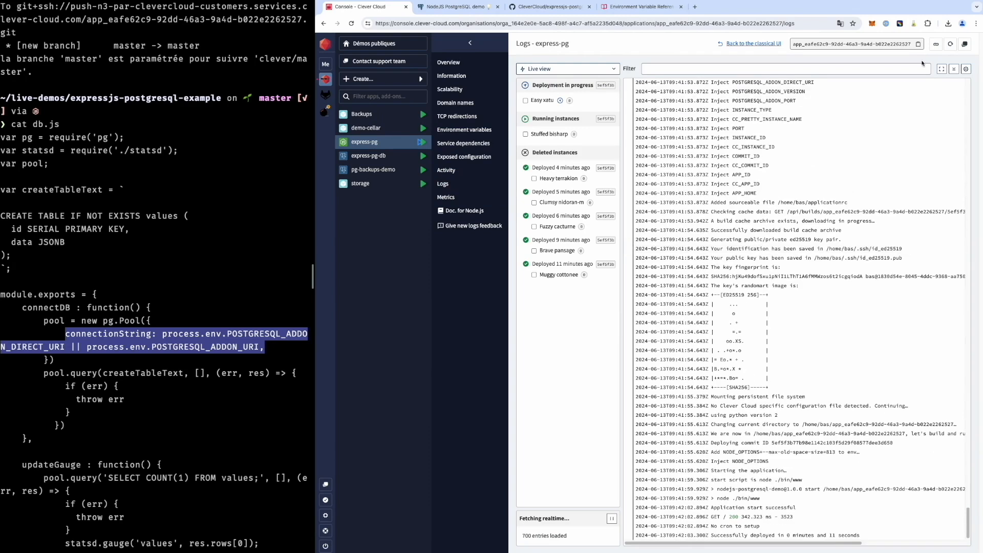
pyautogui.click(458, 7)
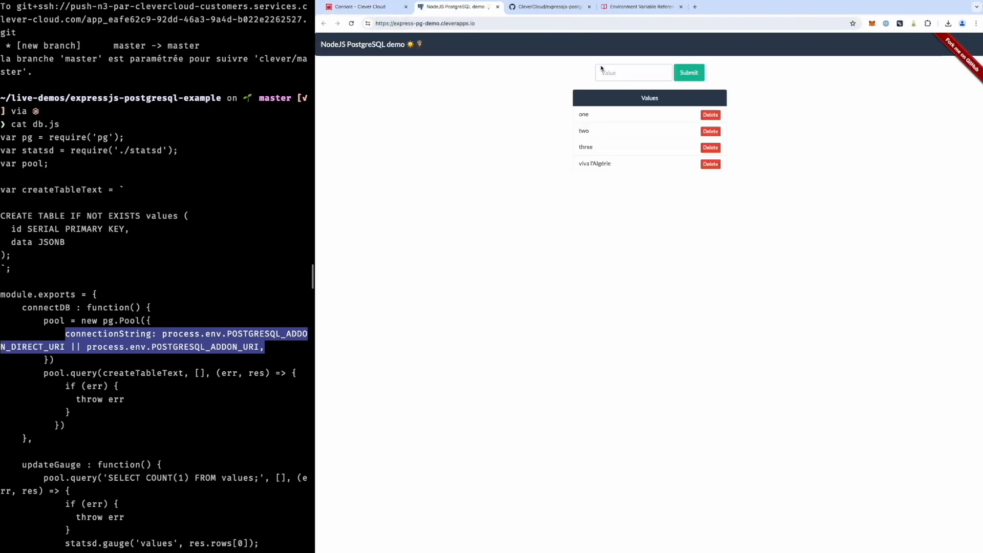
# Store the new value "I can still use it" from the demo page.
pyautogui.click(633, 72)
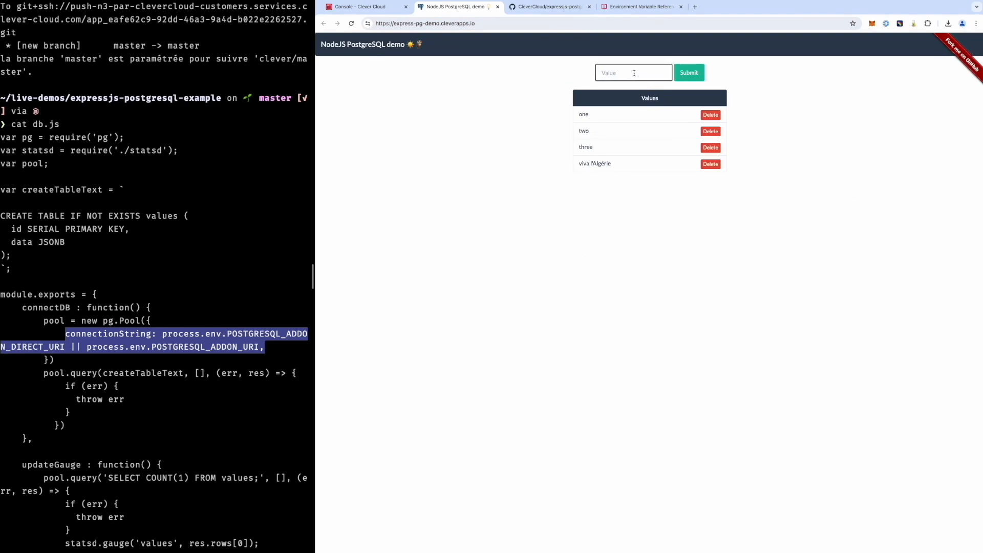
pyautogui.write('I can still use it')
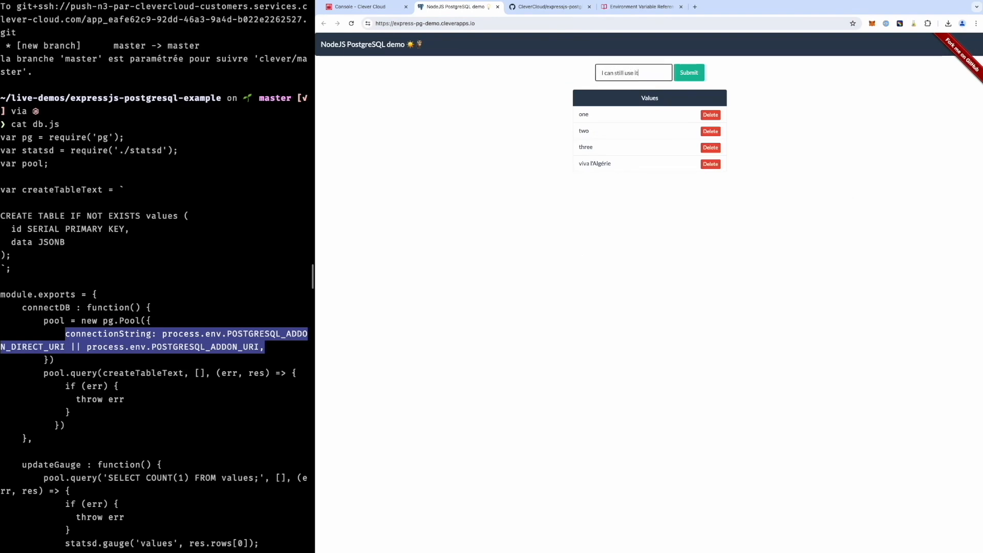
pyautogui.click(688, 72)
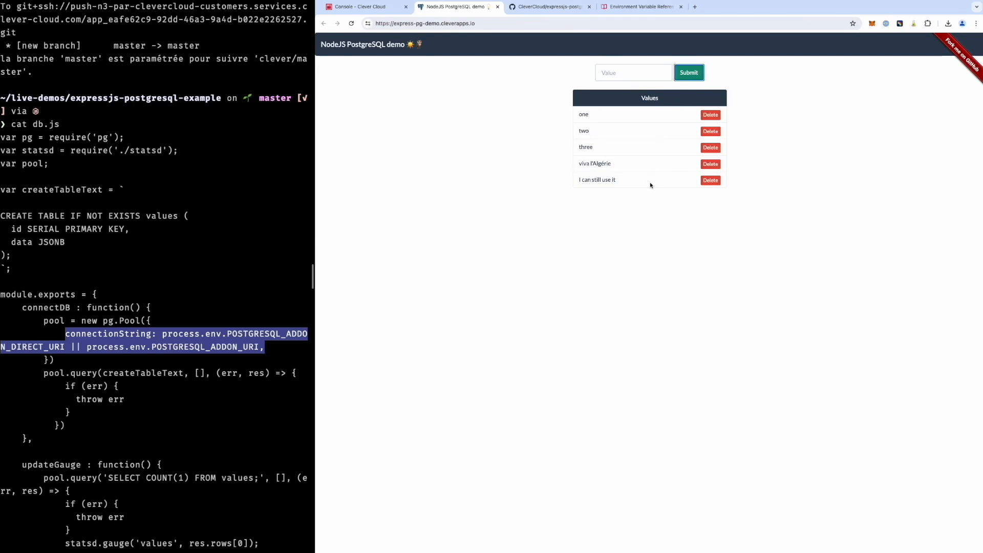
pyautogui.moveTo(379, 32)
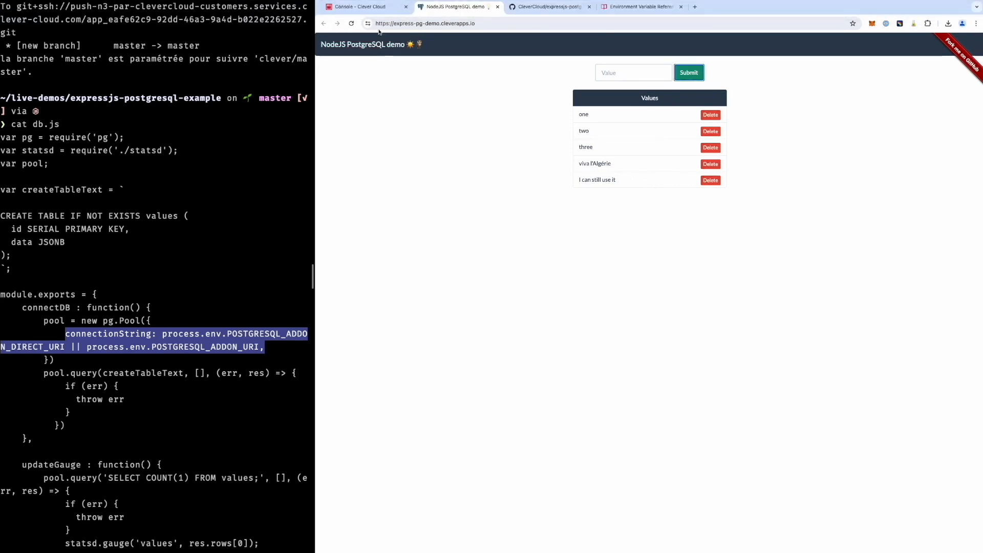
# Filter express-pg's logs to the running instance to see the hook print it works!
pyautogui.click(364, 7)
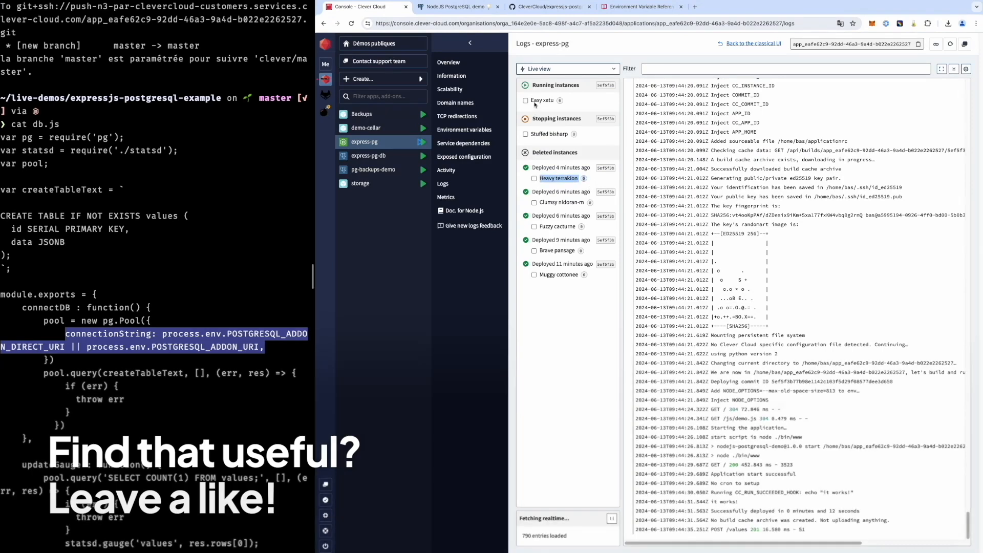
pyautogui.click(526, 101)
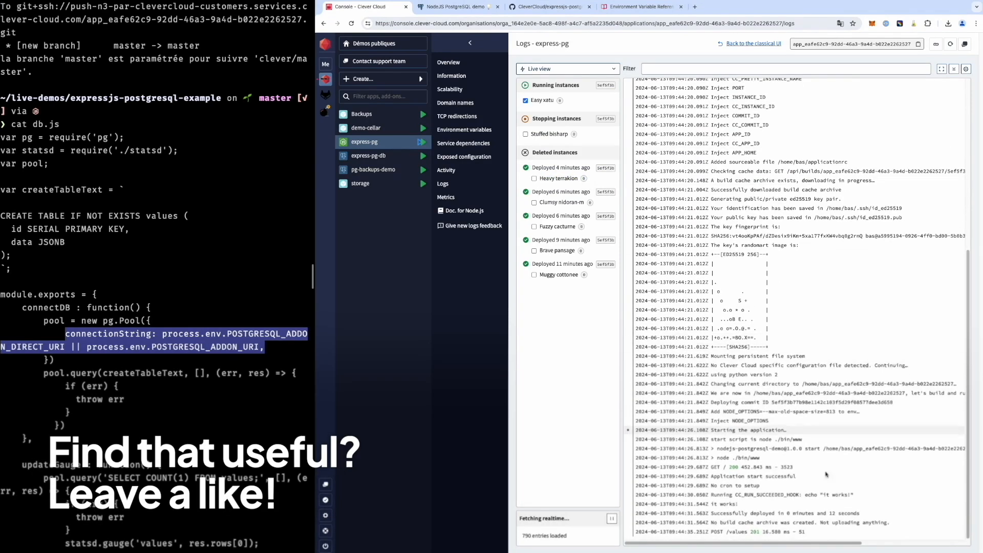